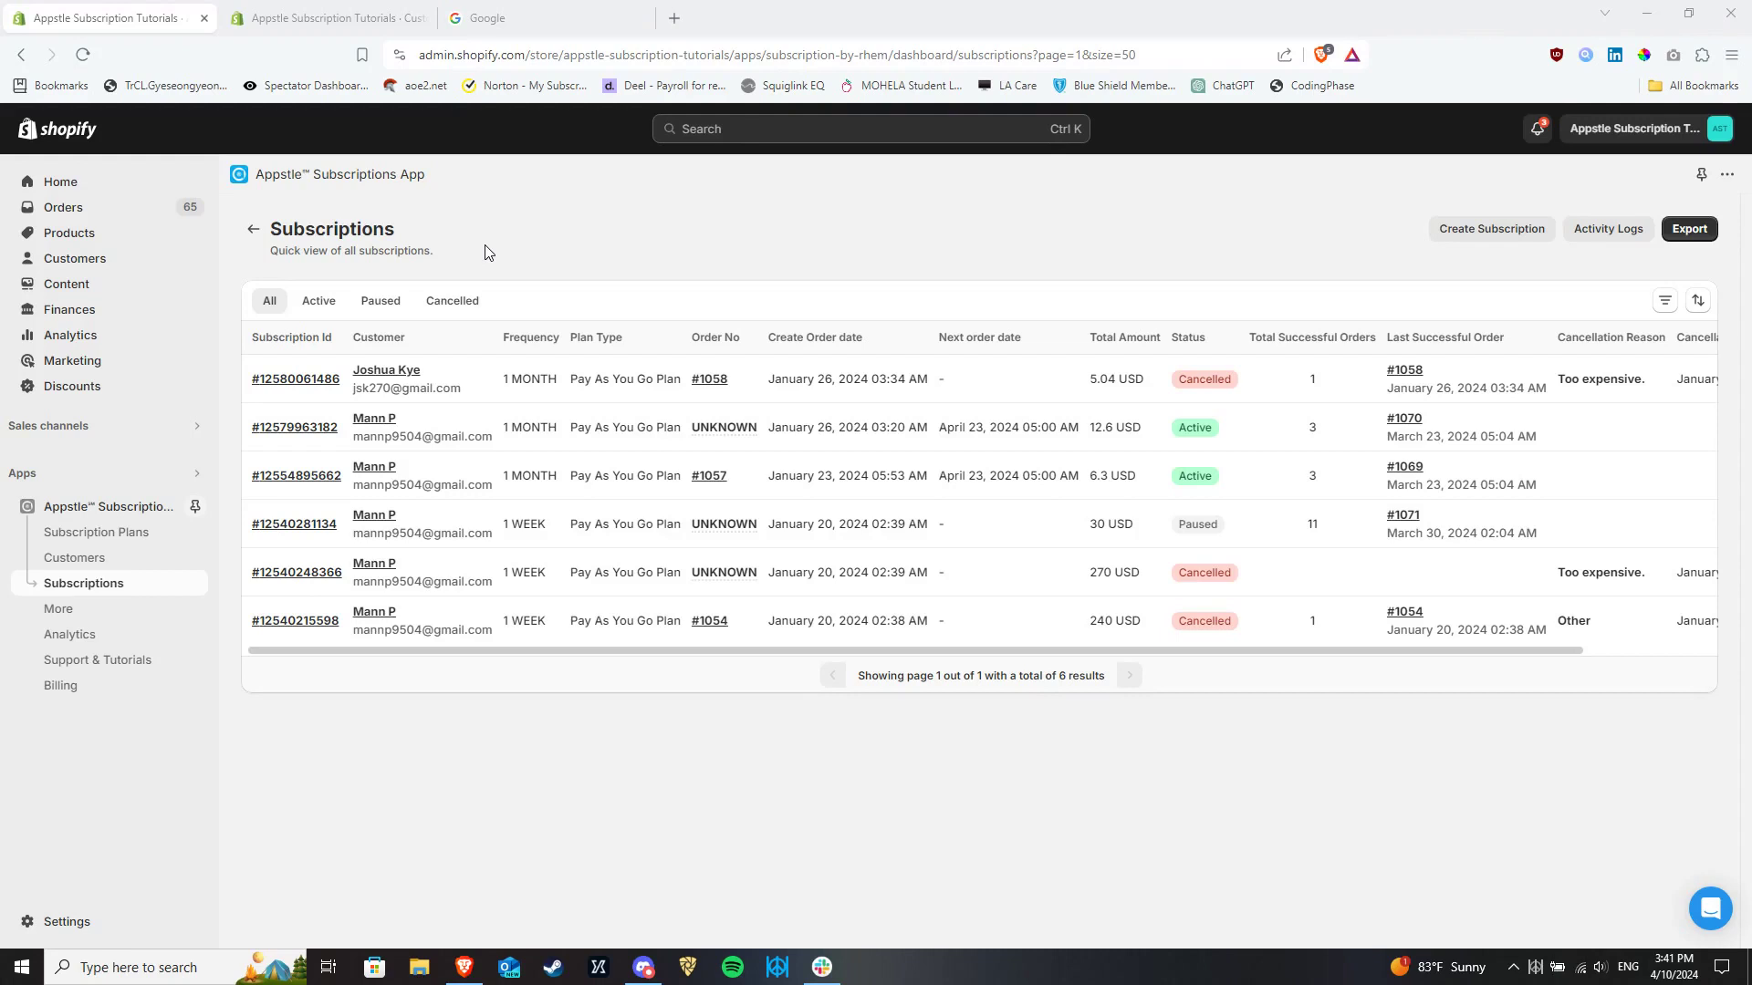
mouse_move(1504, 246)
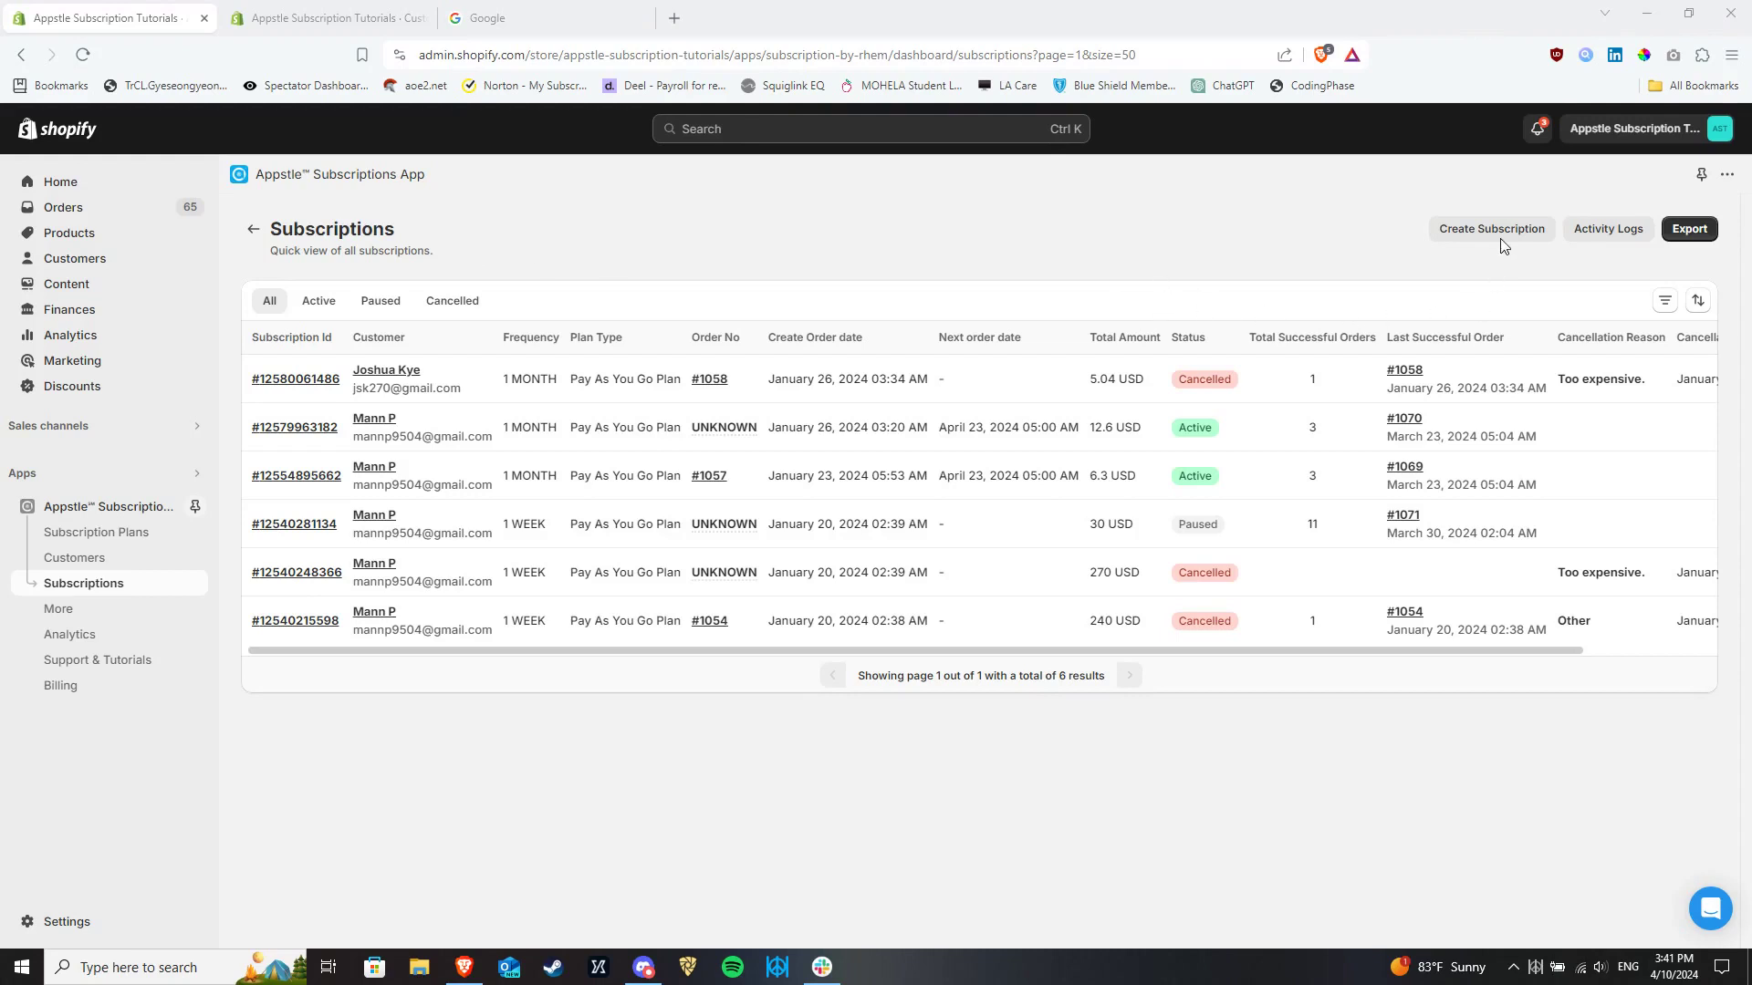
mouse_move(1498, 236)
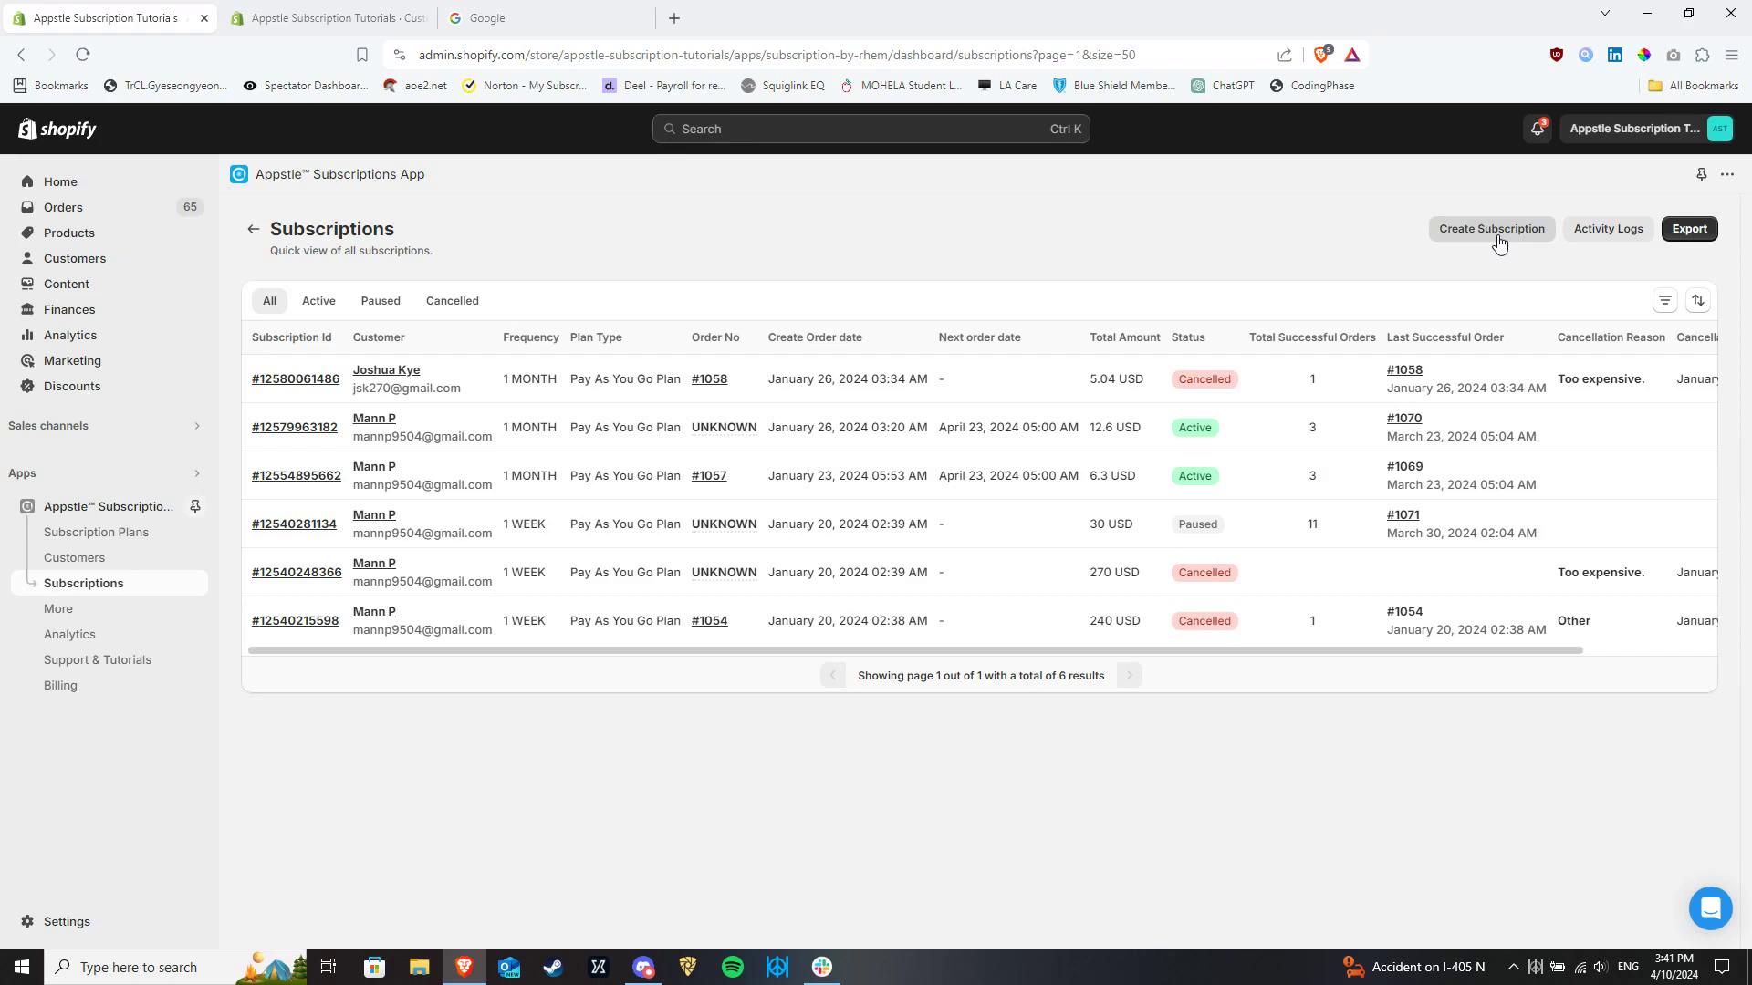
Step: Start a new manual subscription and look through the form
left_click(1490, 229)
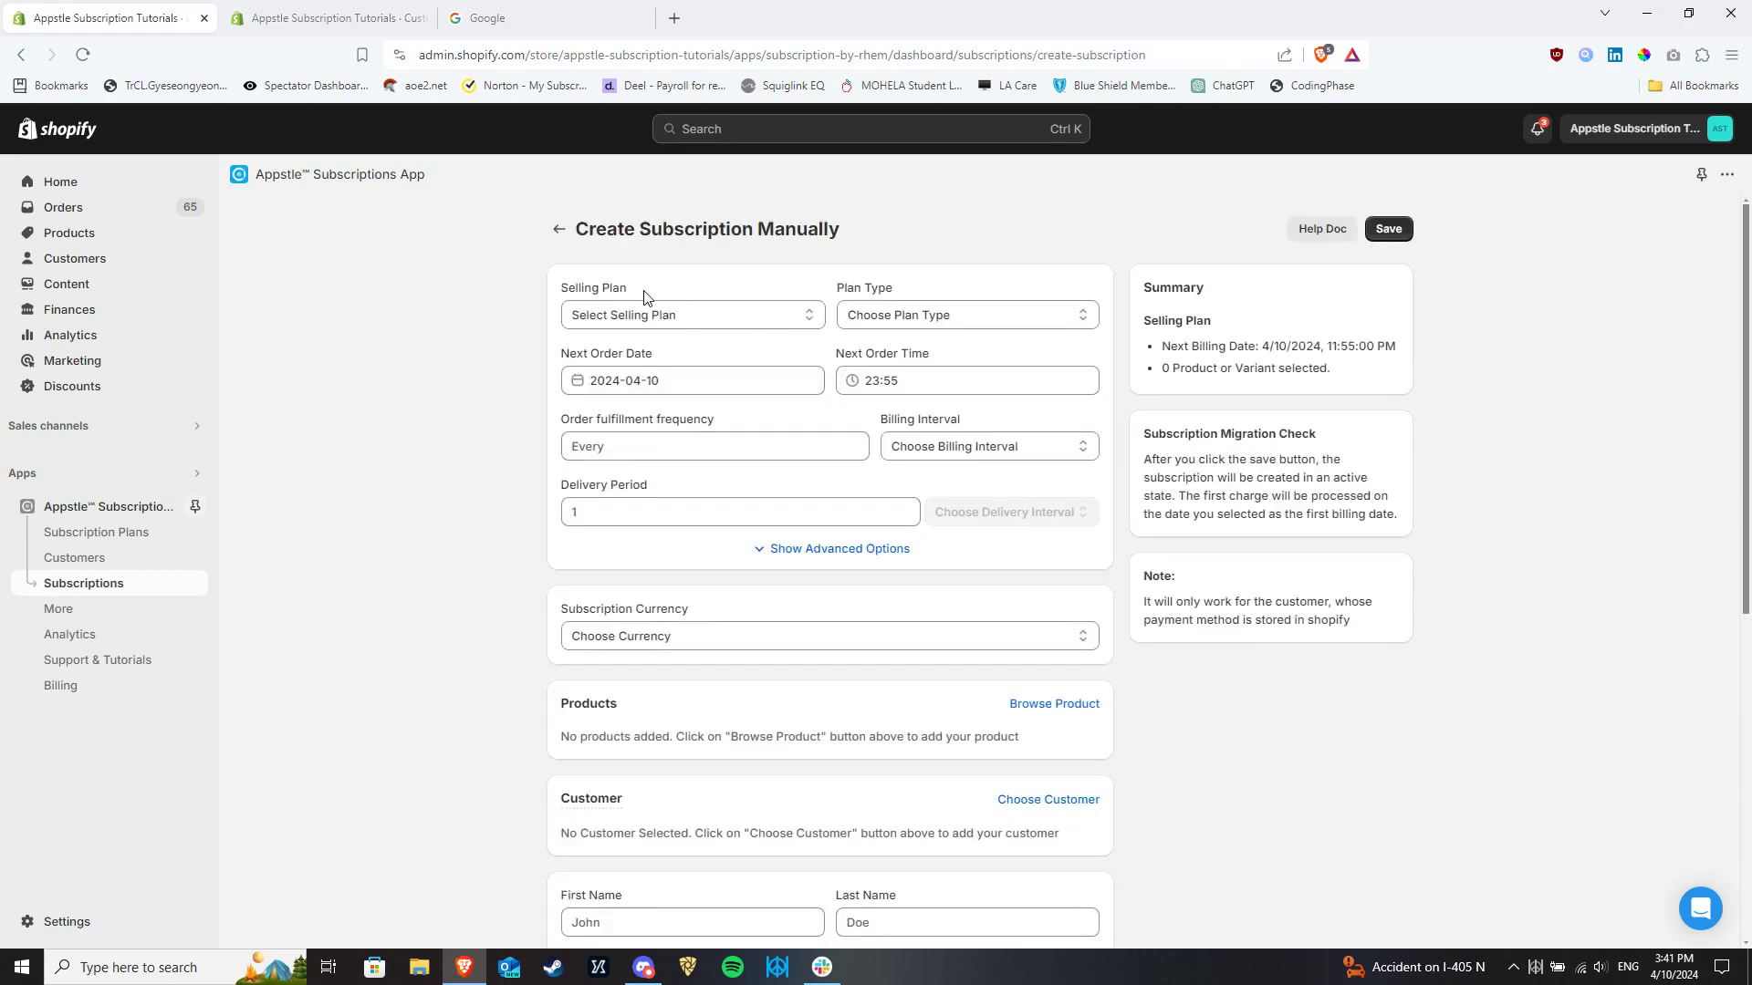
scroll("down", 3)
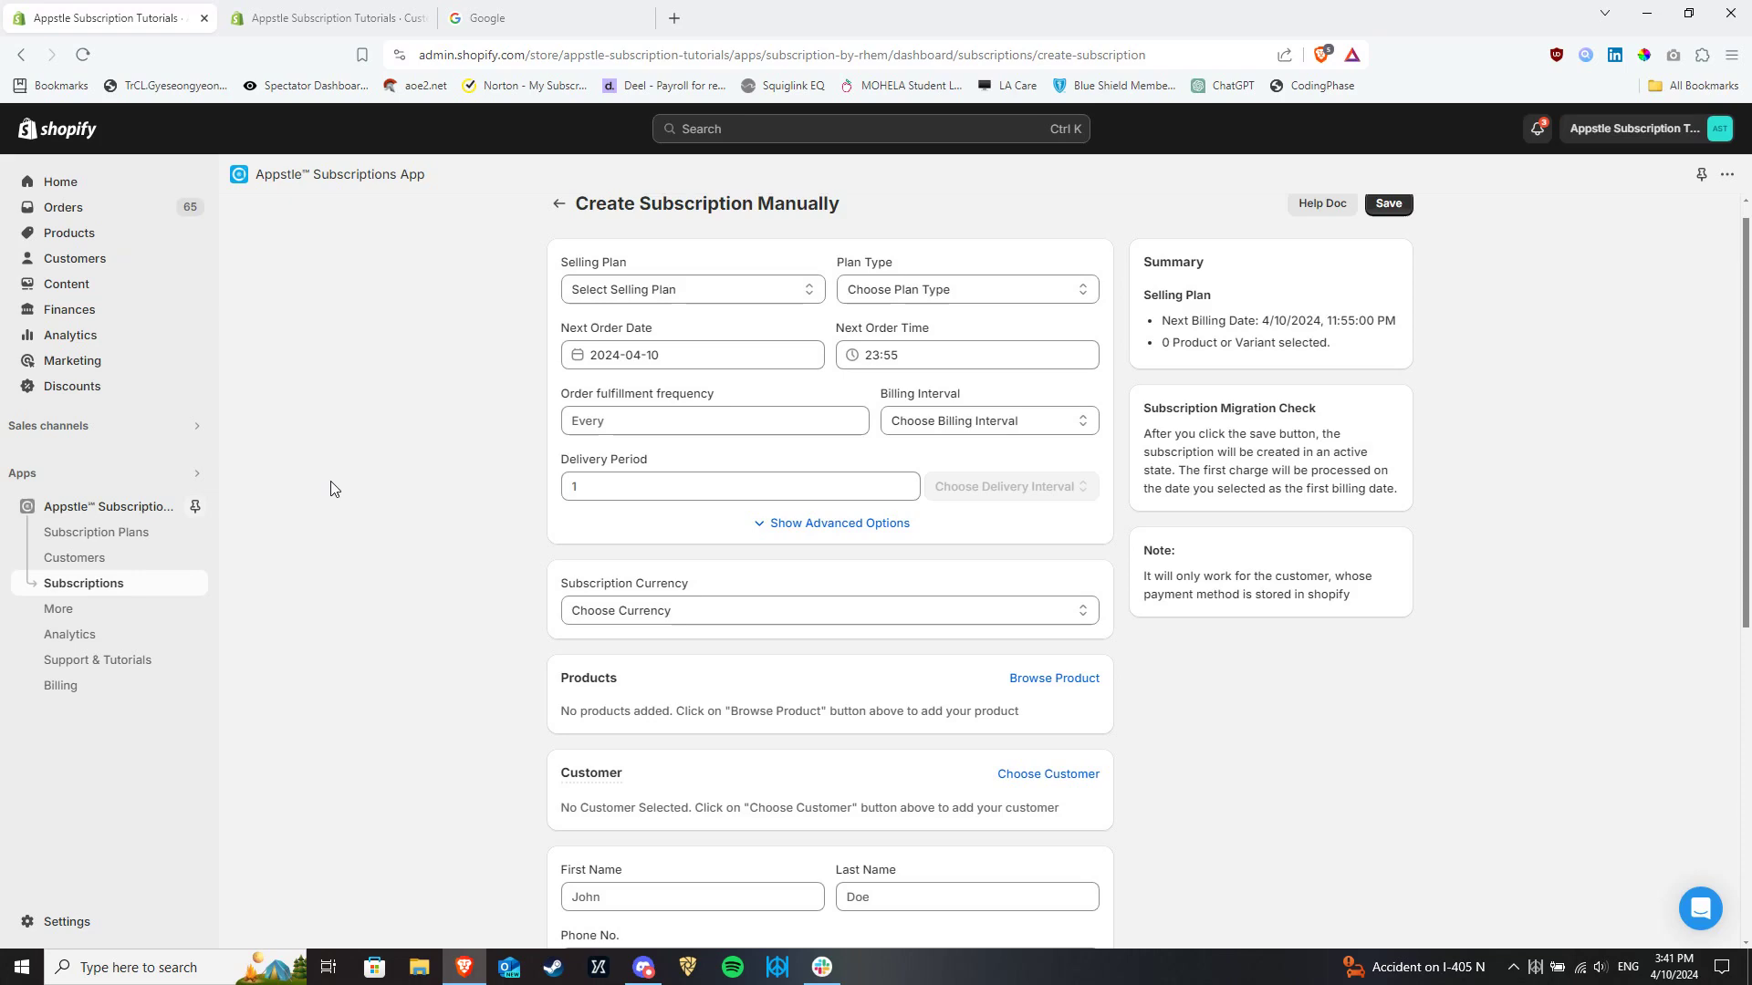
scroll("down", 3)
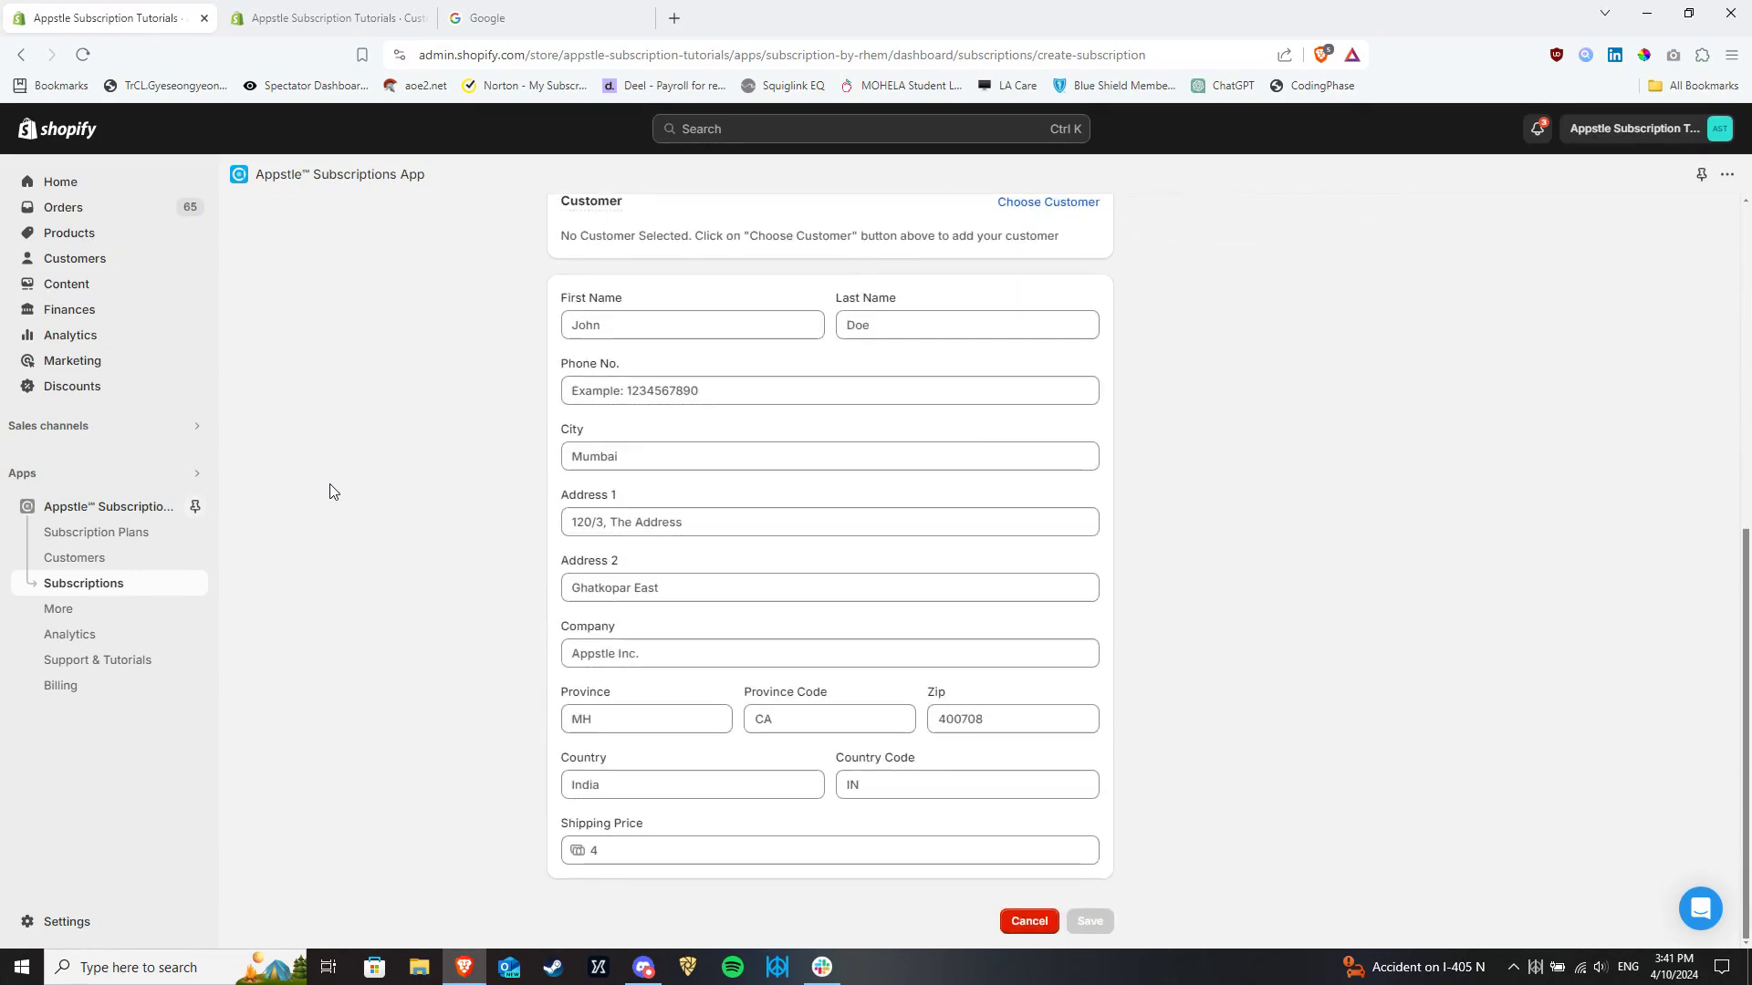
scroll("up", 3)
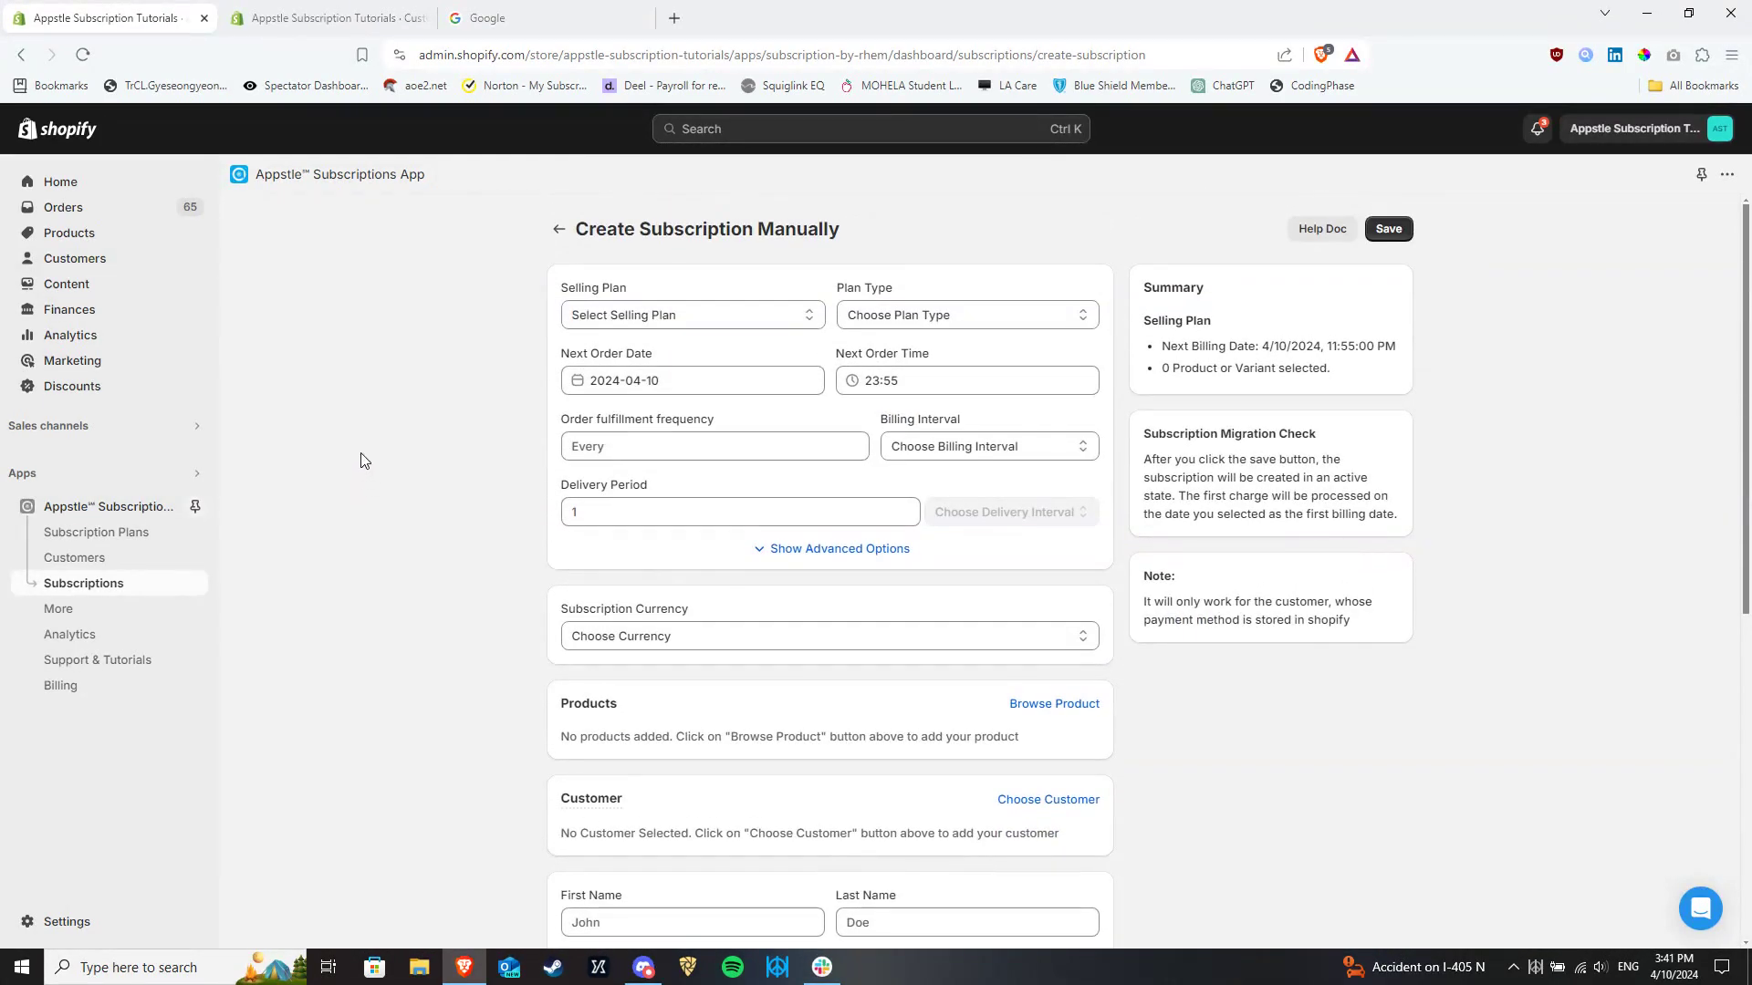
mouse_move(414, 458)
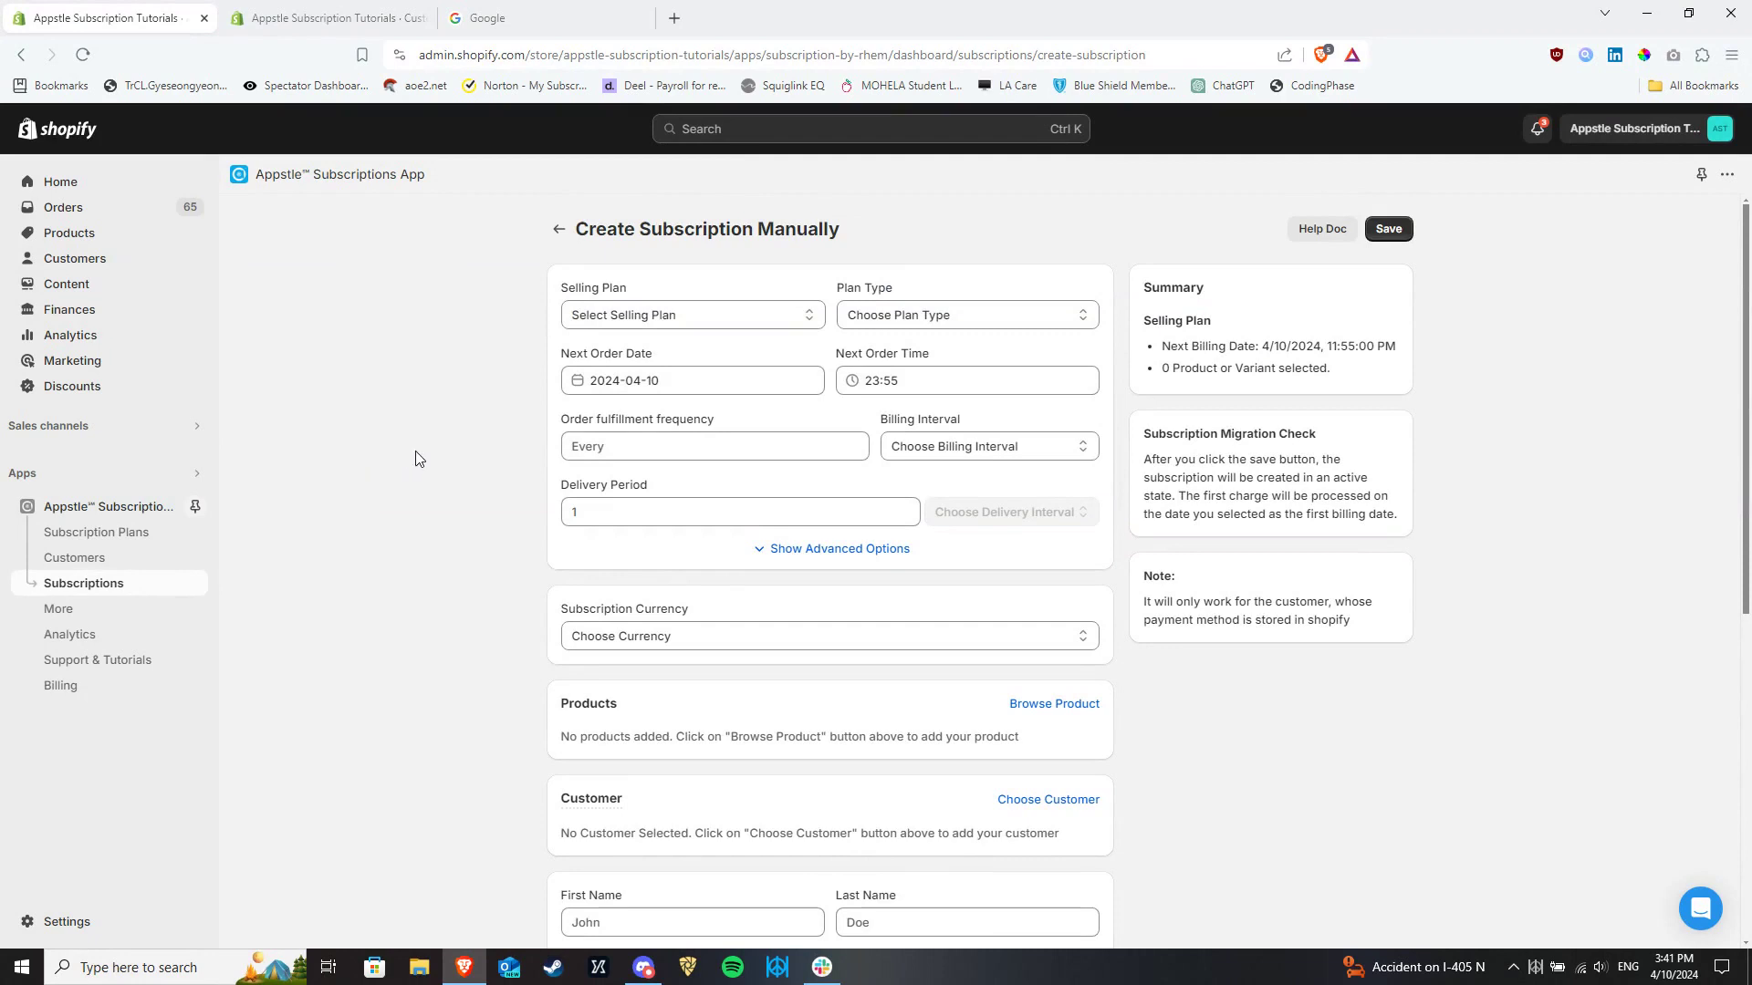
Step: Check the Next Order Time choices and enter 1 as the order fulfillment frequency
left_click(690, 380)
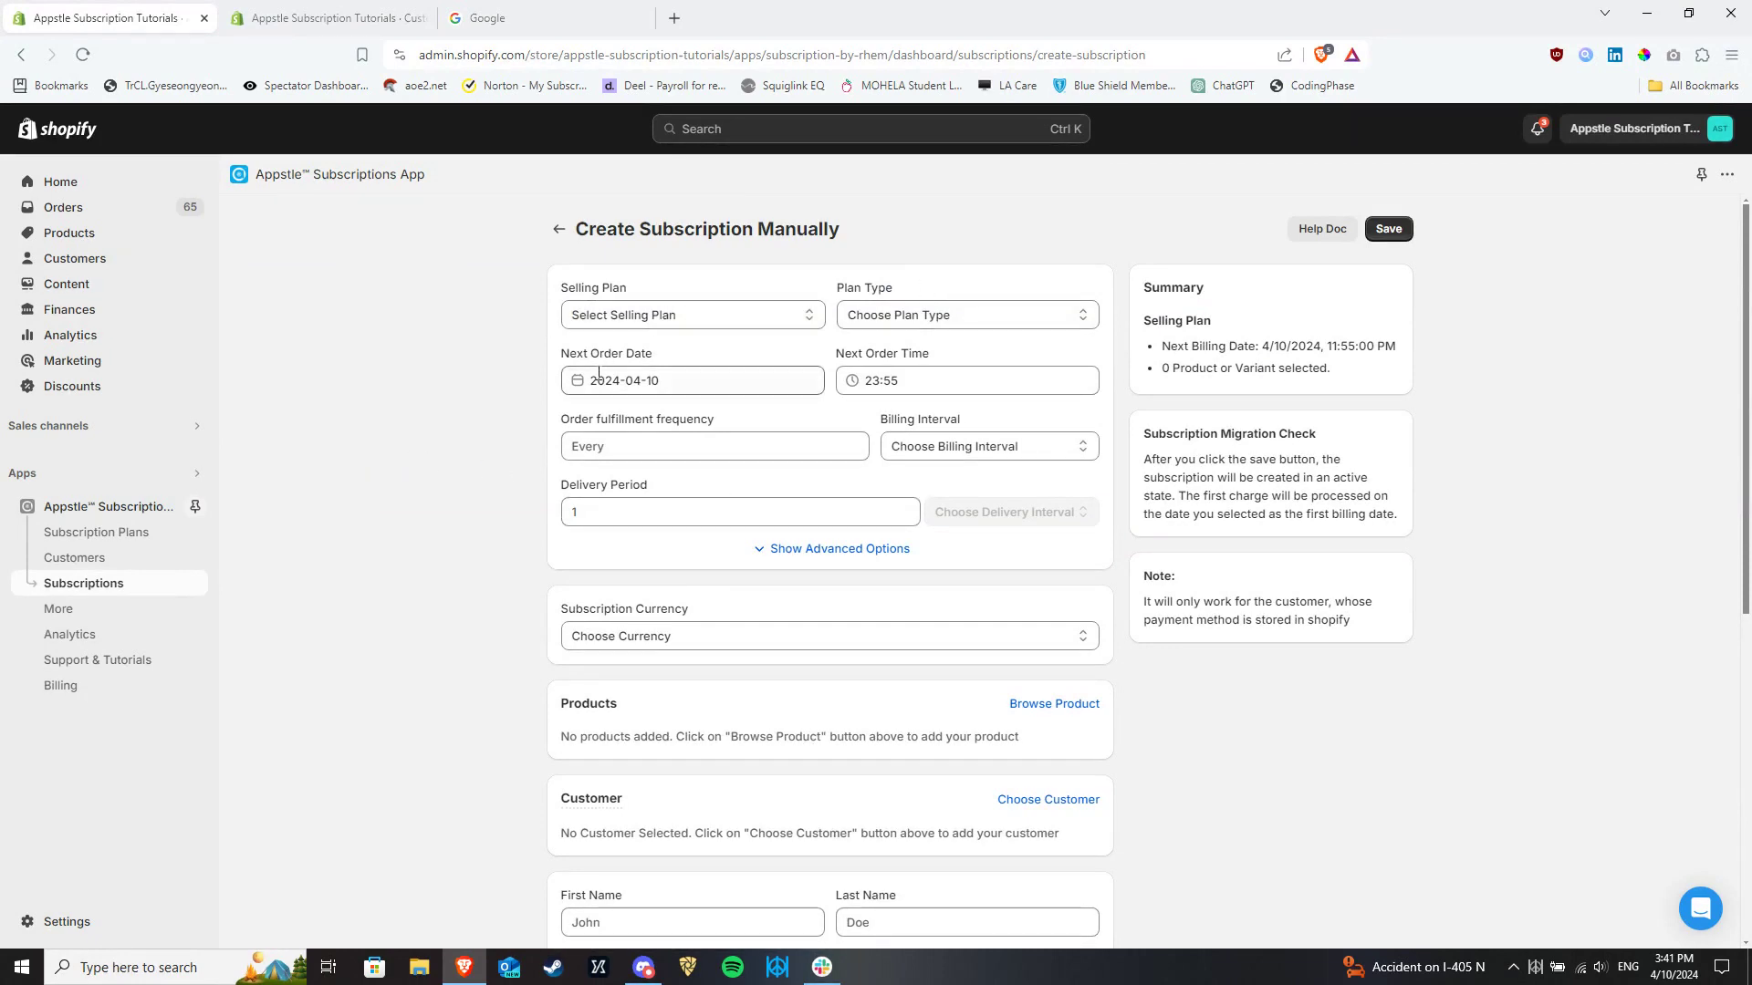
left_click(690, 314)
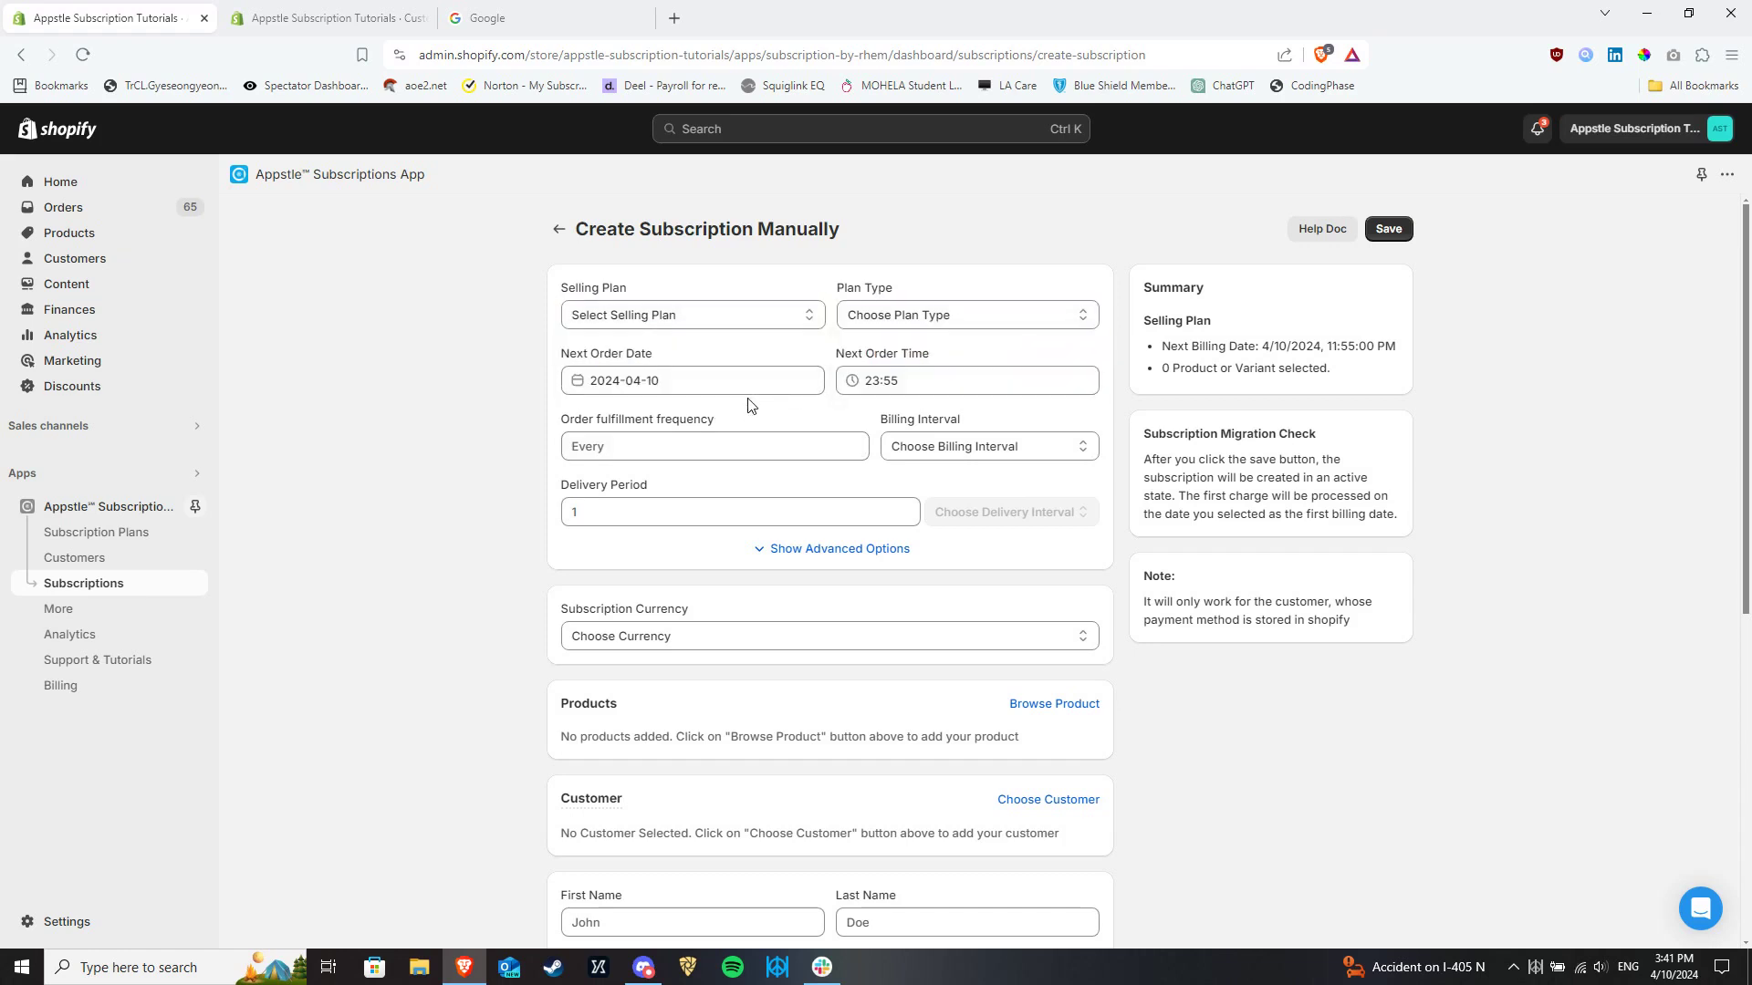
left_click(965, 379)
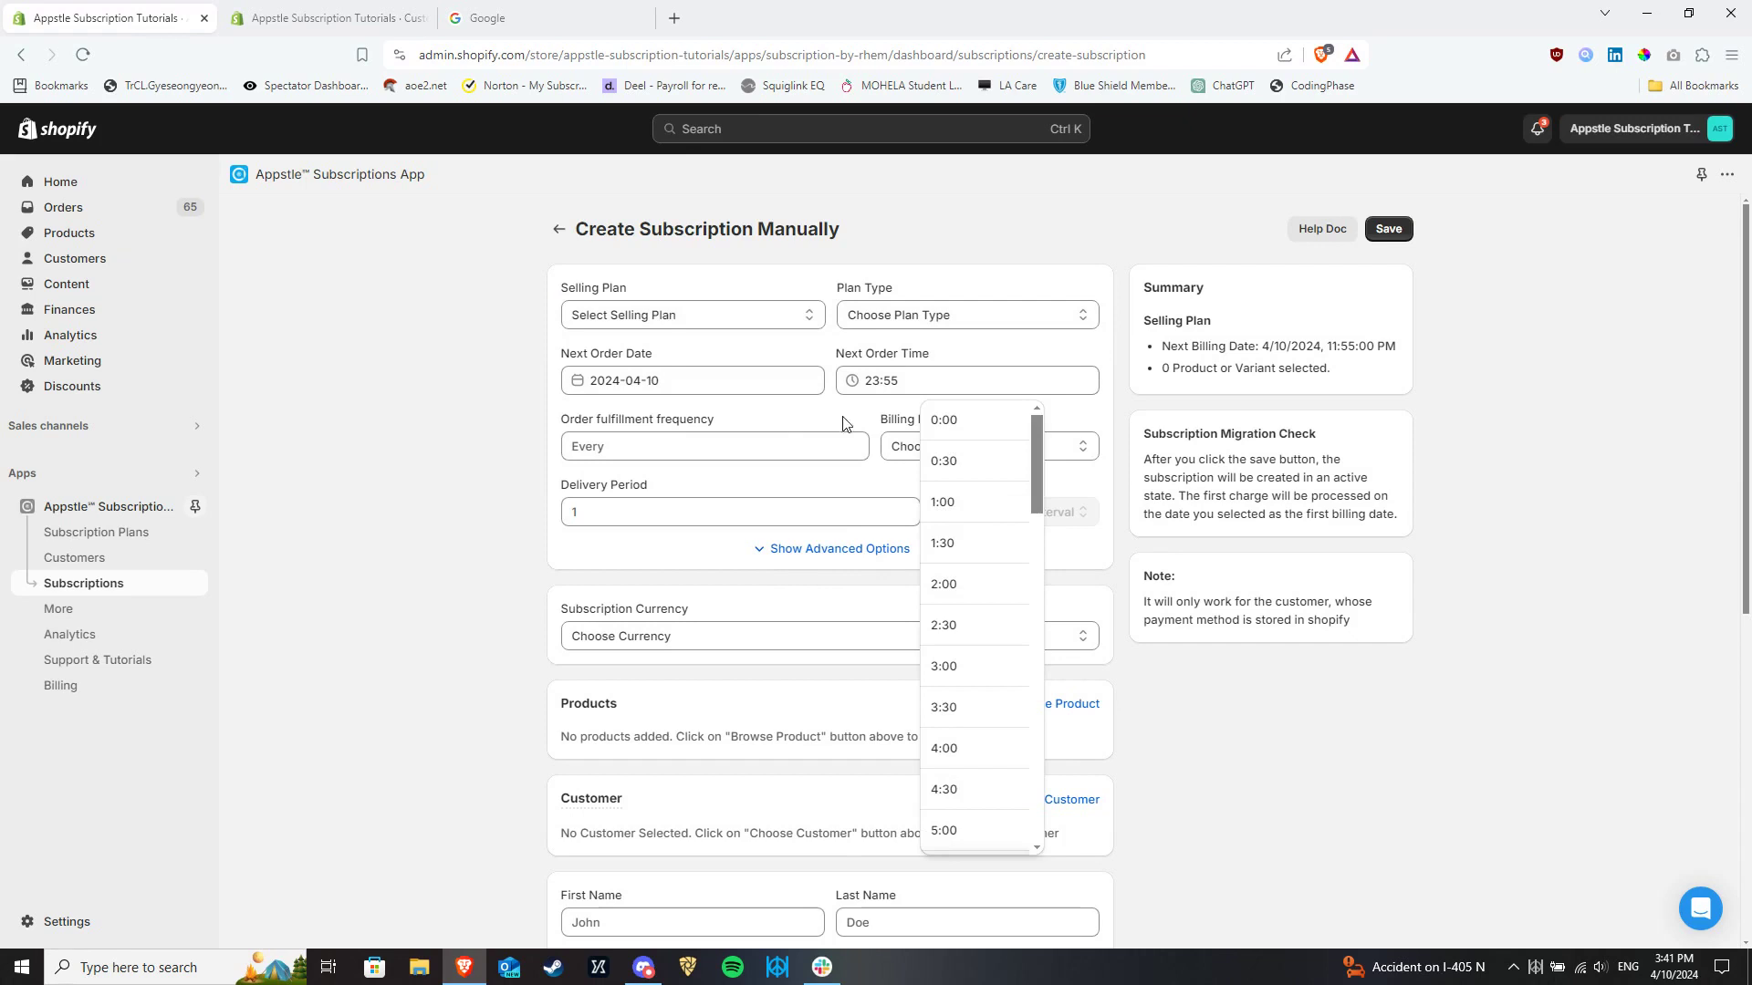
left_click(994, 446)
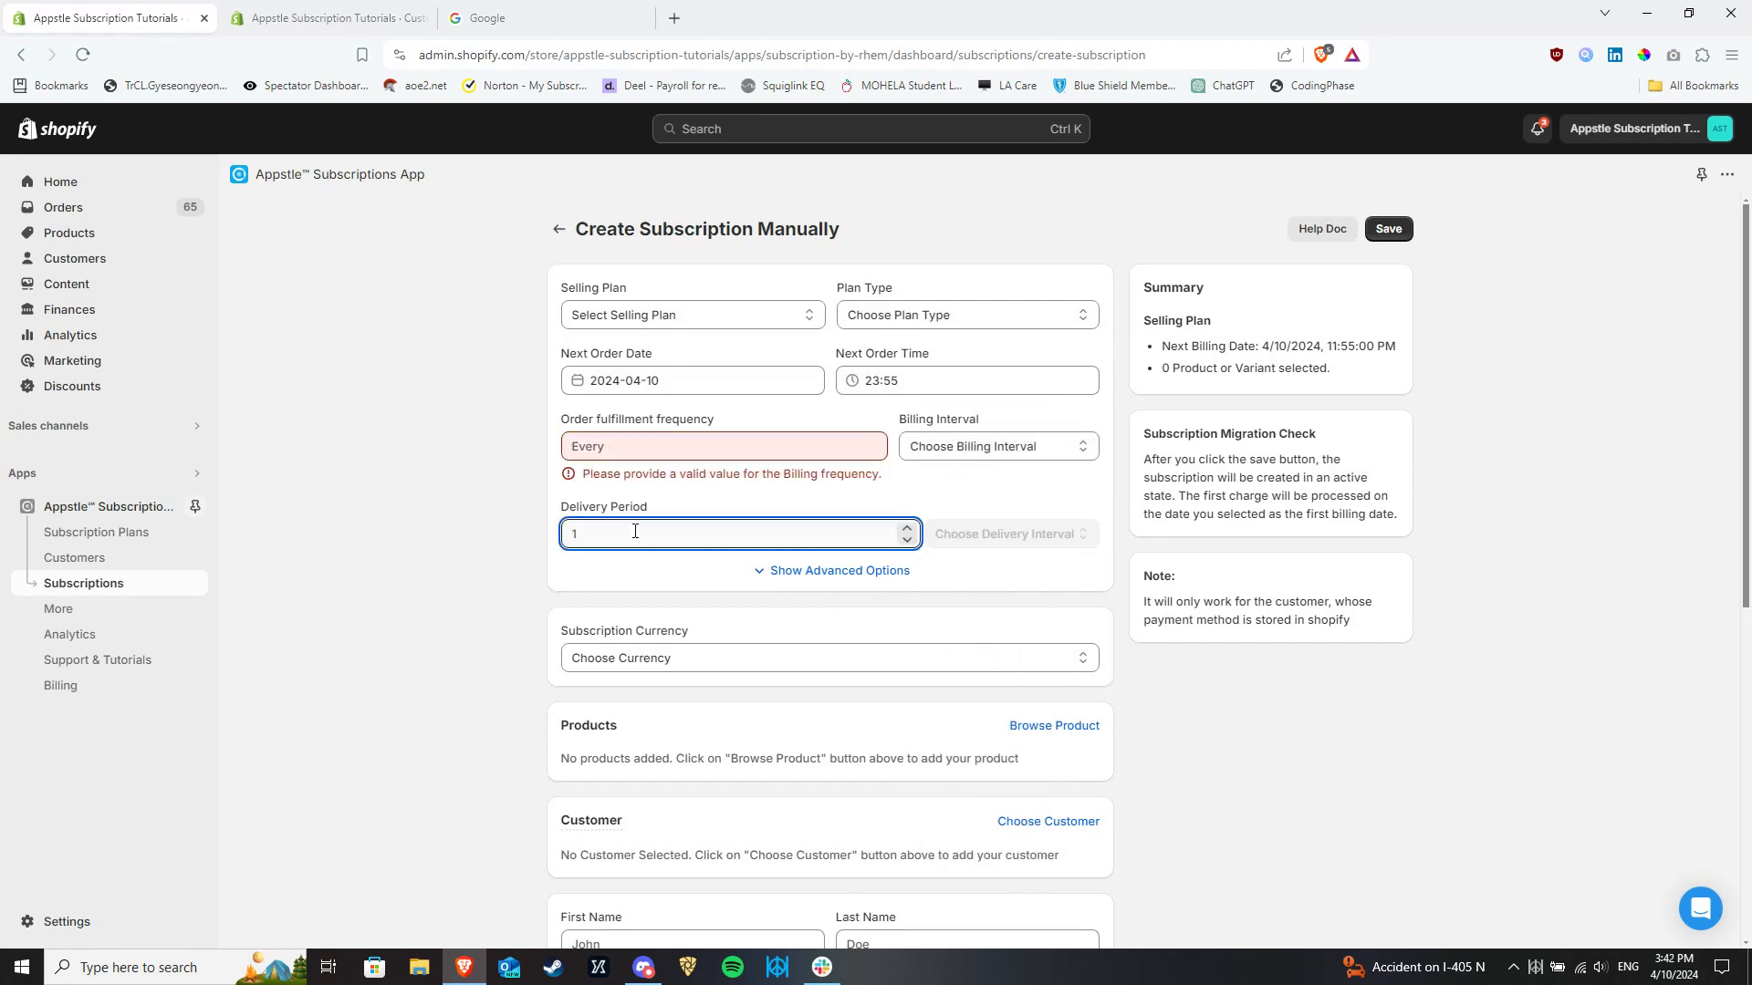
type("1")
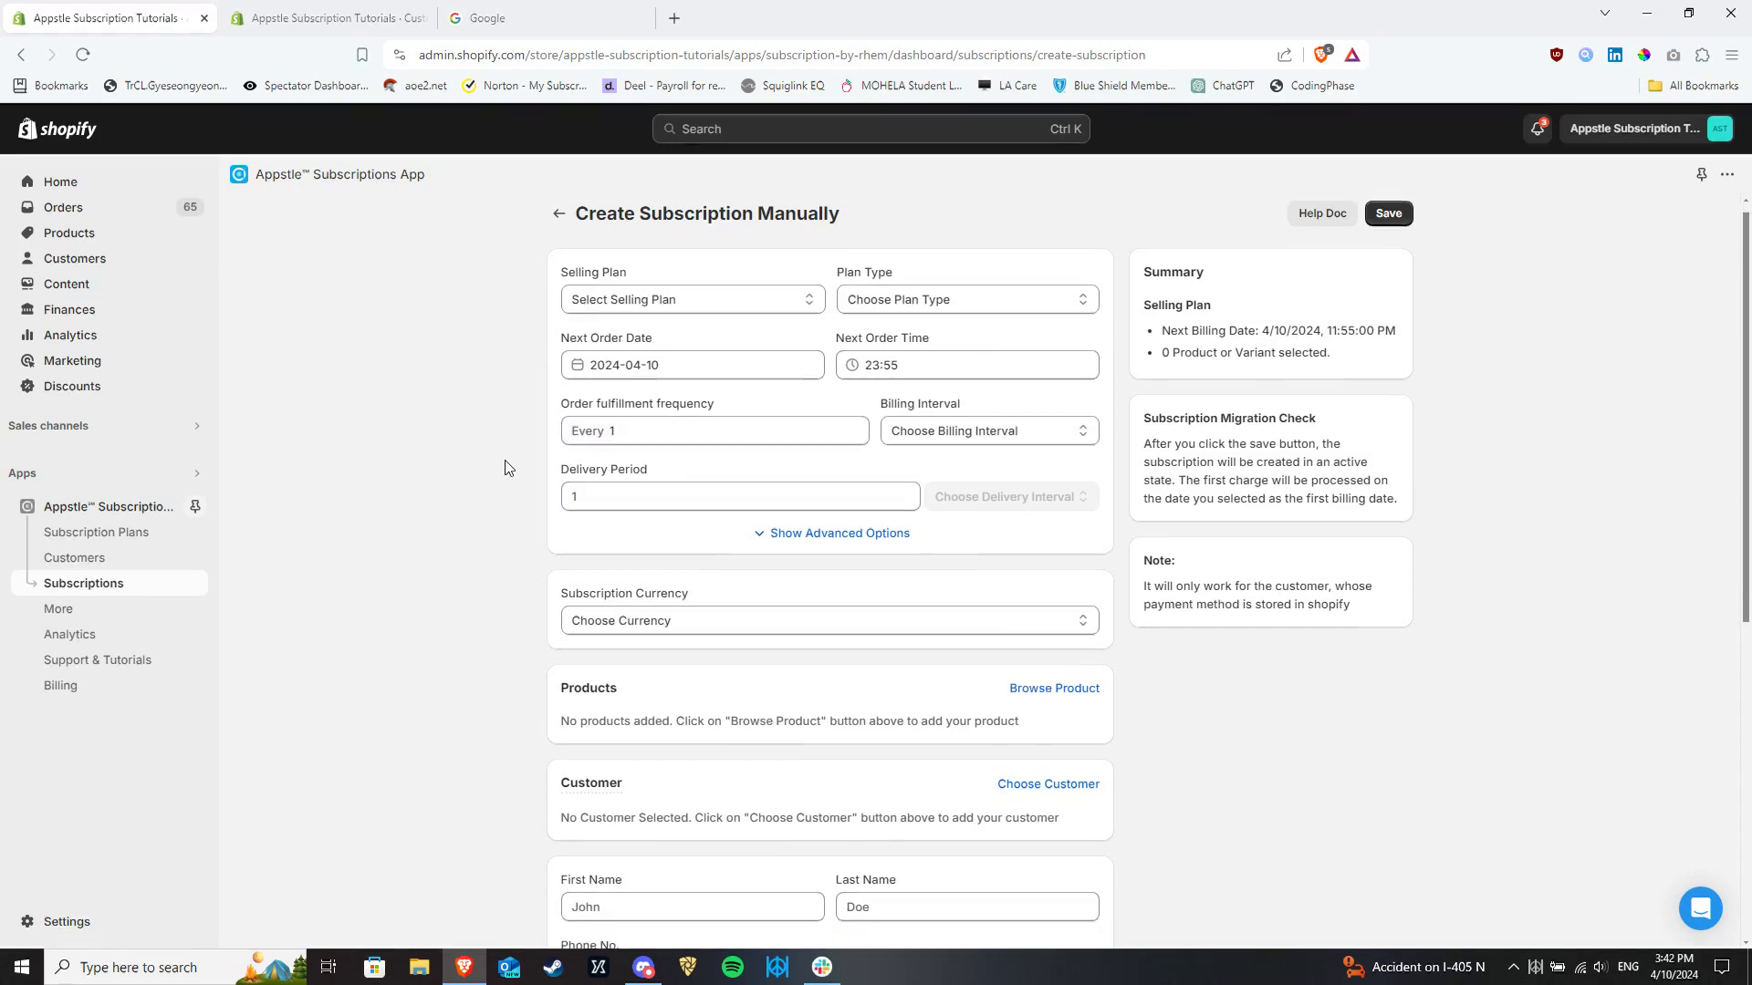
Step: Show advanced options and focus the minimum and maximum billing iteration fields
left_click(832, 533)
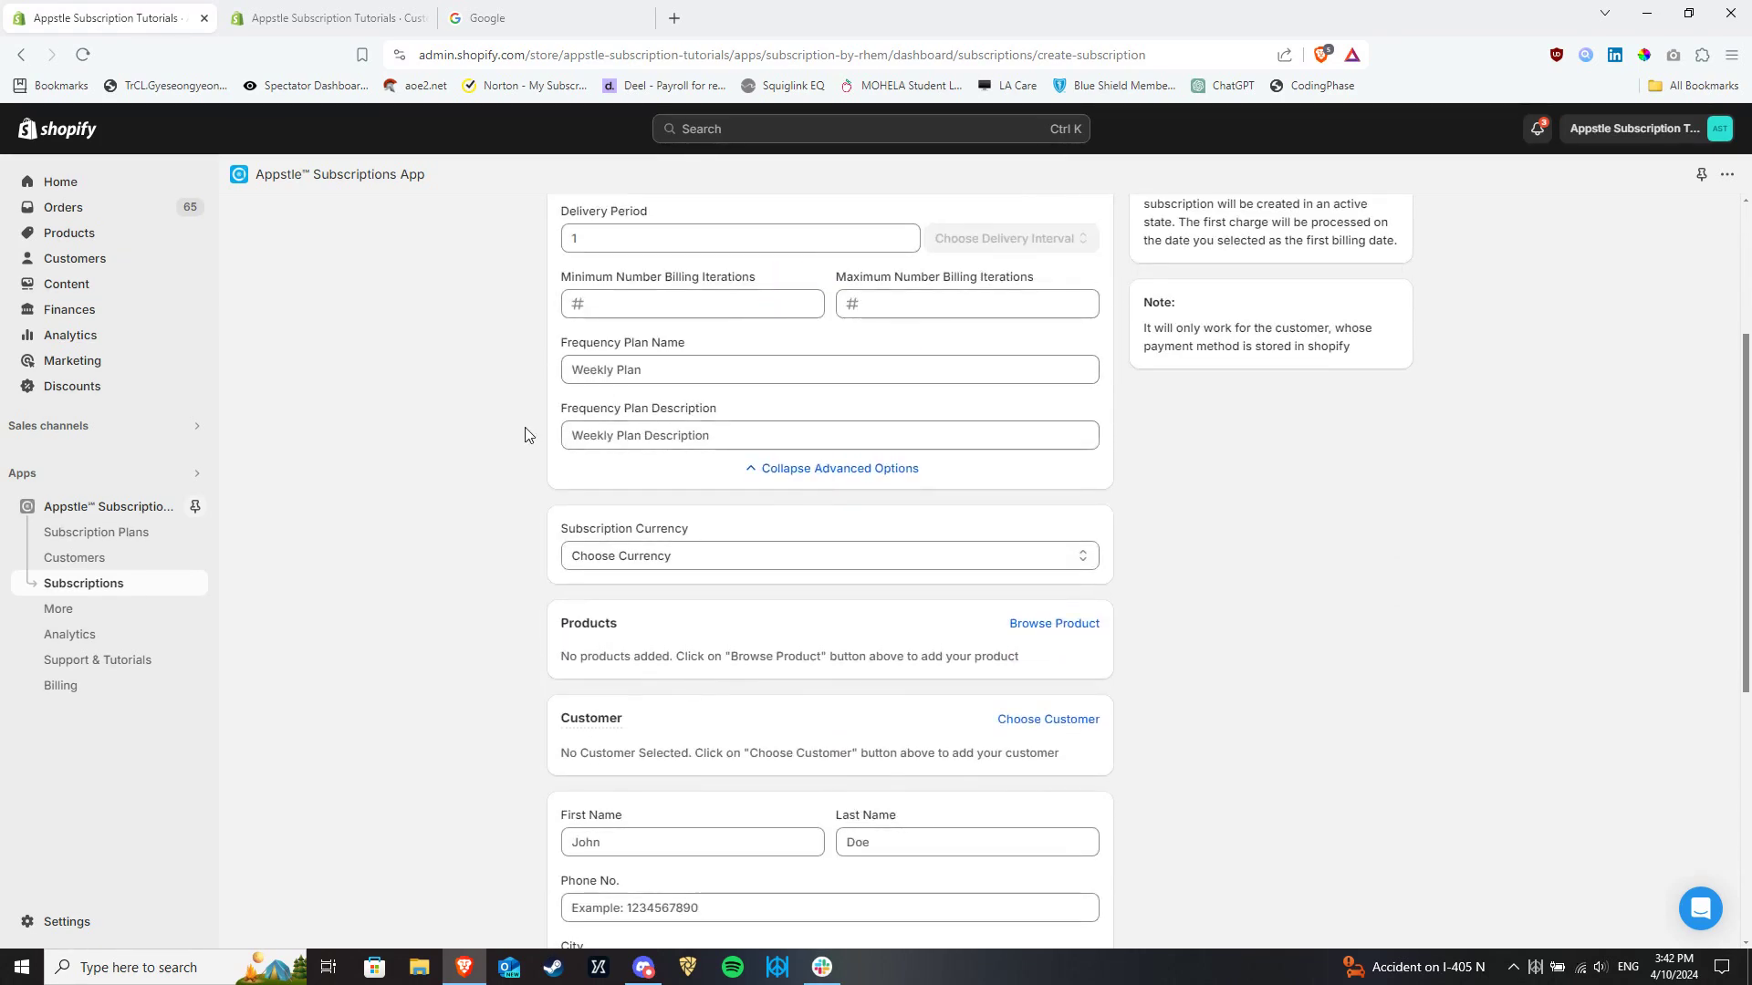
left_click(691, 304)
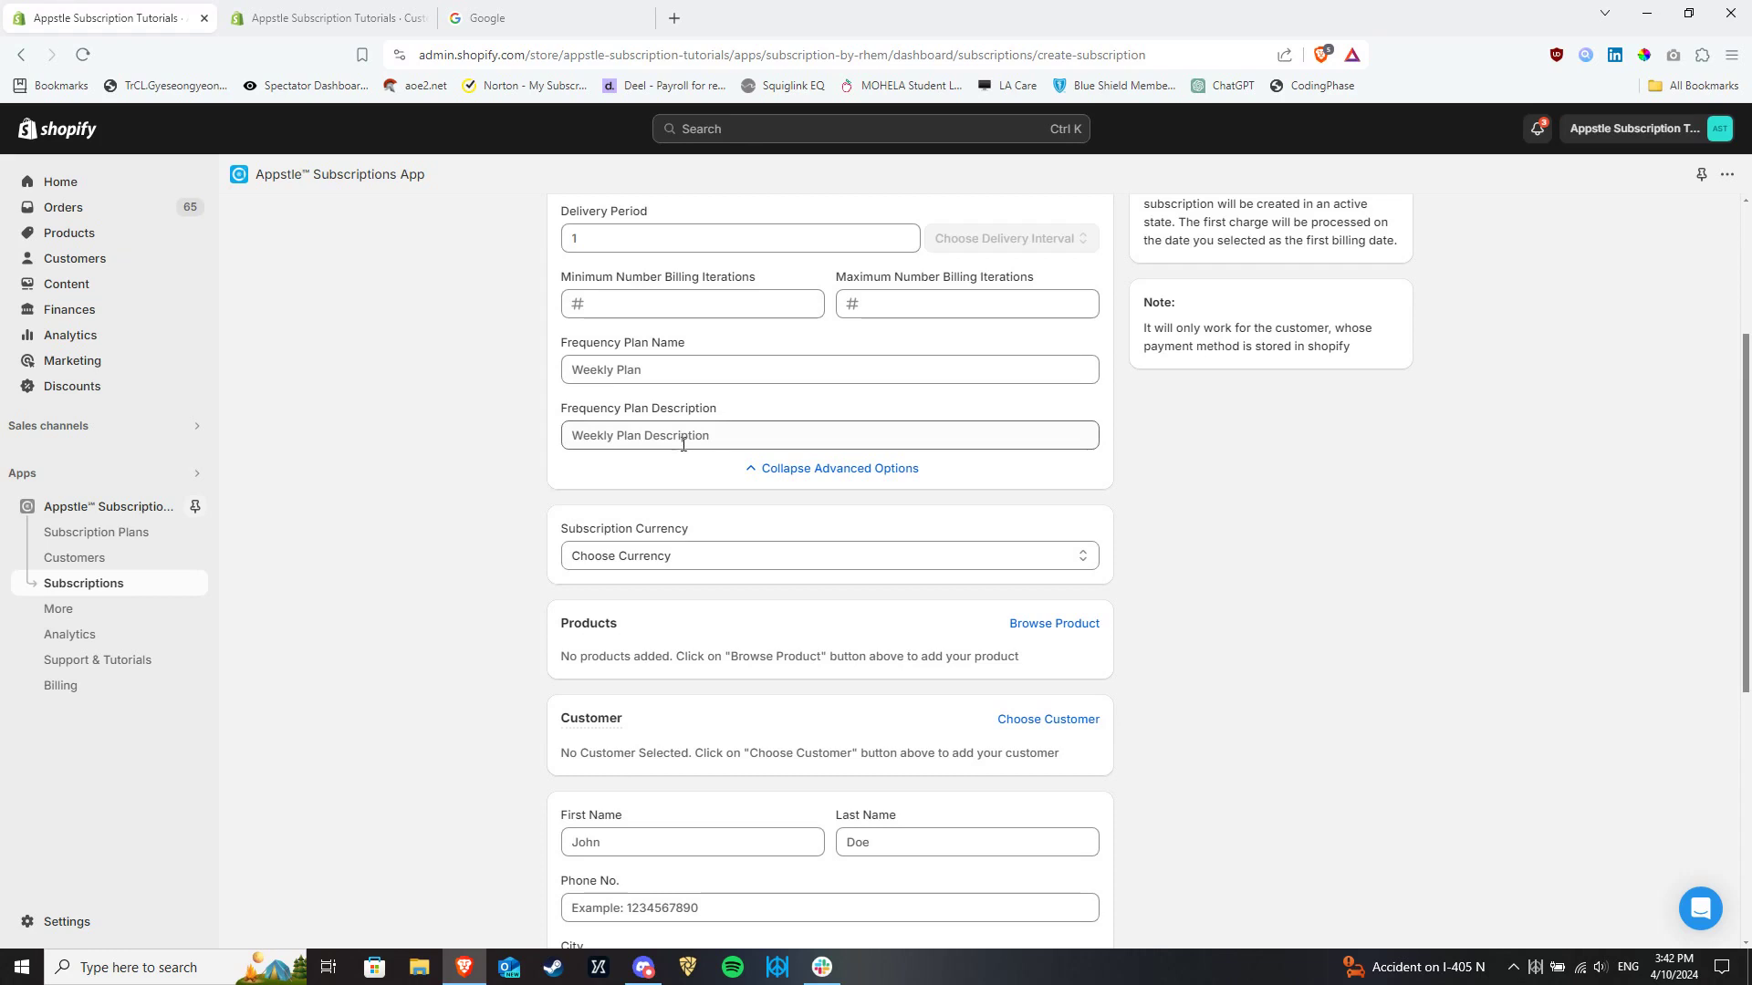
left_click(692, 303)
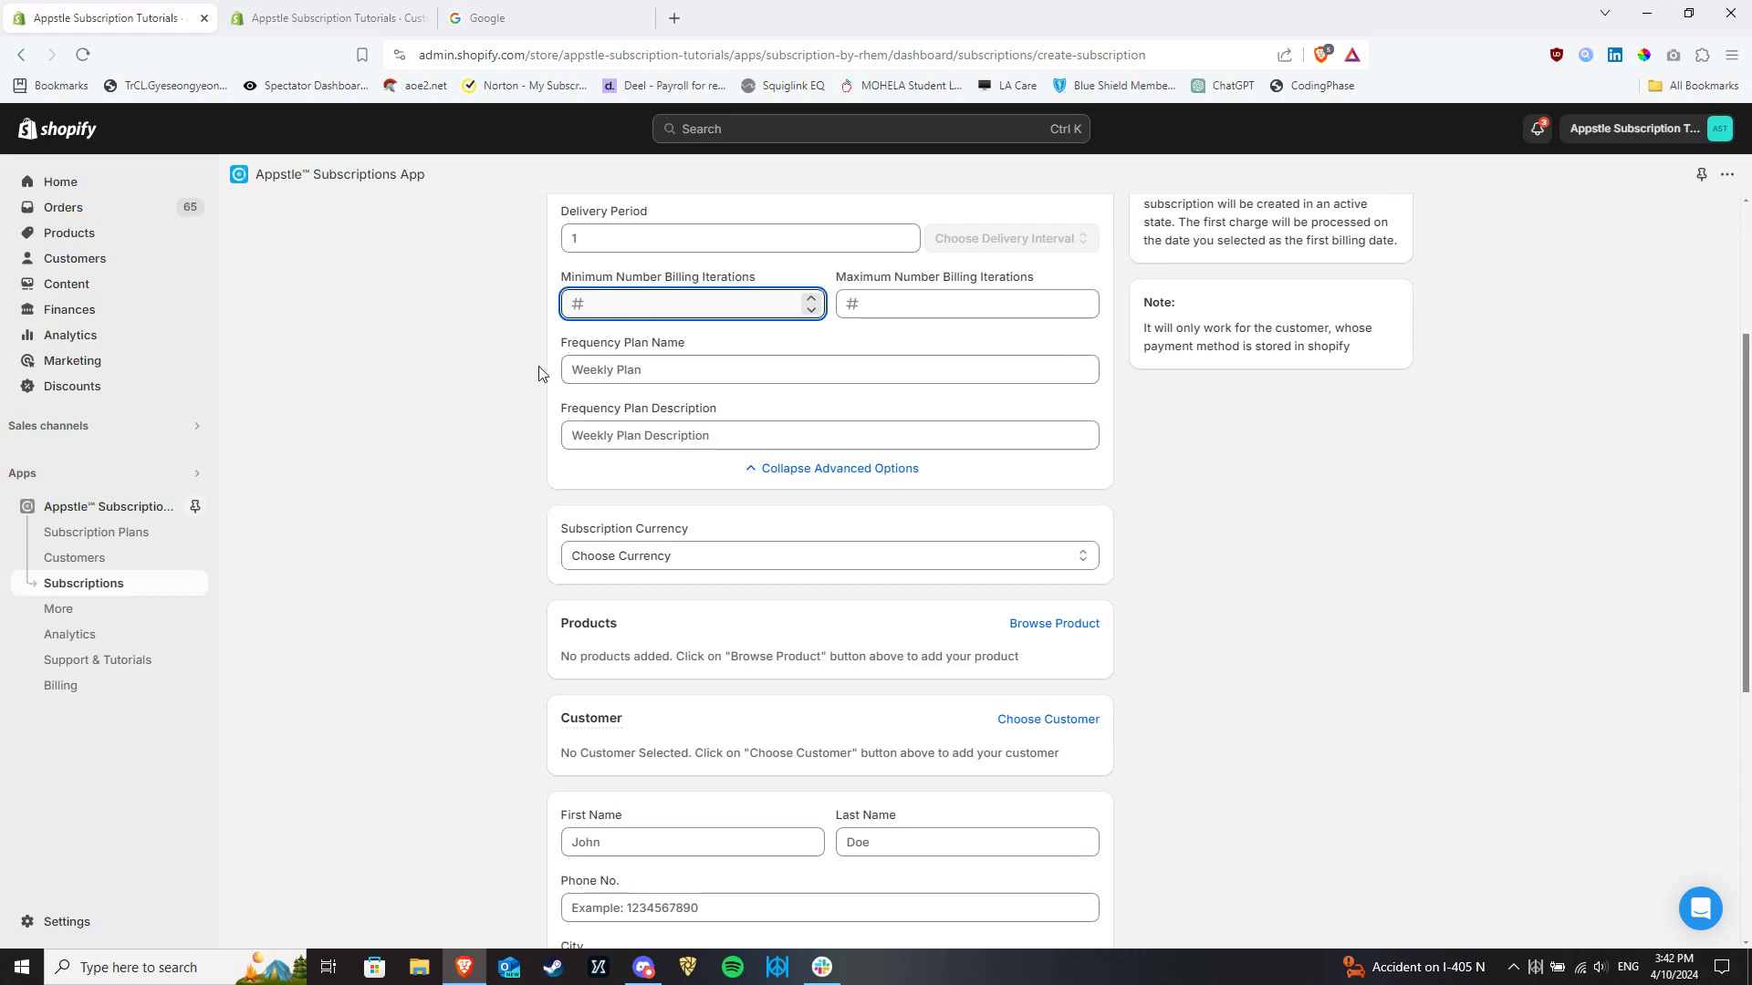
mouse_move(465, 368)
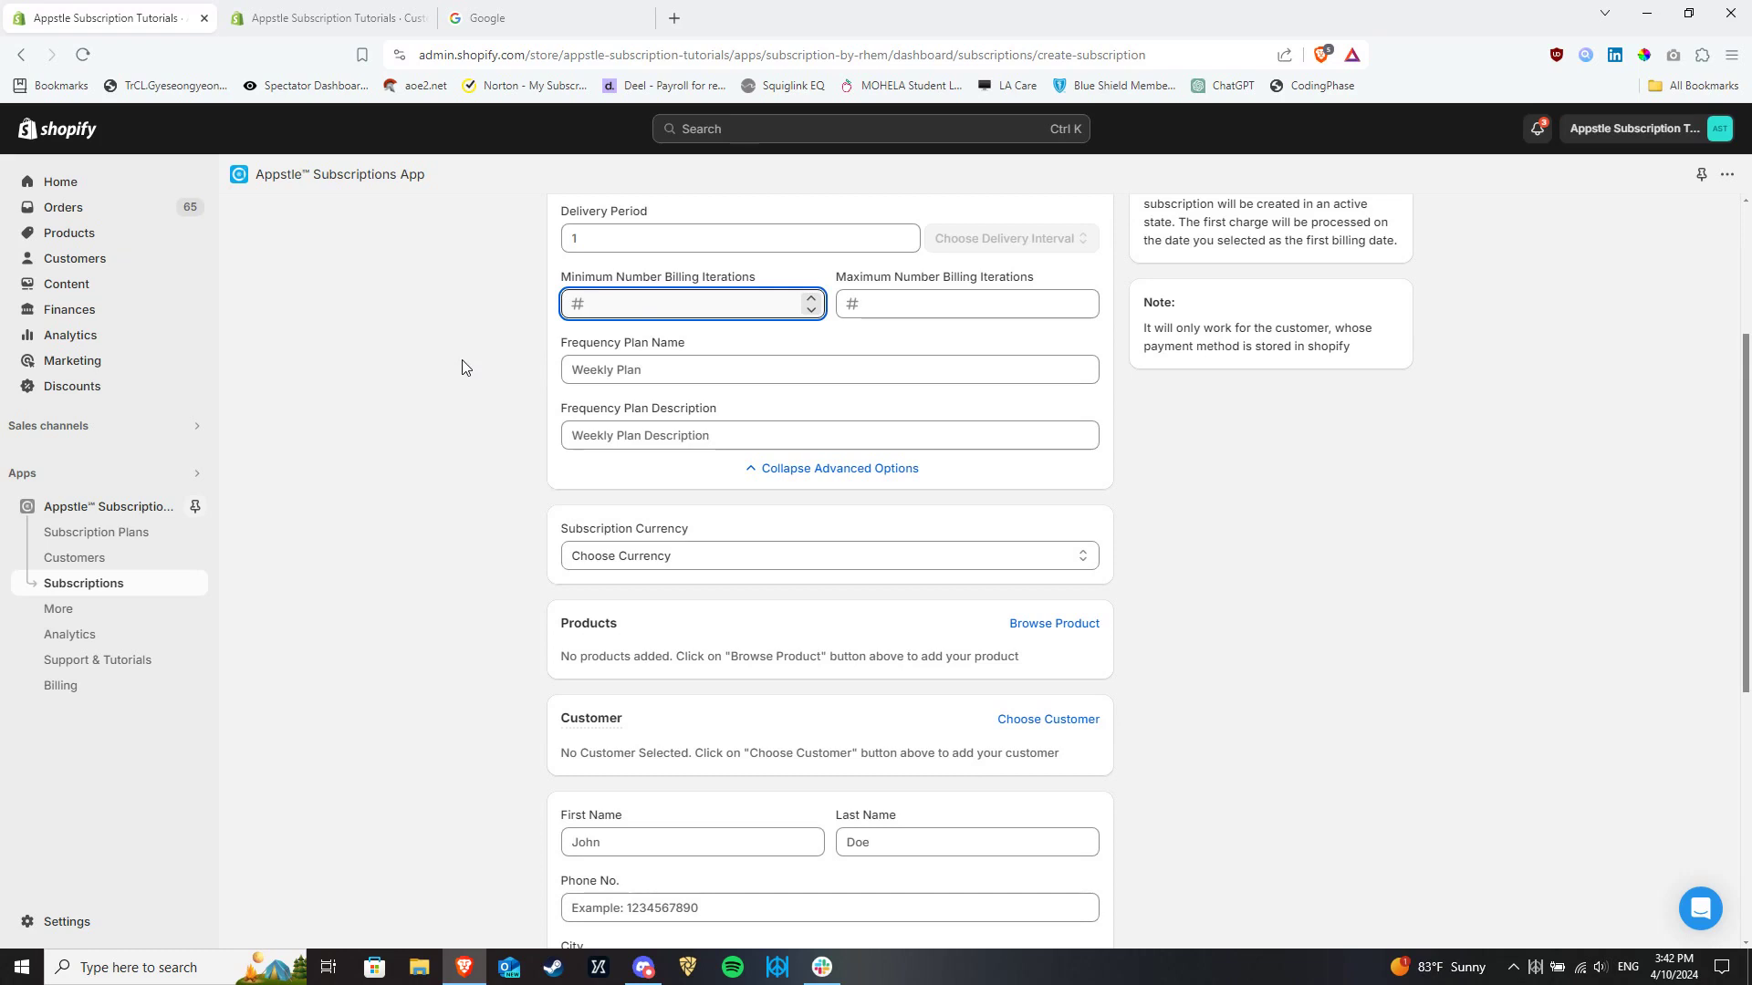
left_click(691, 303)
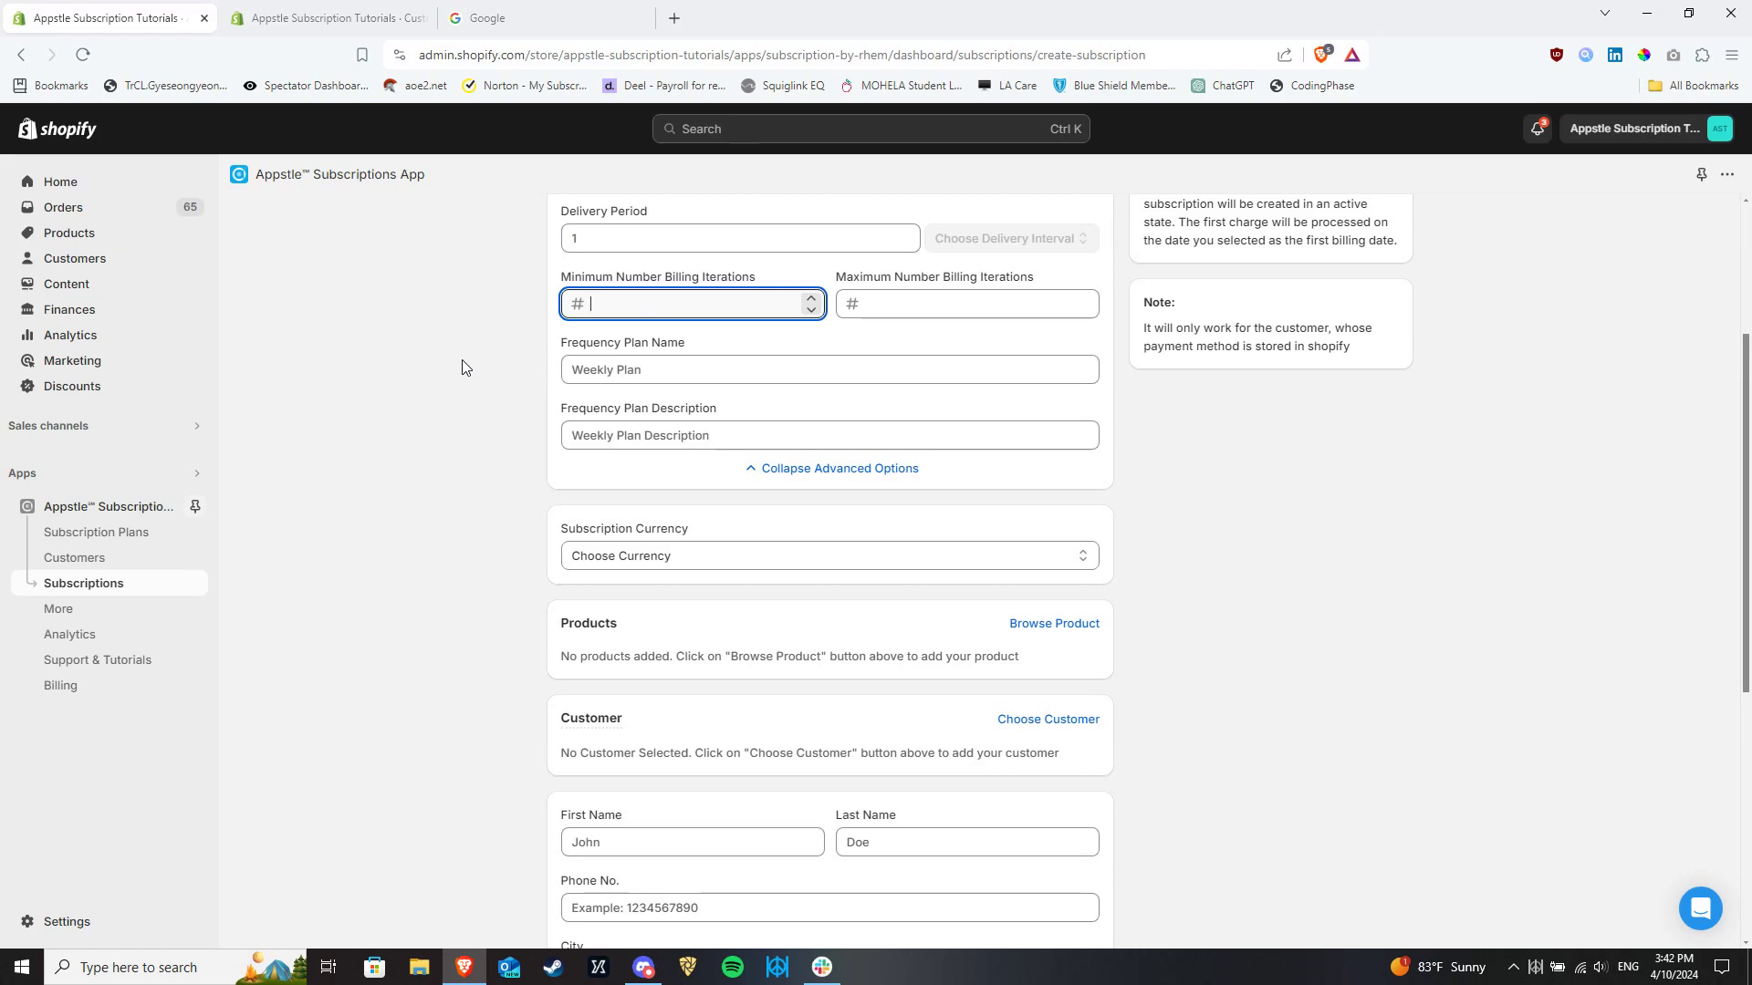
left_click(961, 303)
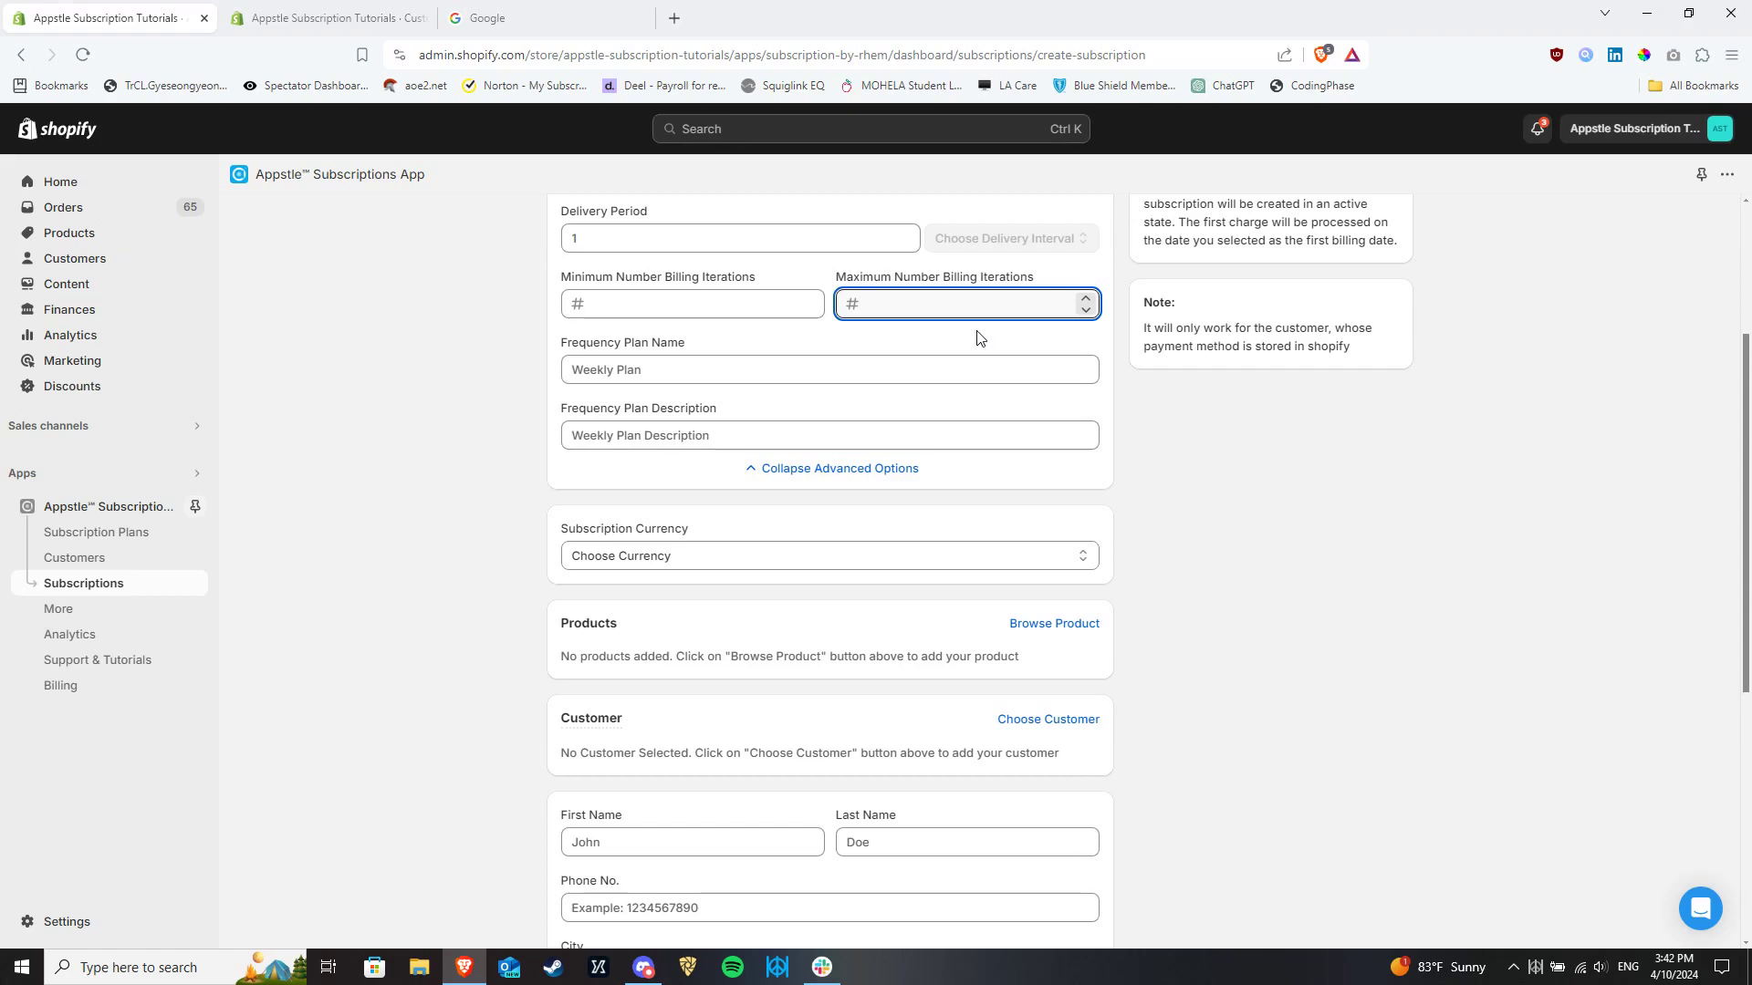
left_click(966, 303)
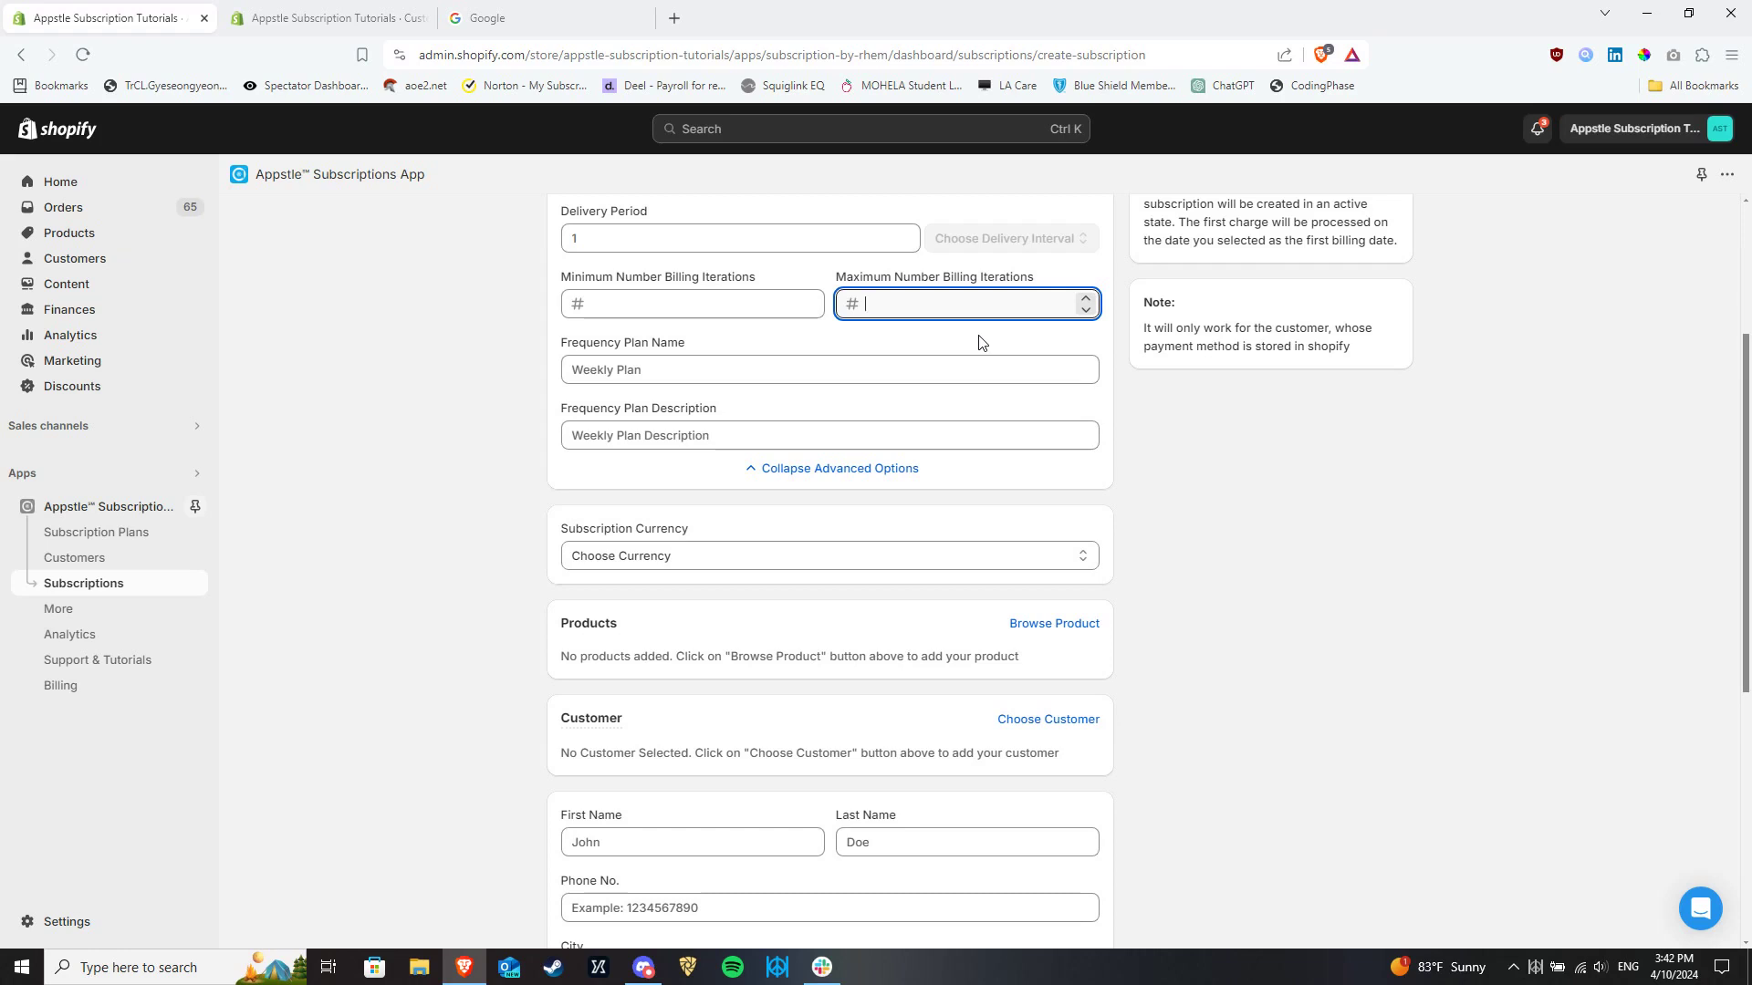
Step: Add the Goodyear Eagle RS-A2, Michelin Primacy MXM4 and Pirelli Winter Sottozero 240 tires
scroll("down", 3)
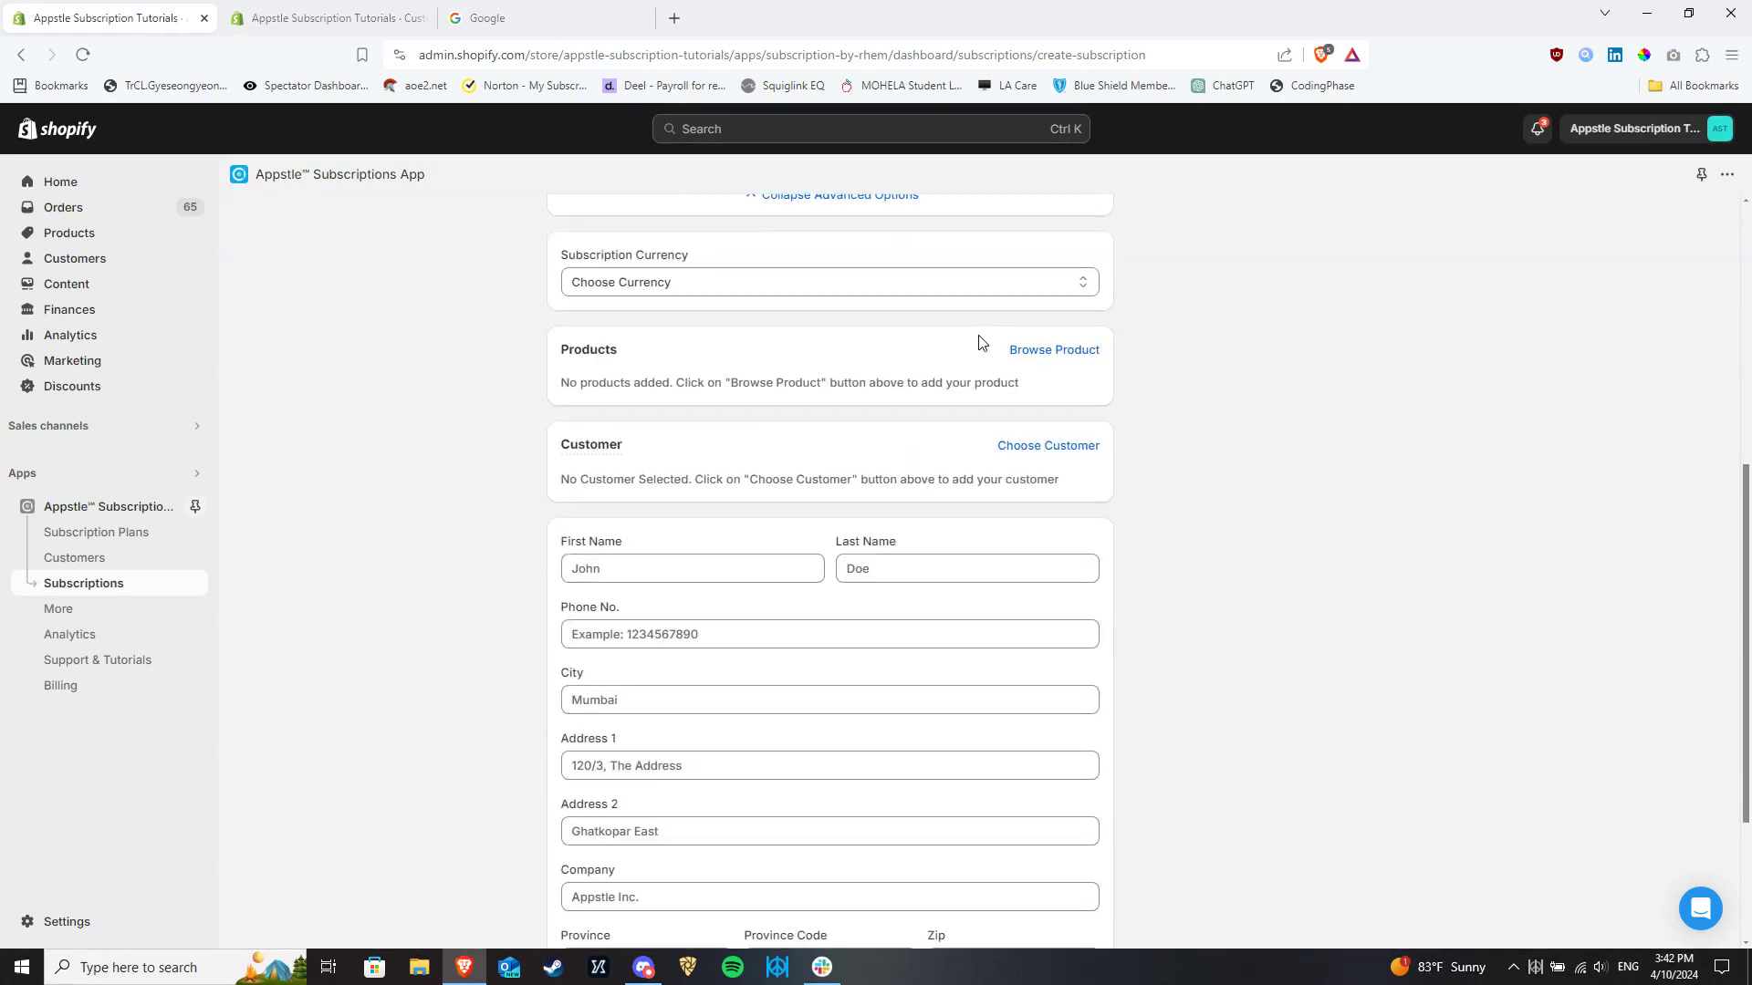
mouse_move(1075, 303)
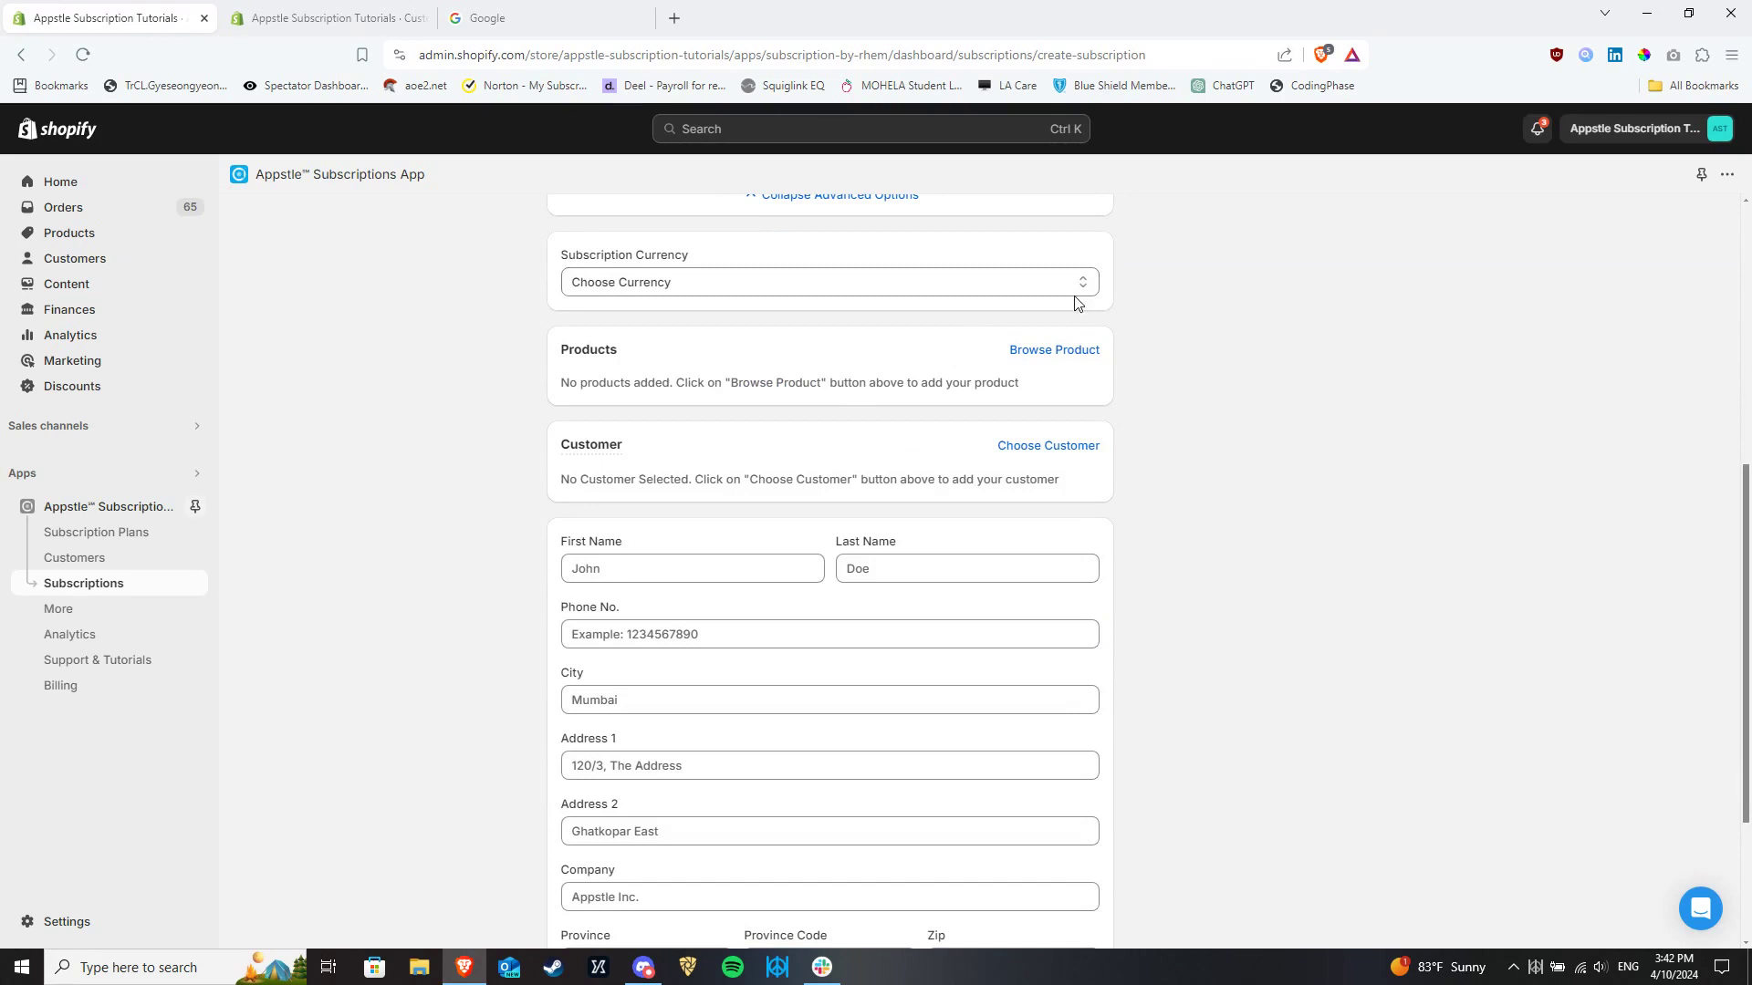
mouse_move(1054, 350)
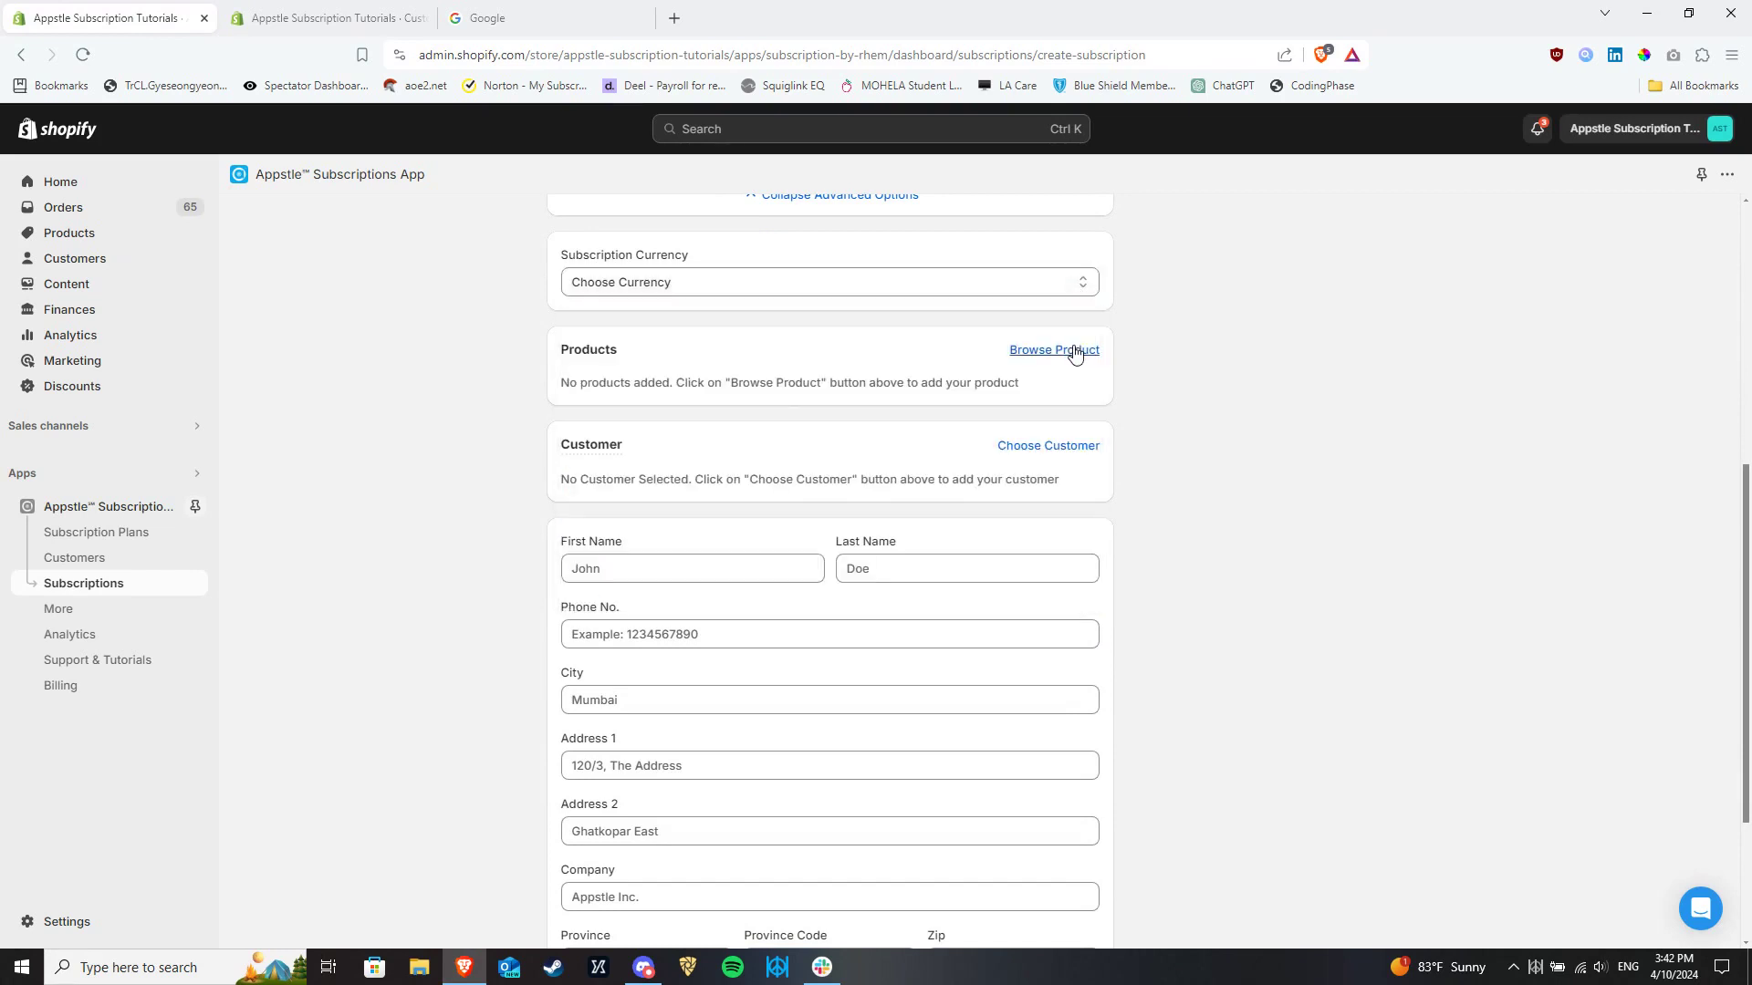
left_click(1052, 349)
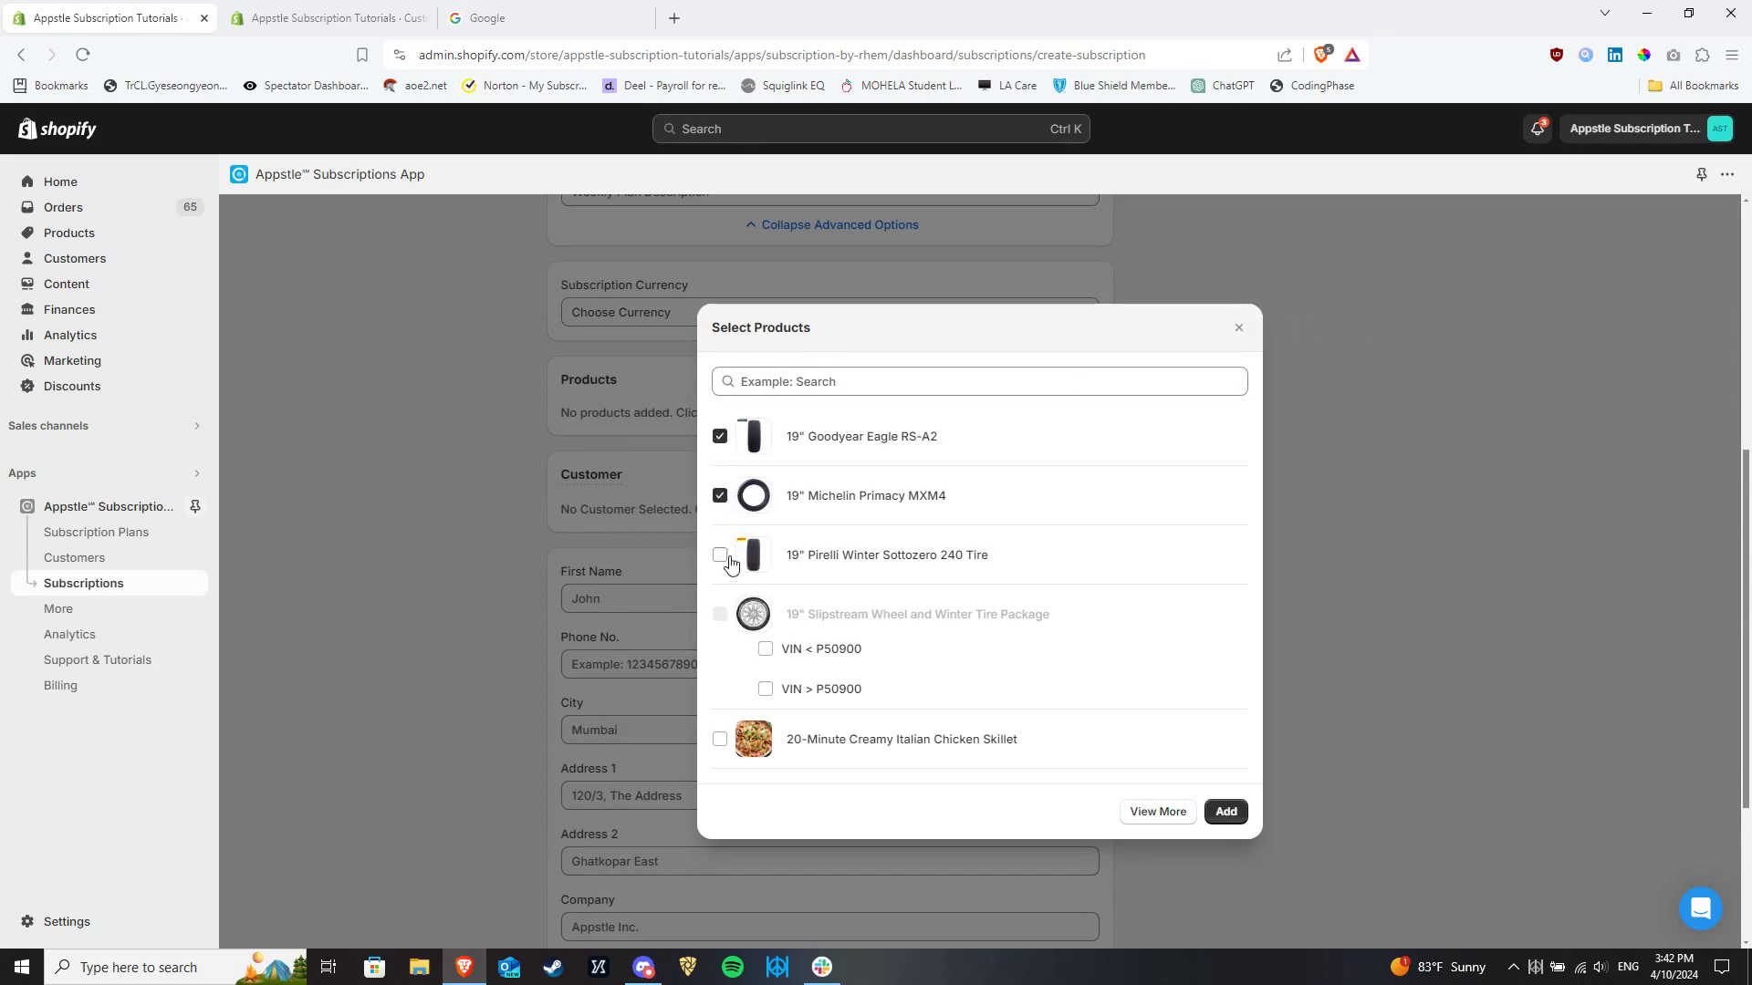
left_click(720, 556)
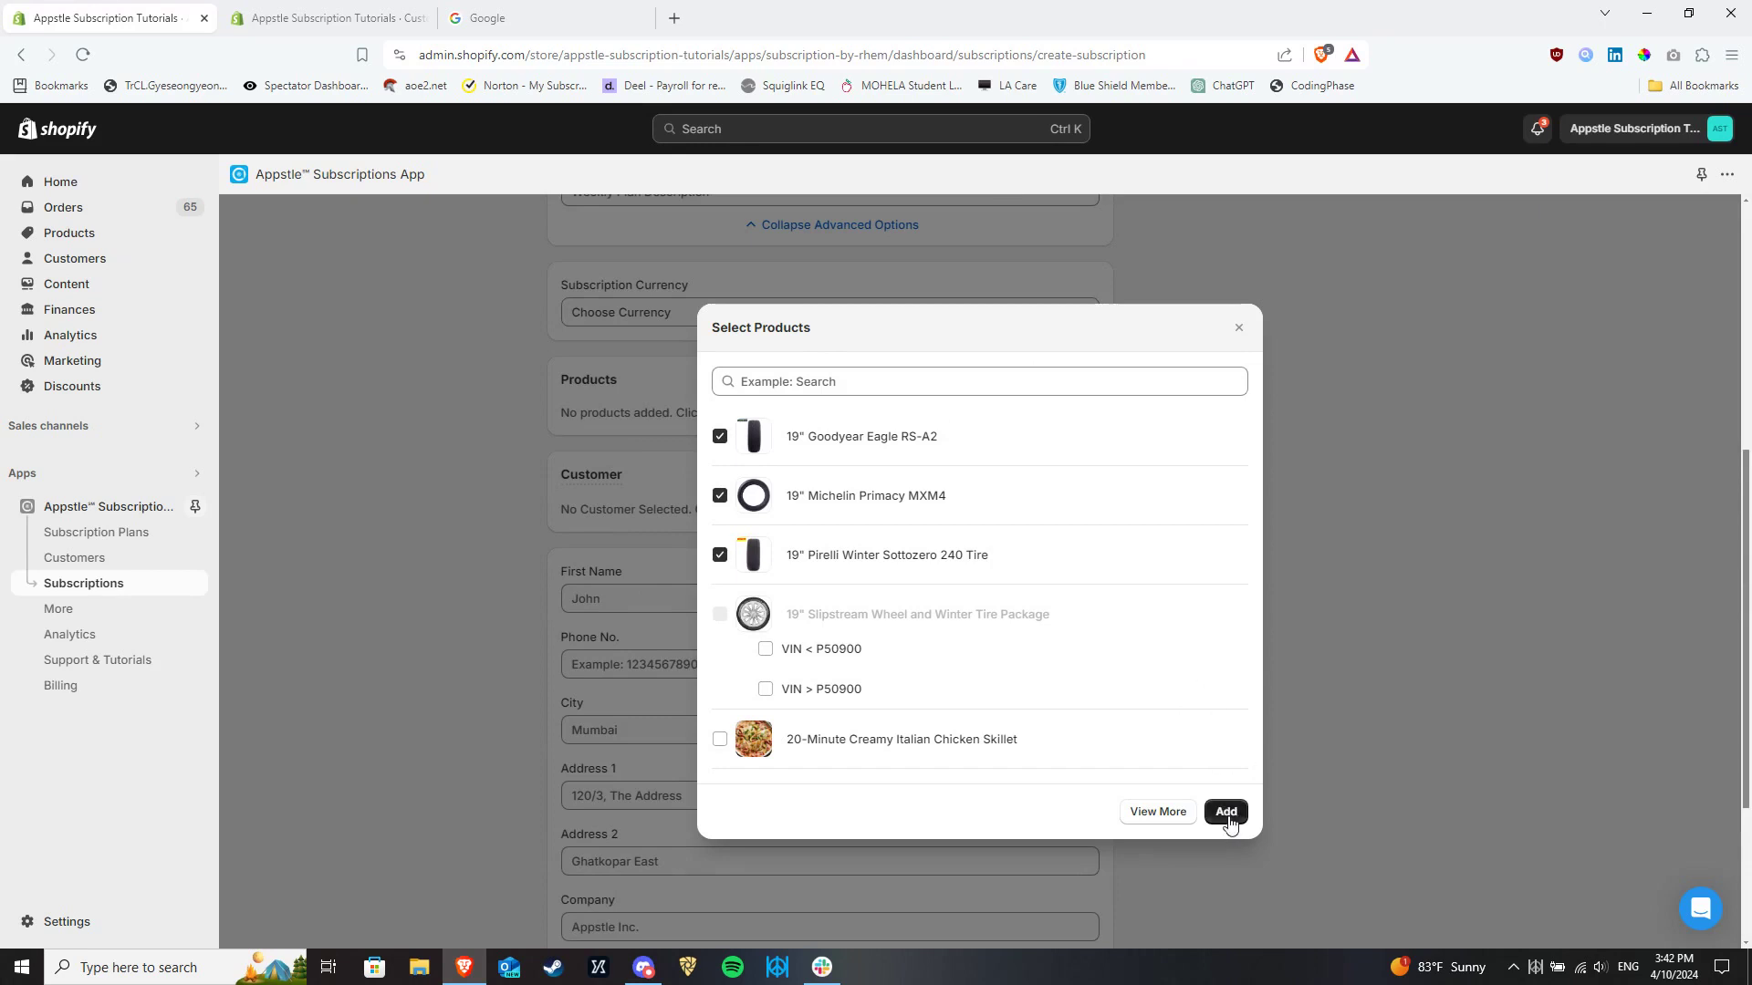
left_click(1224, 812)
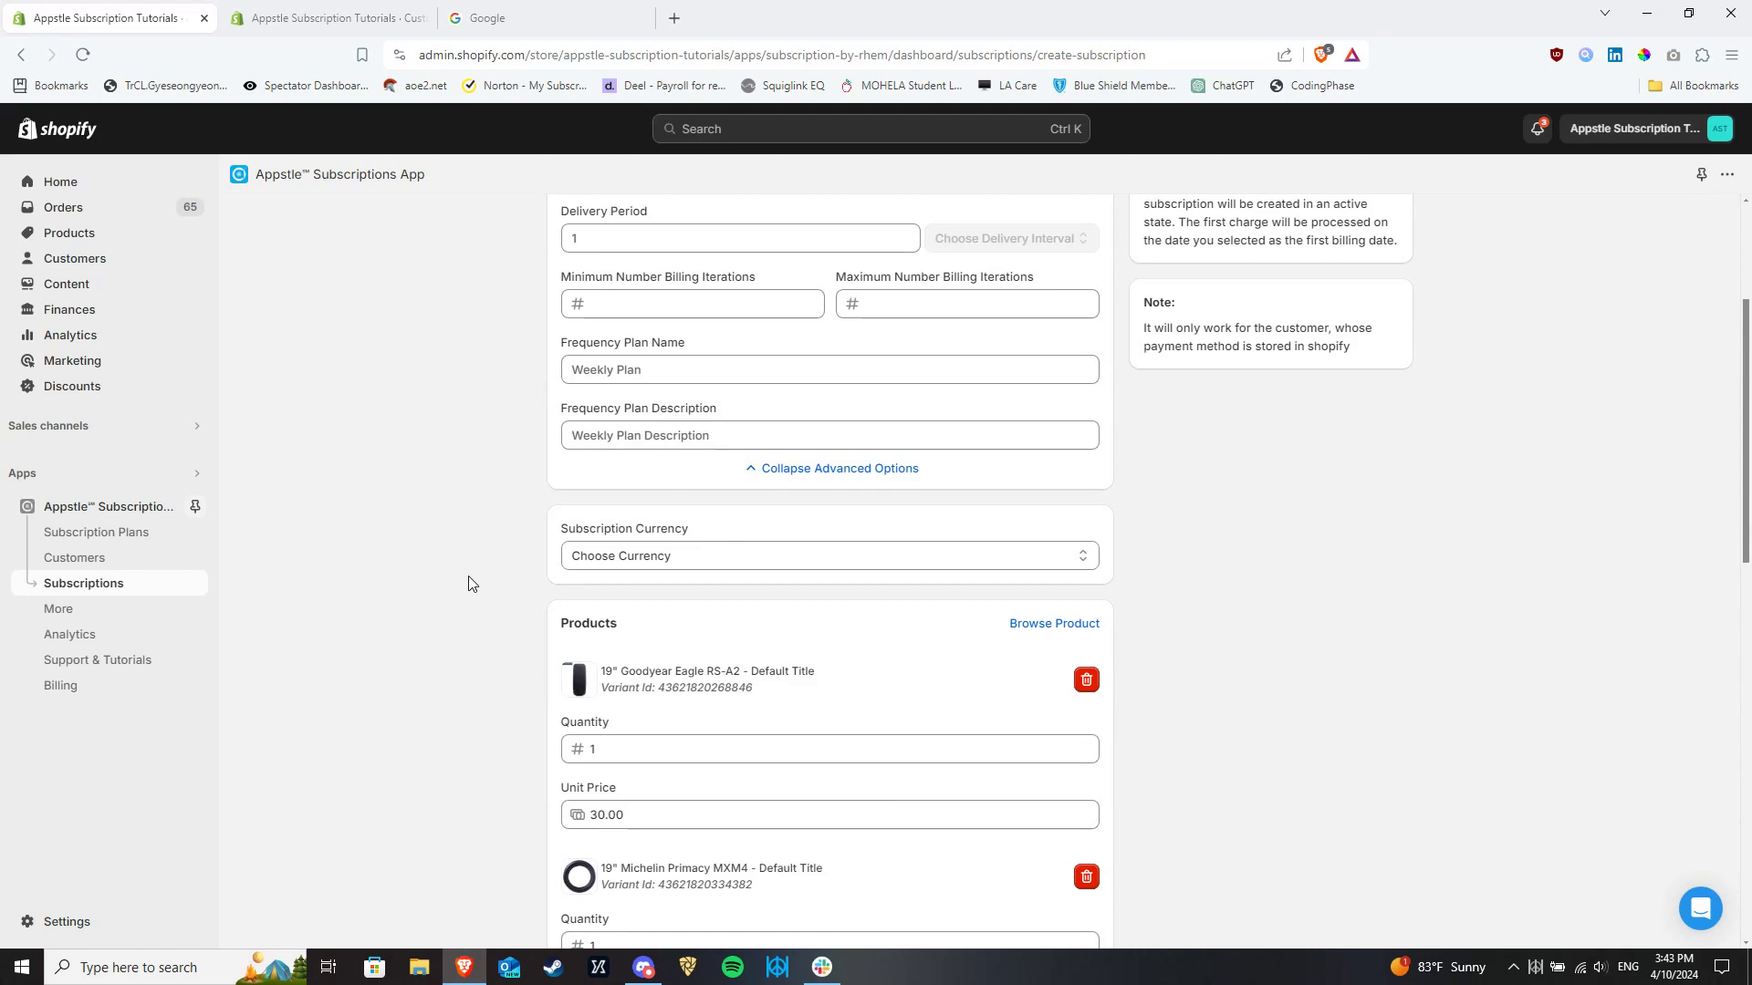
scroll("down", 3)
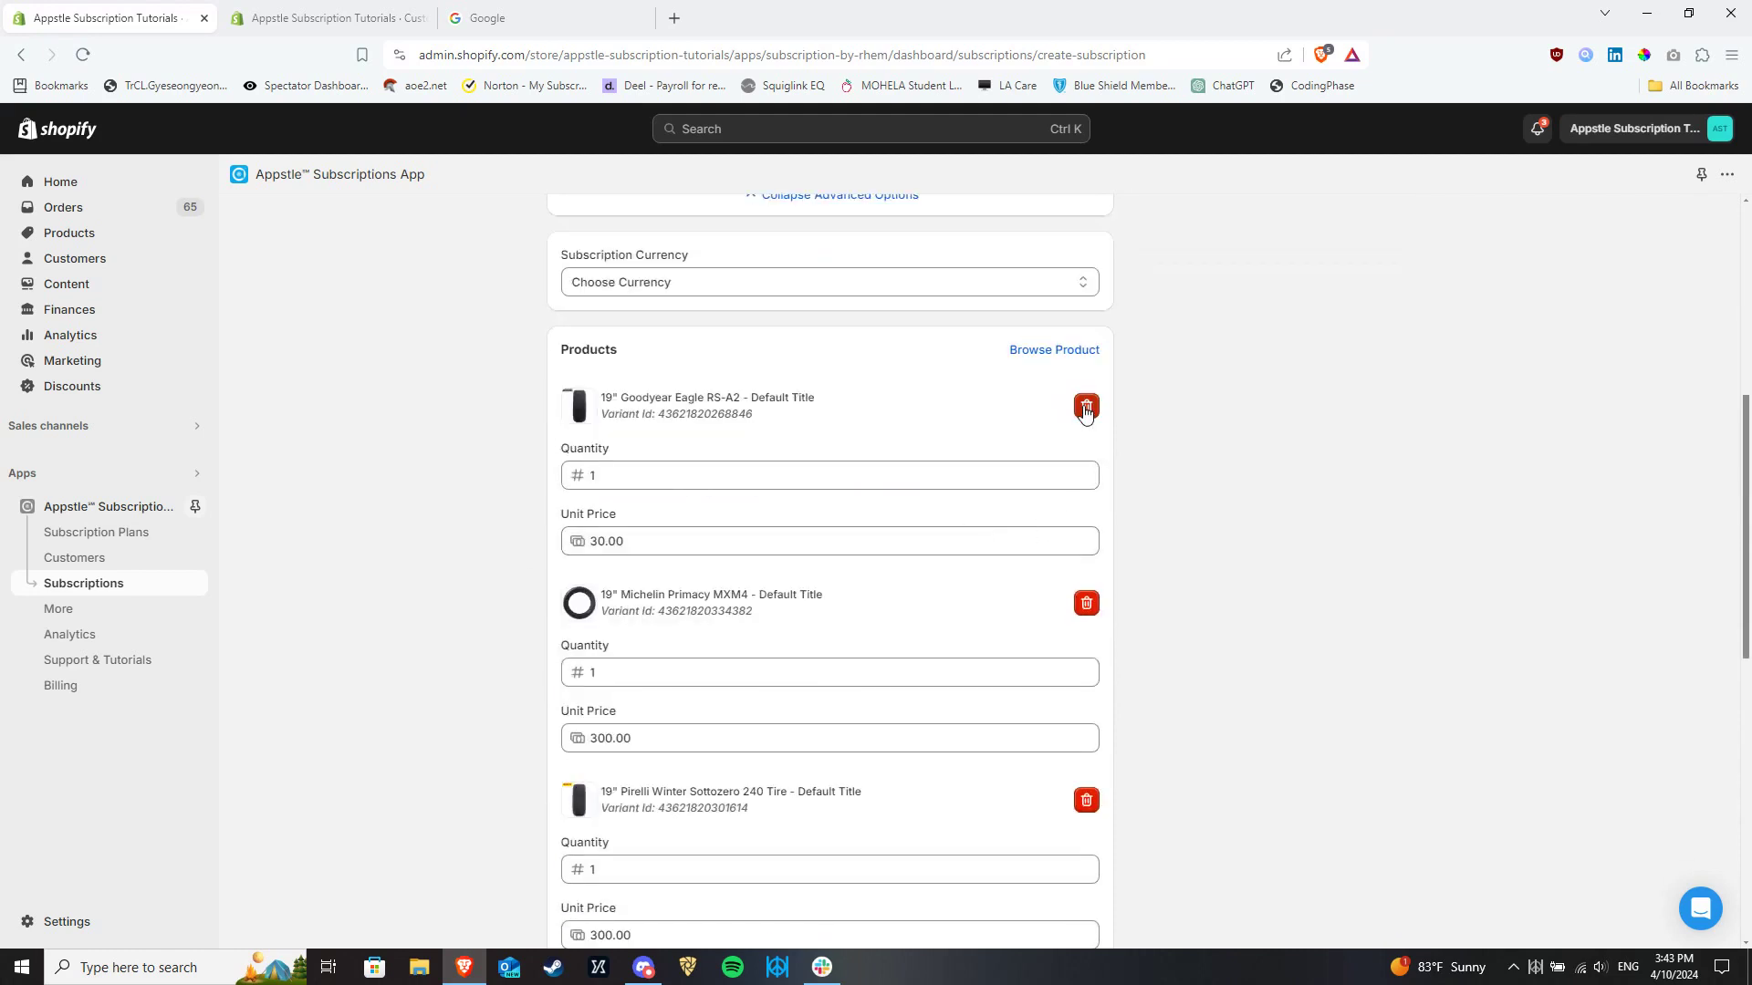
scroll("down", 3)
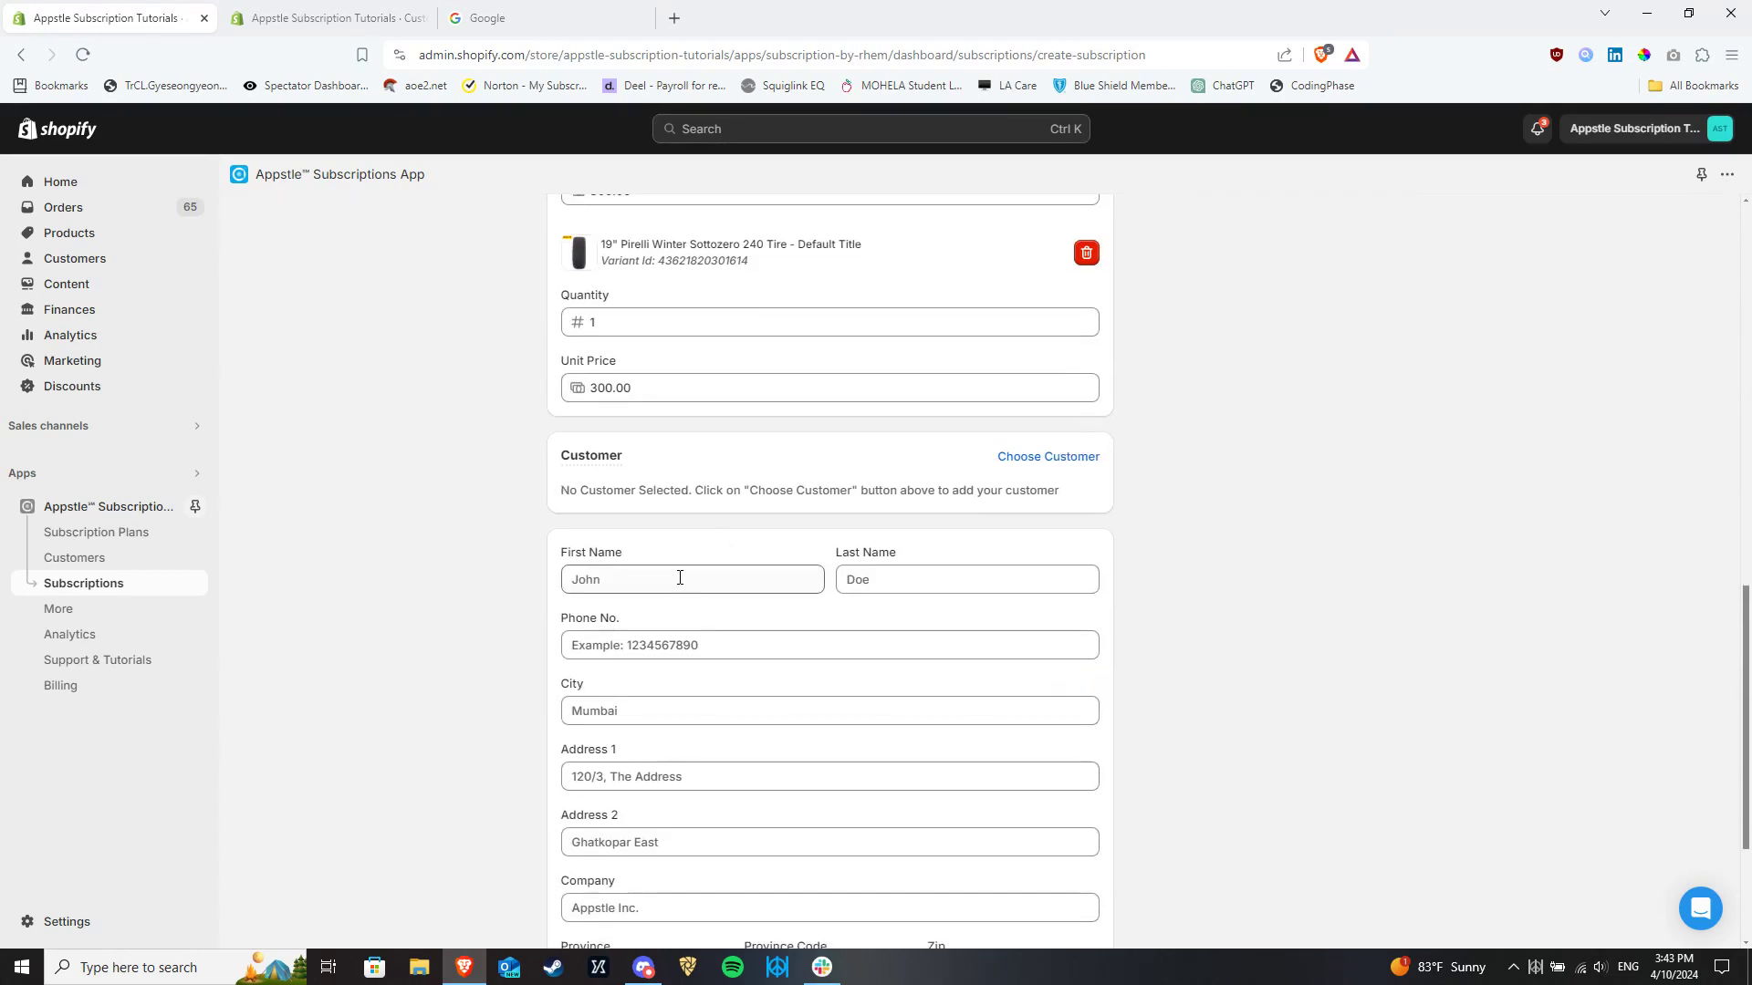
mouse_move(1047, 456)
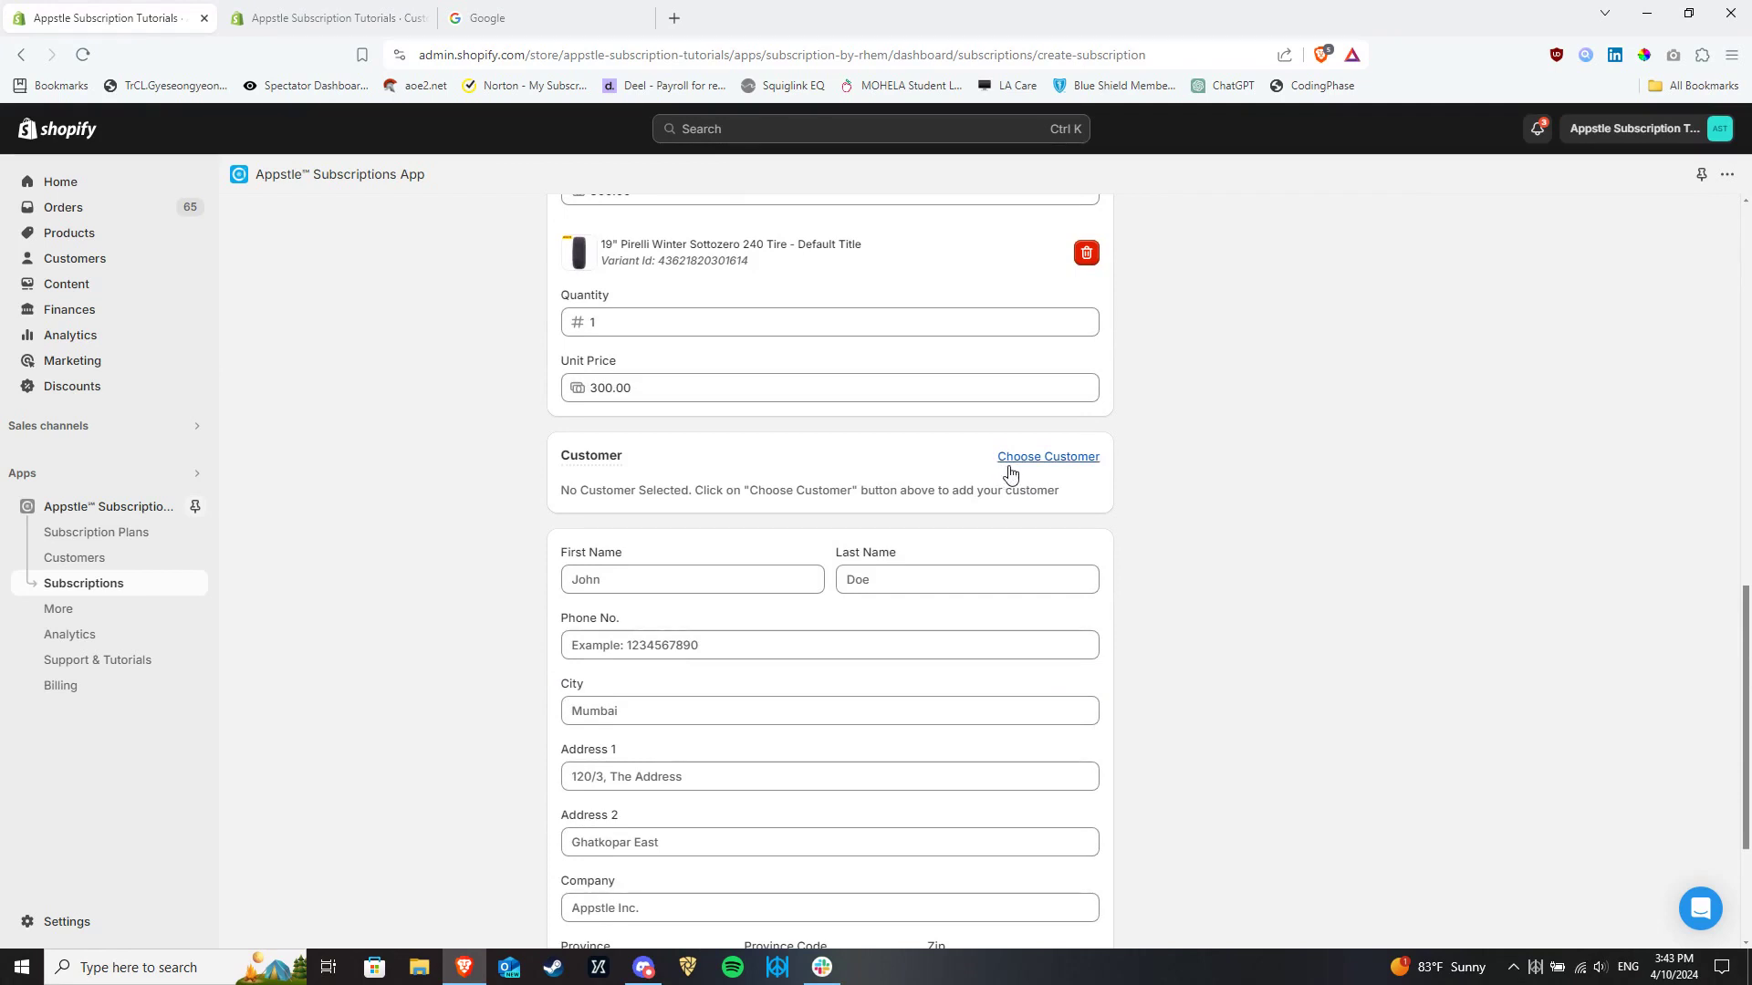
Step: Open the customer picker and search store customers for 'mann'
left_click(1046, 456)
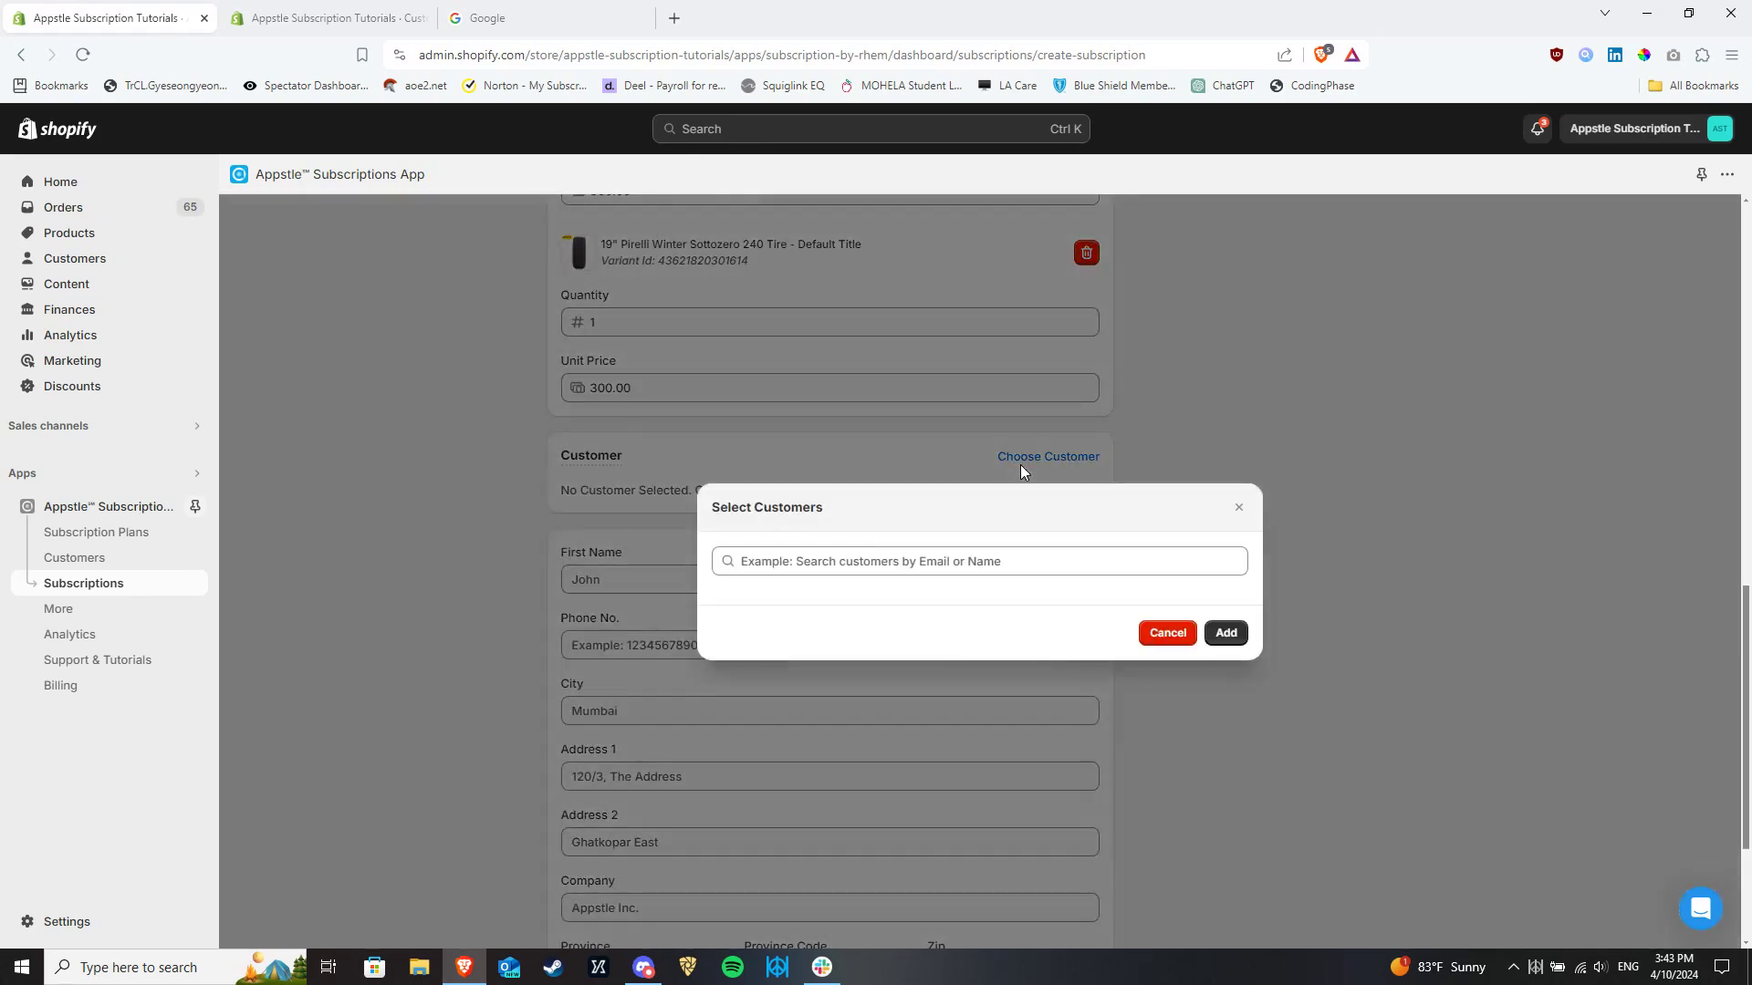
left_click(978, 561)
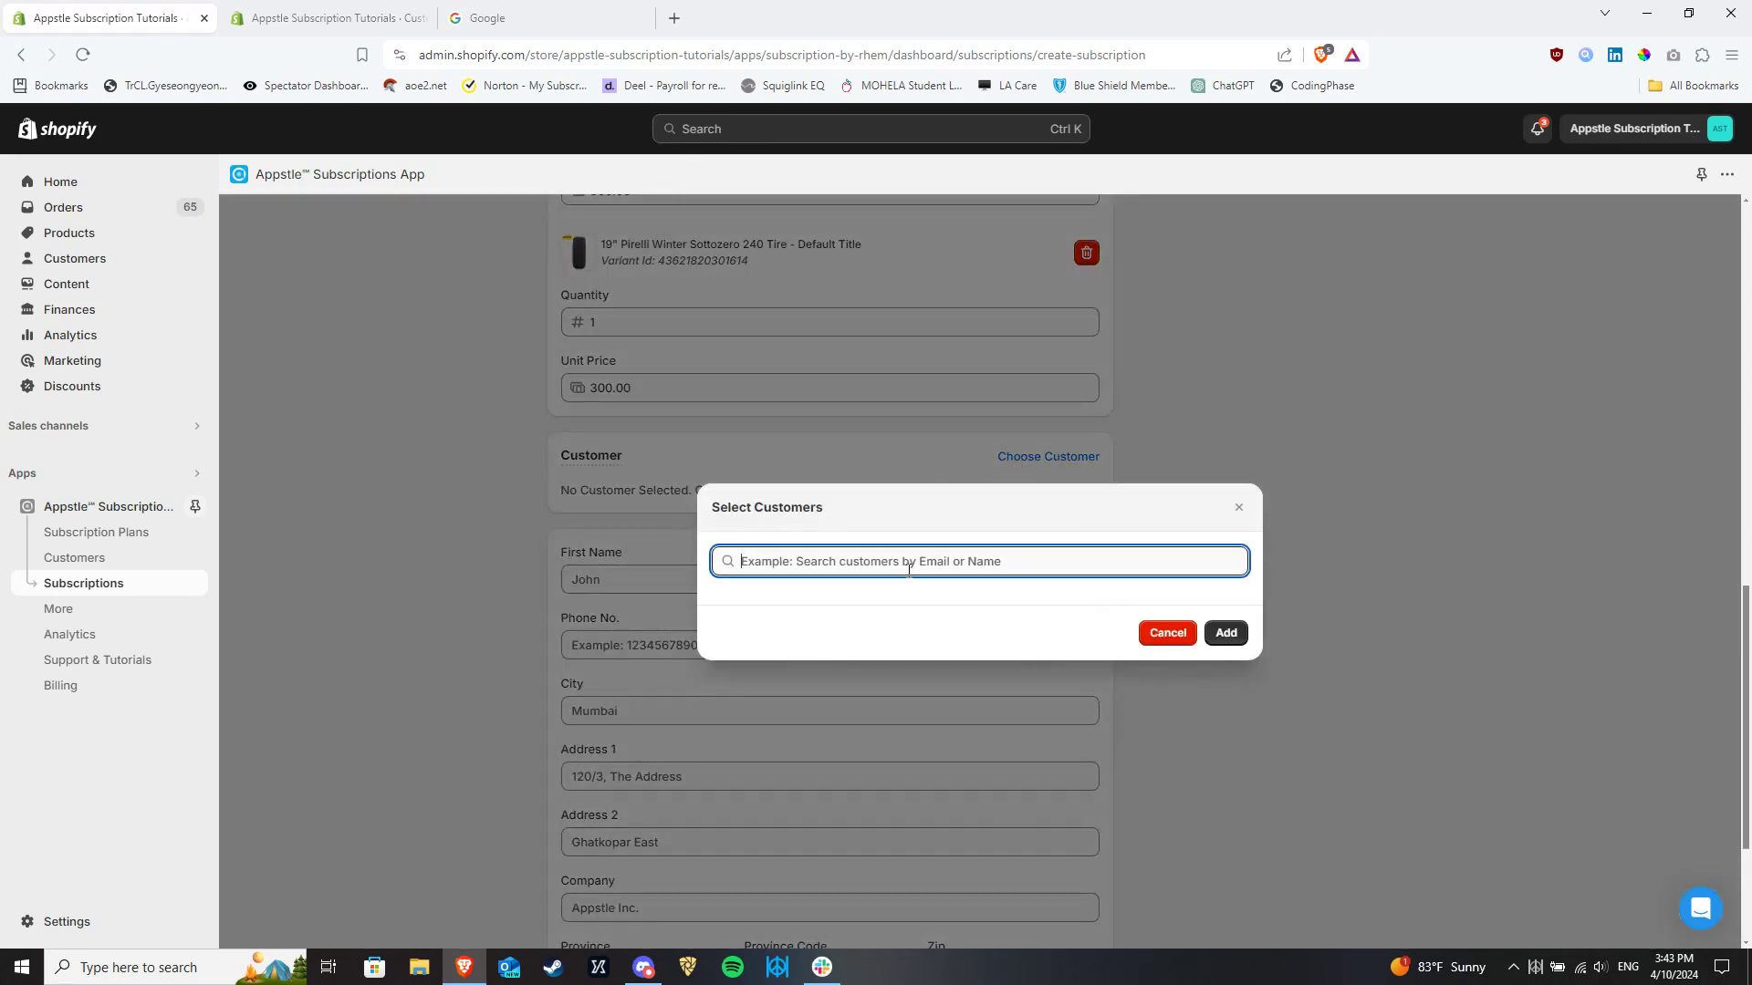
type("mann")
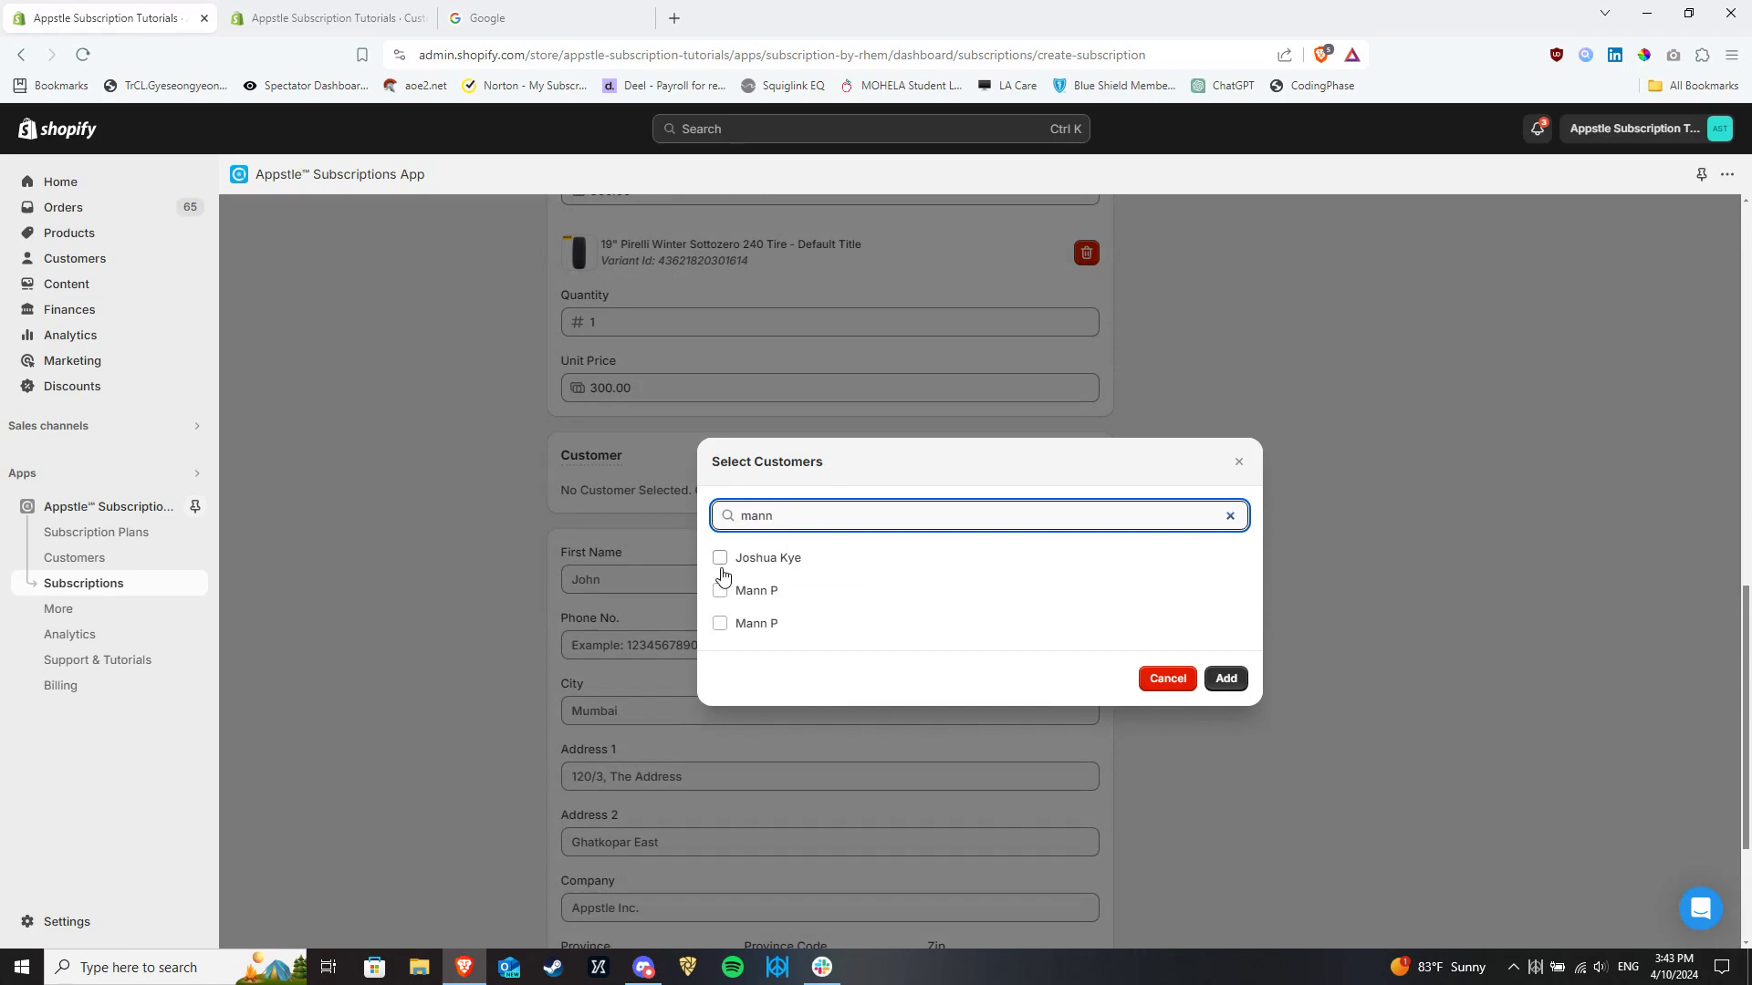
mouse_move(738, 604)
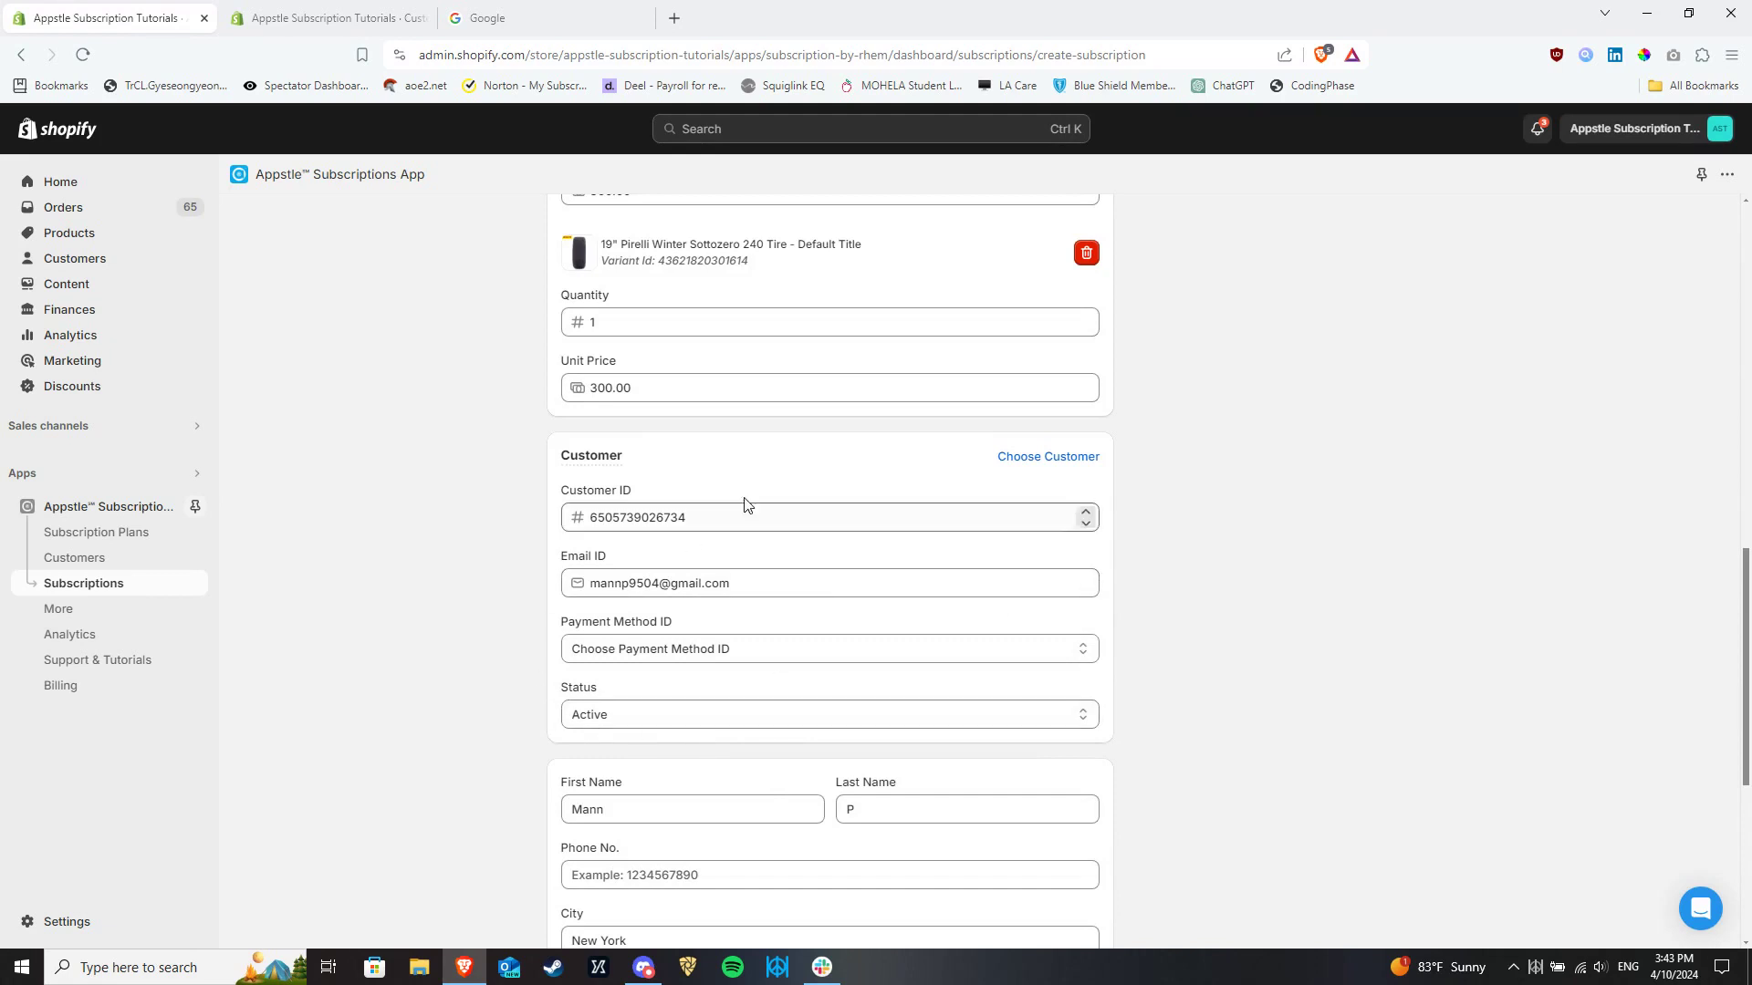
mouse_move(575, 612)
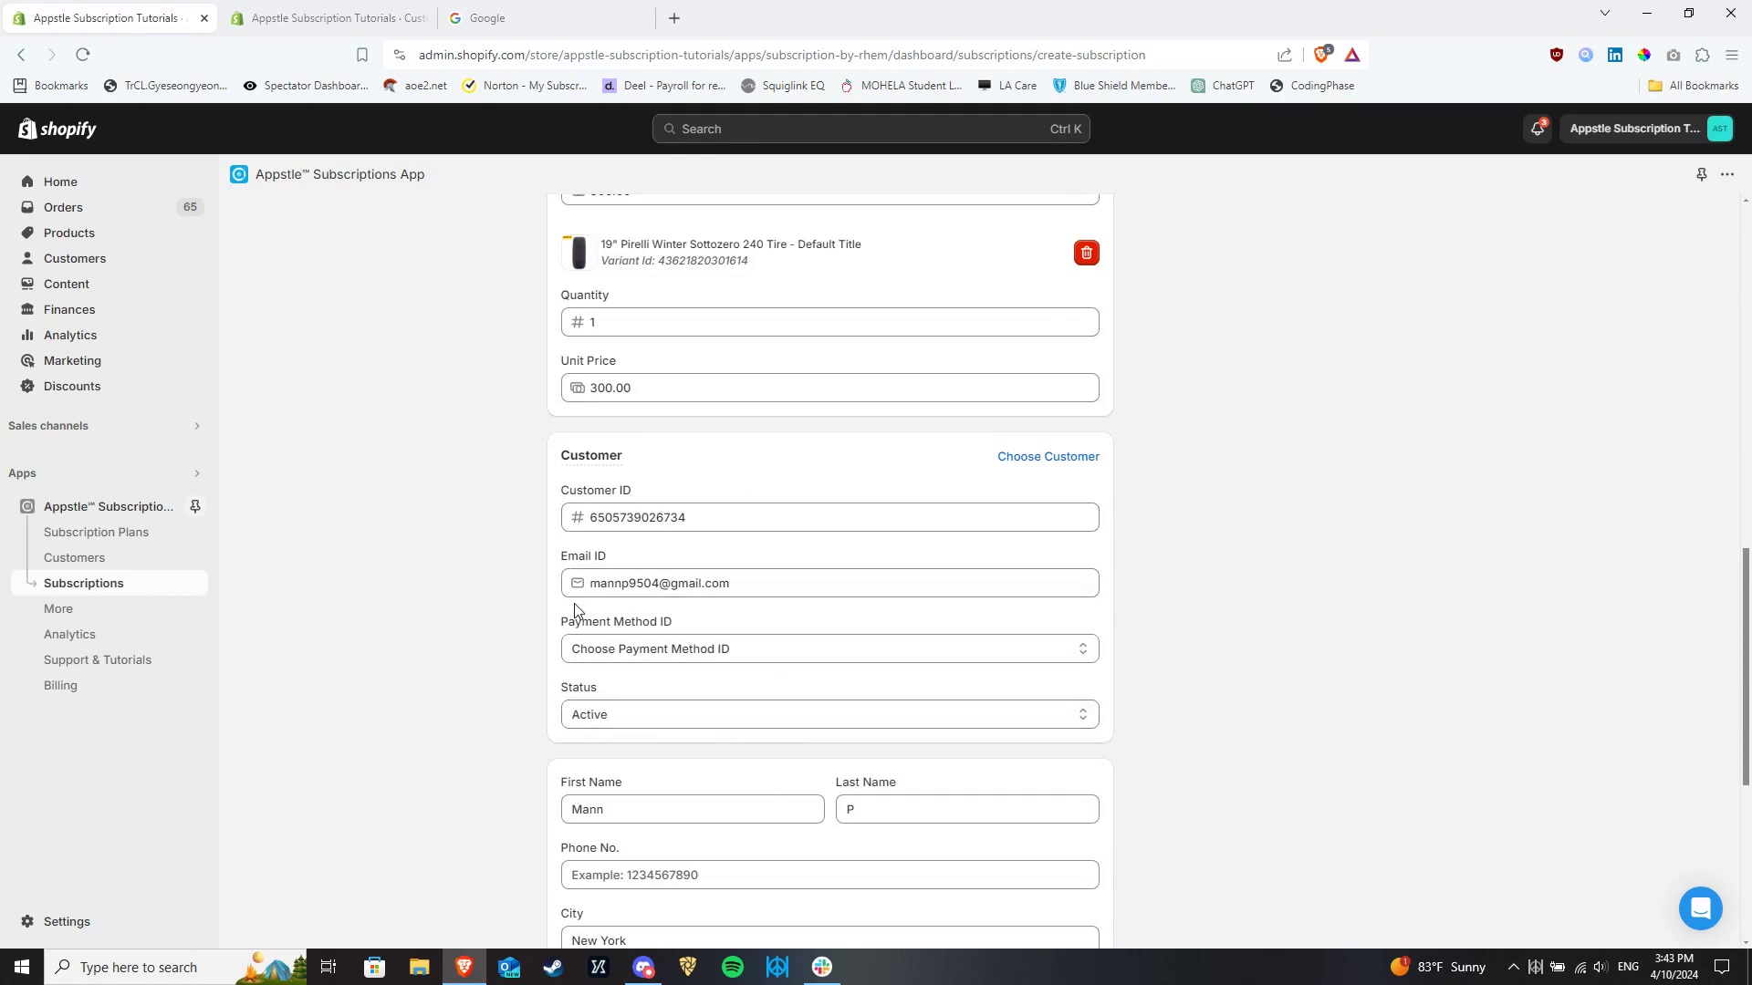
left_click(829, 714)
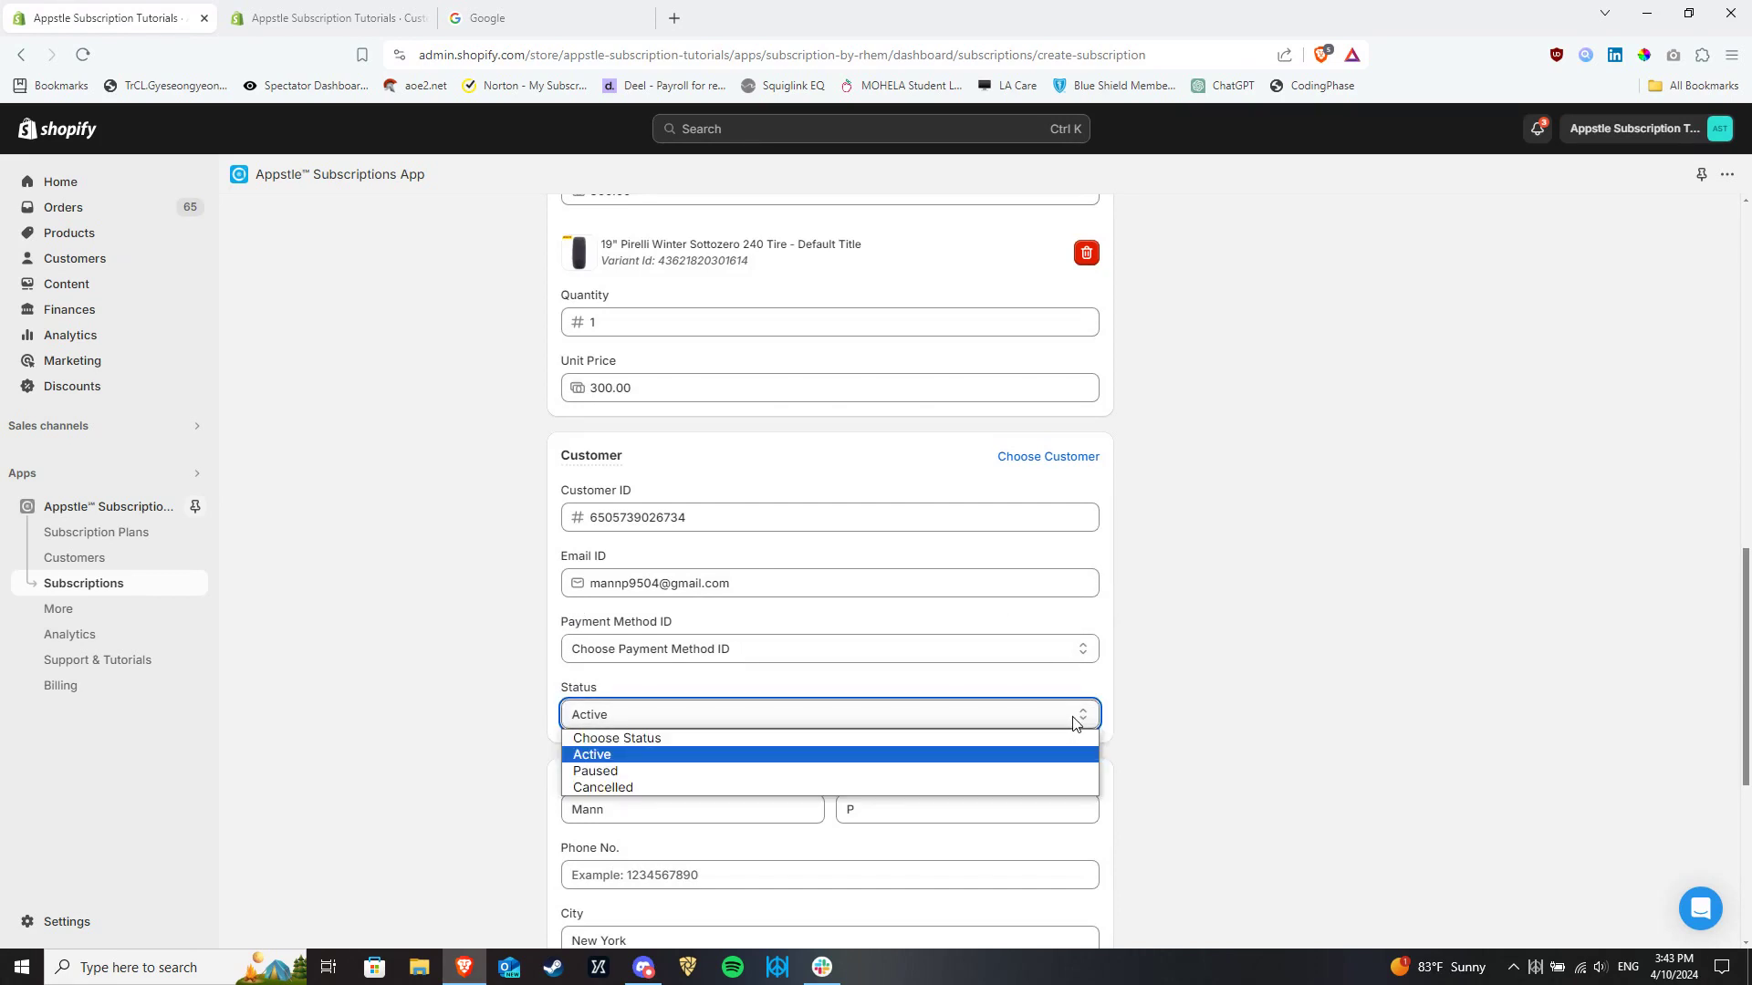
mouse_move(1026, 768)
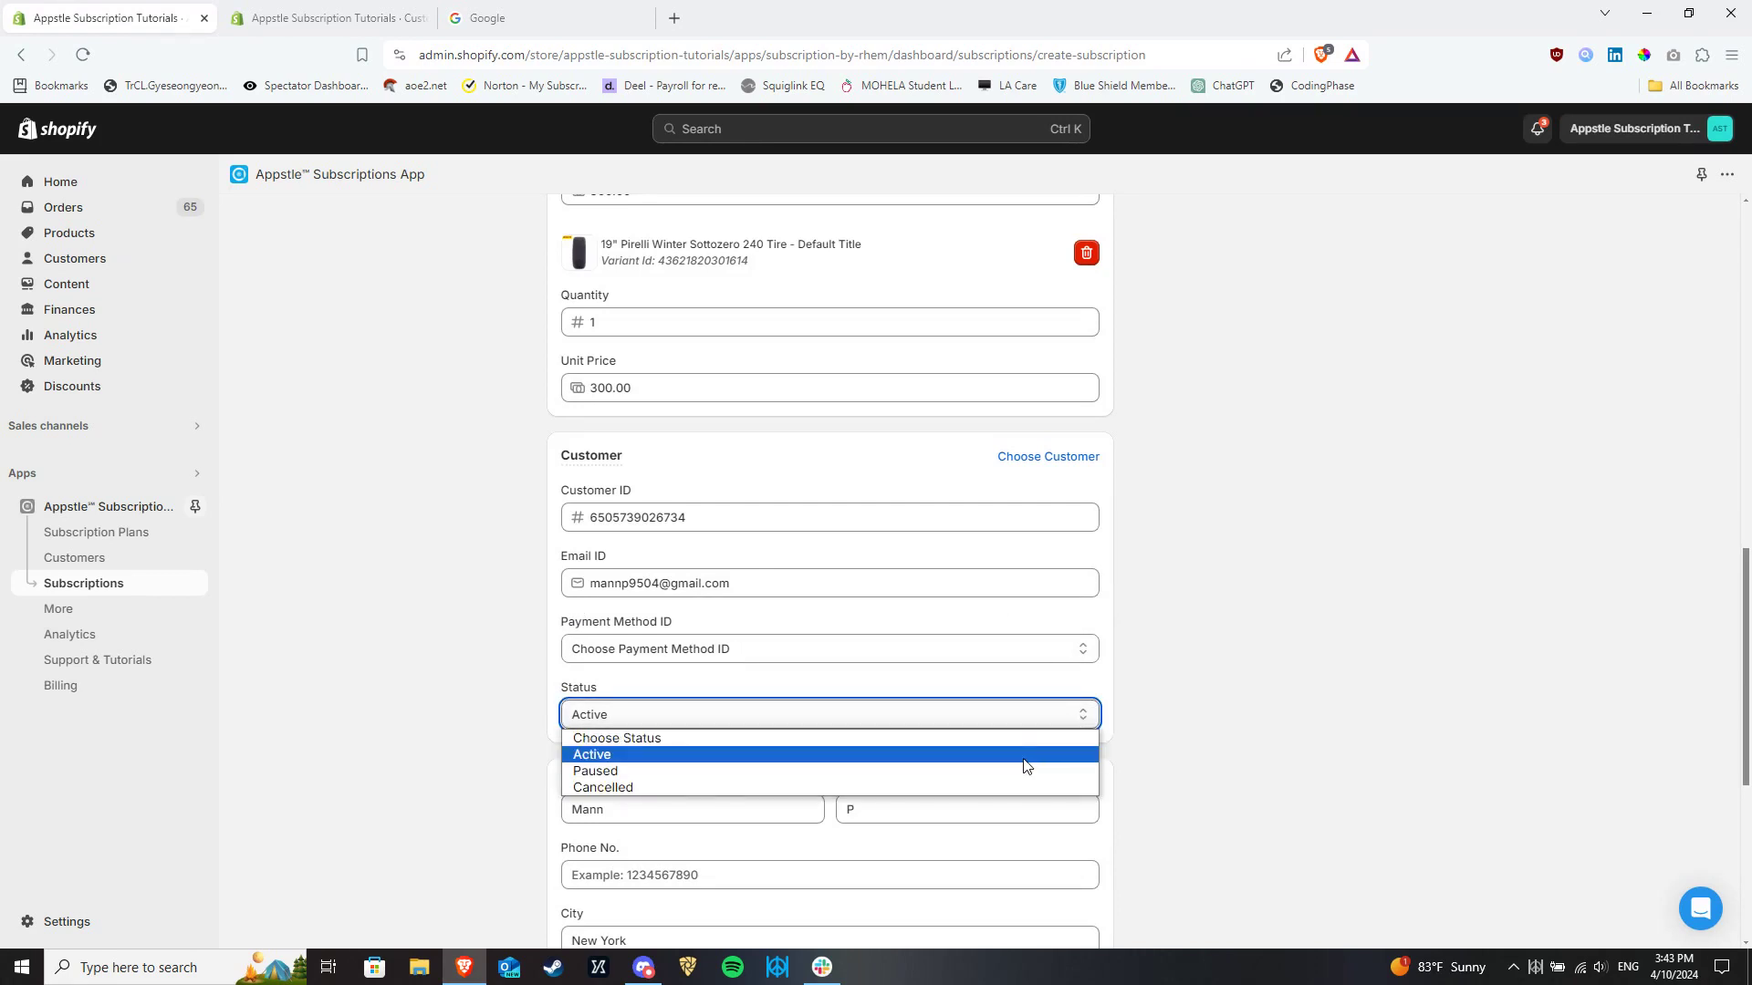
mouse_move(1026, 786)
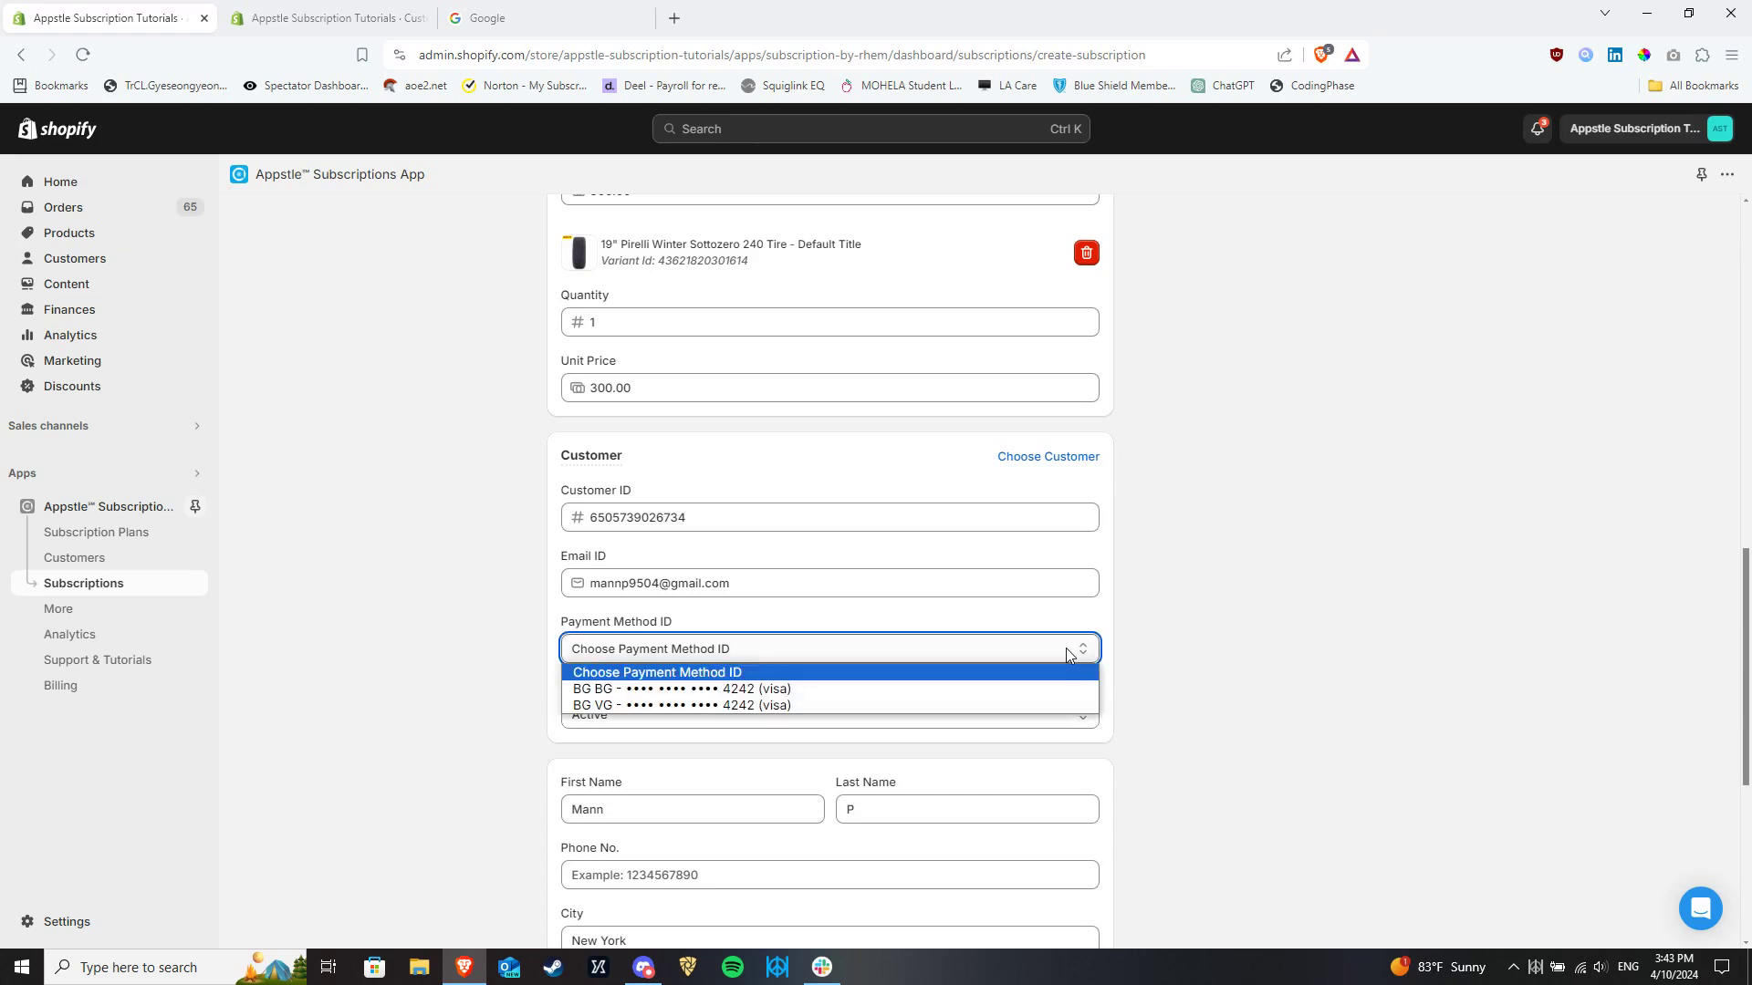
mouse_move(1048, 690)
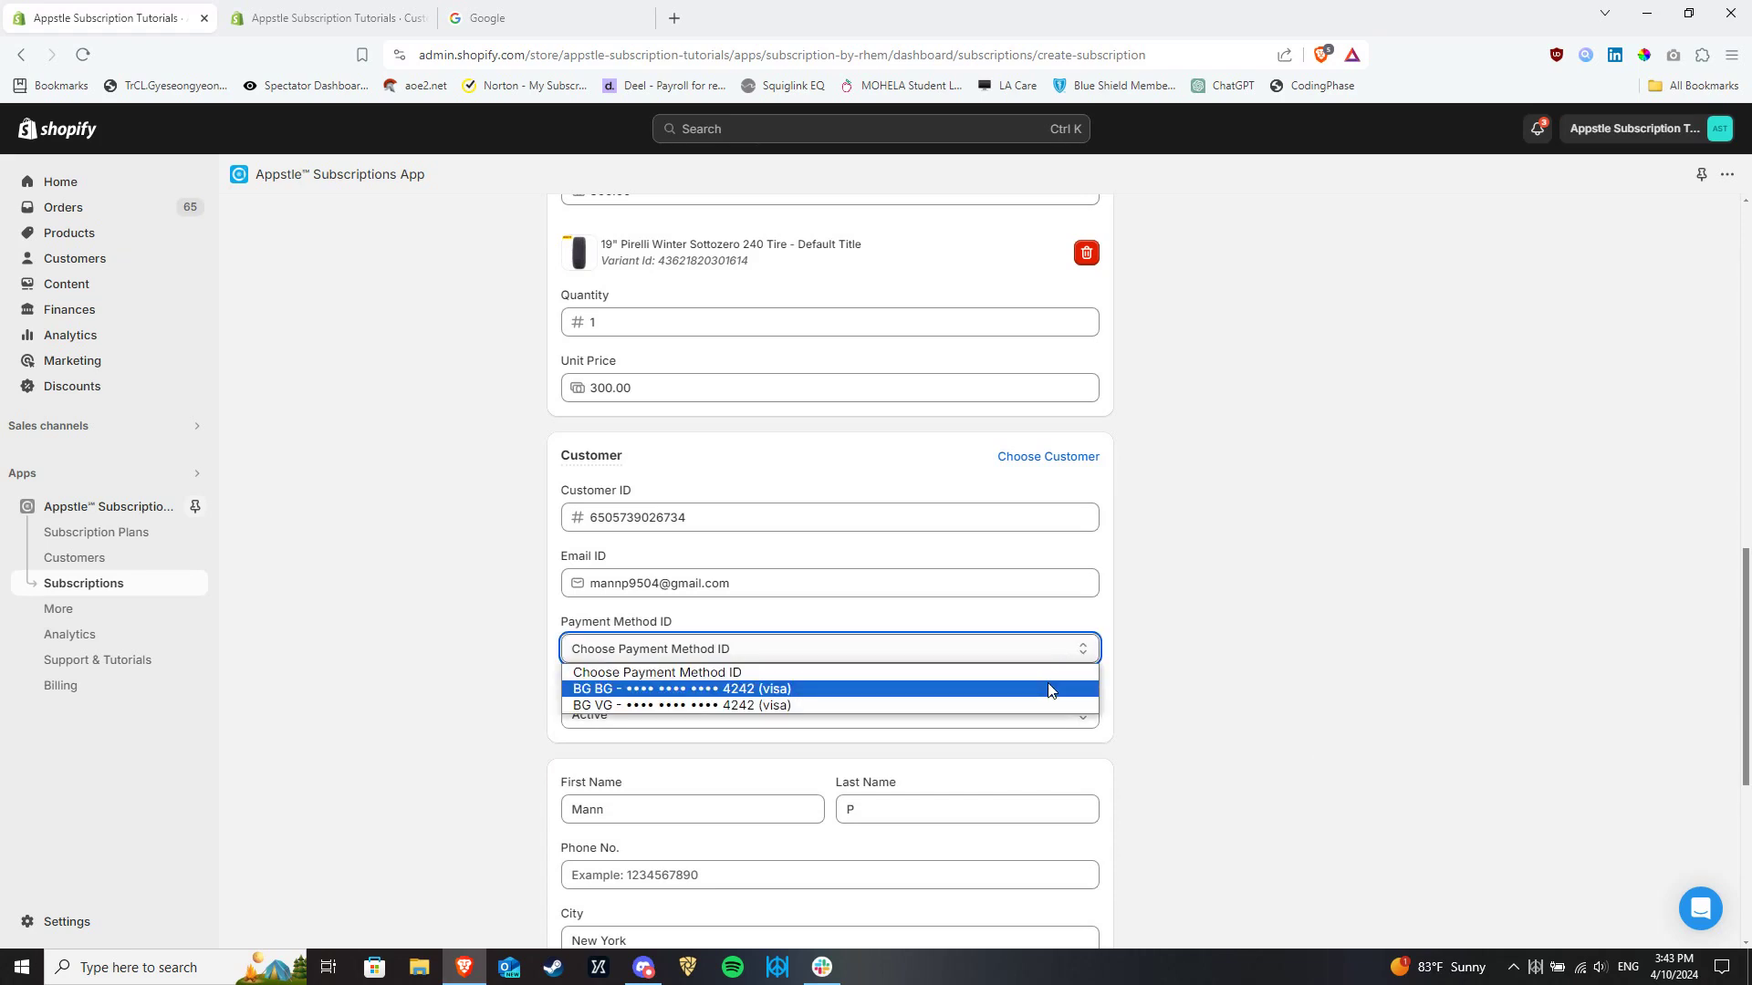
mouse_move(1044, 705)
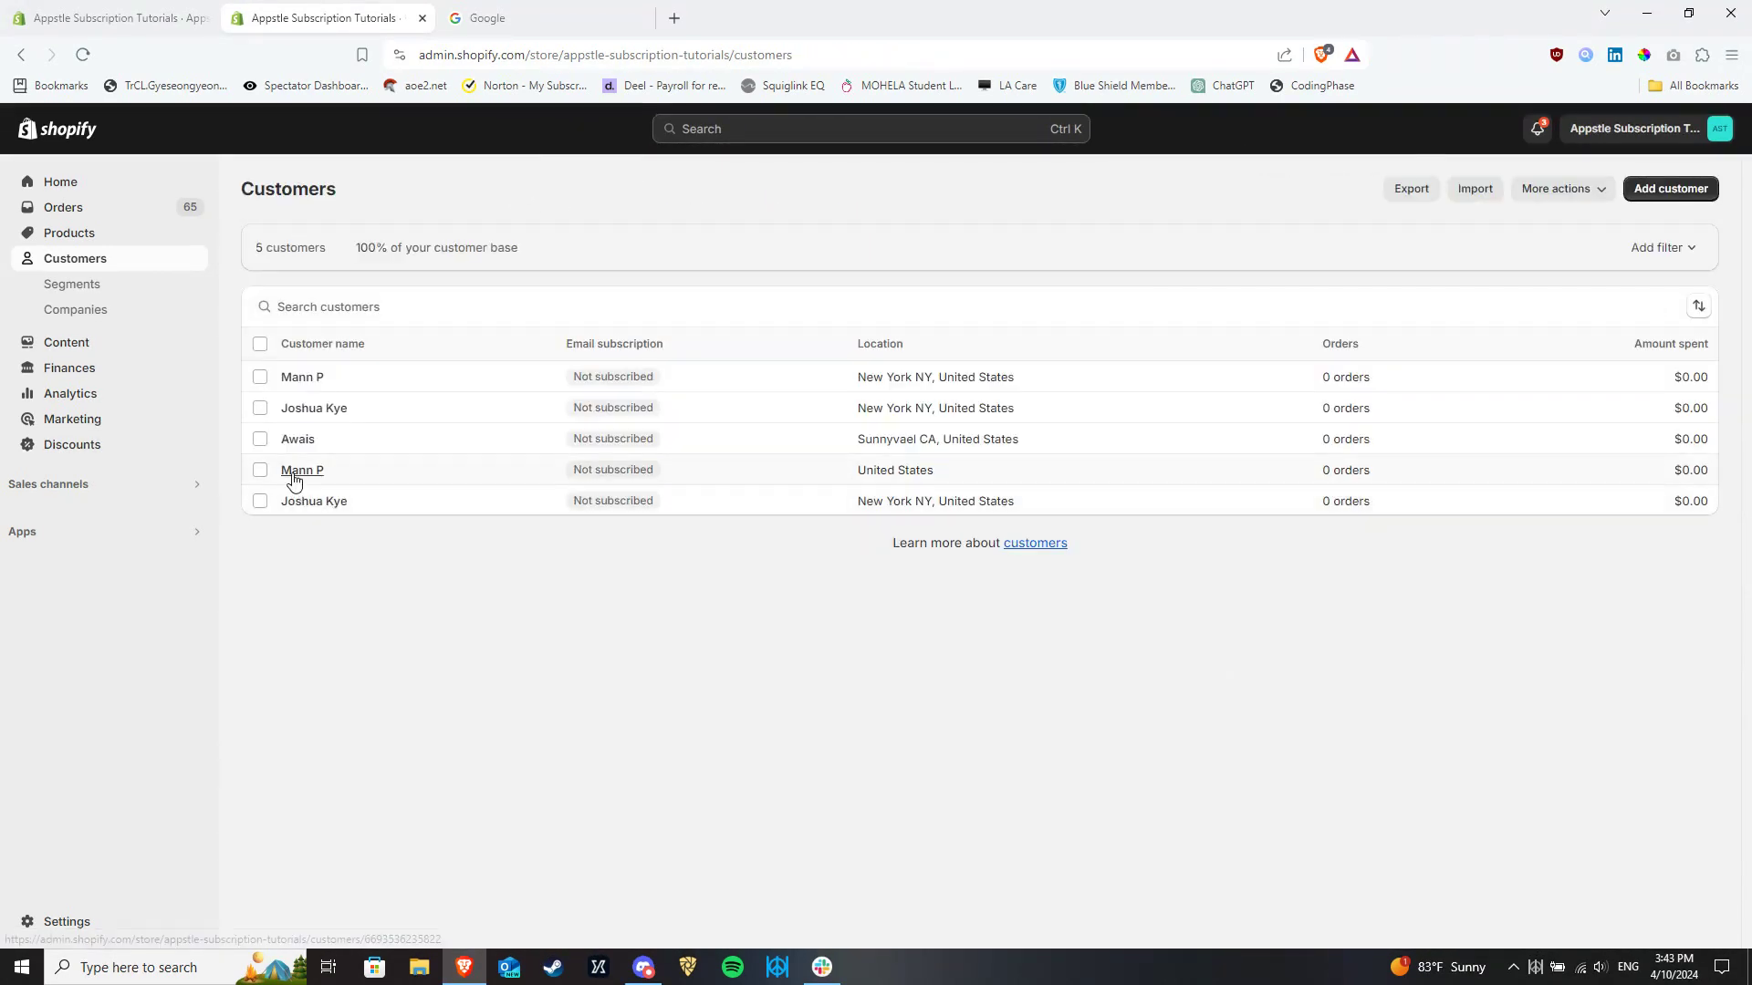
left_click(302, 469)
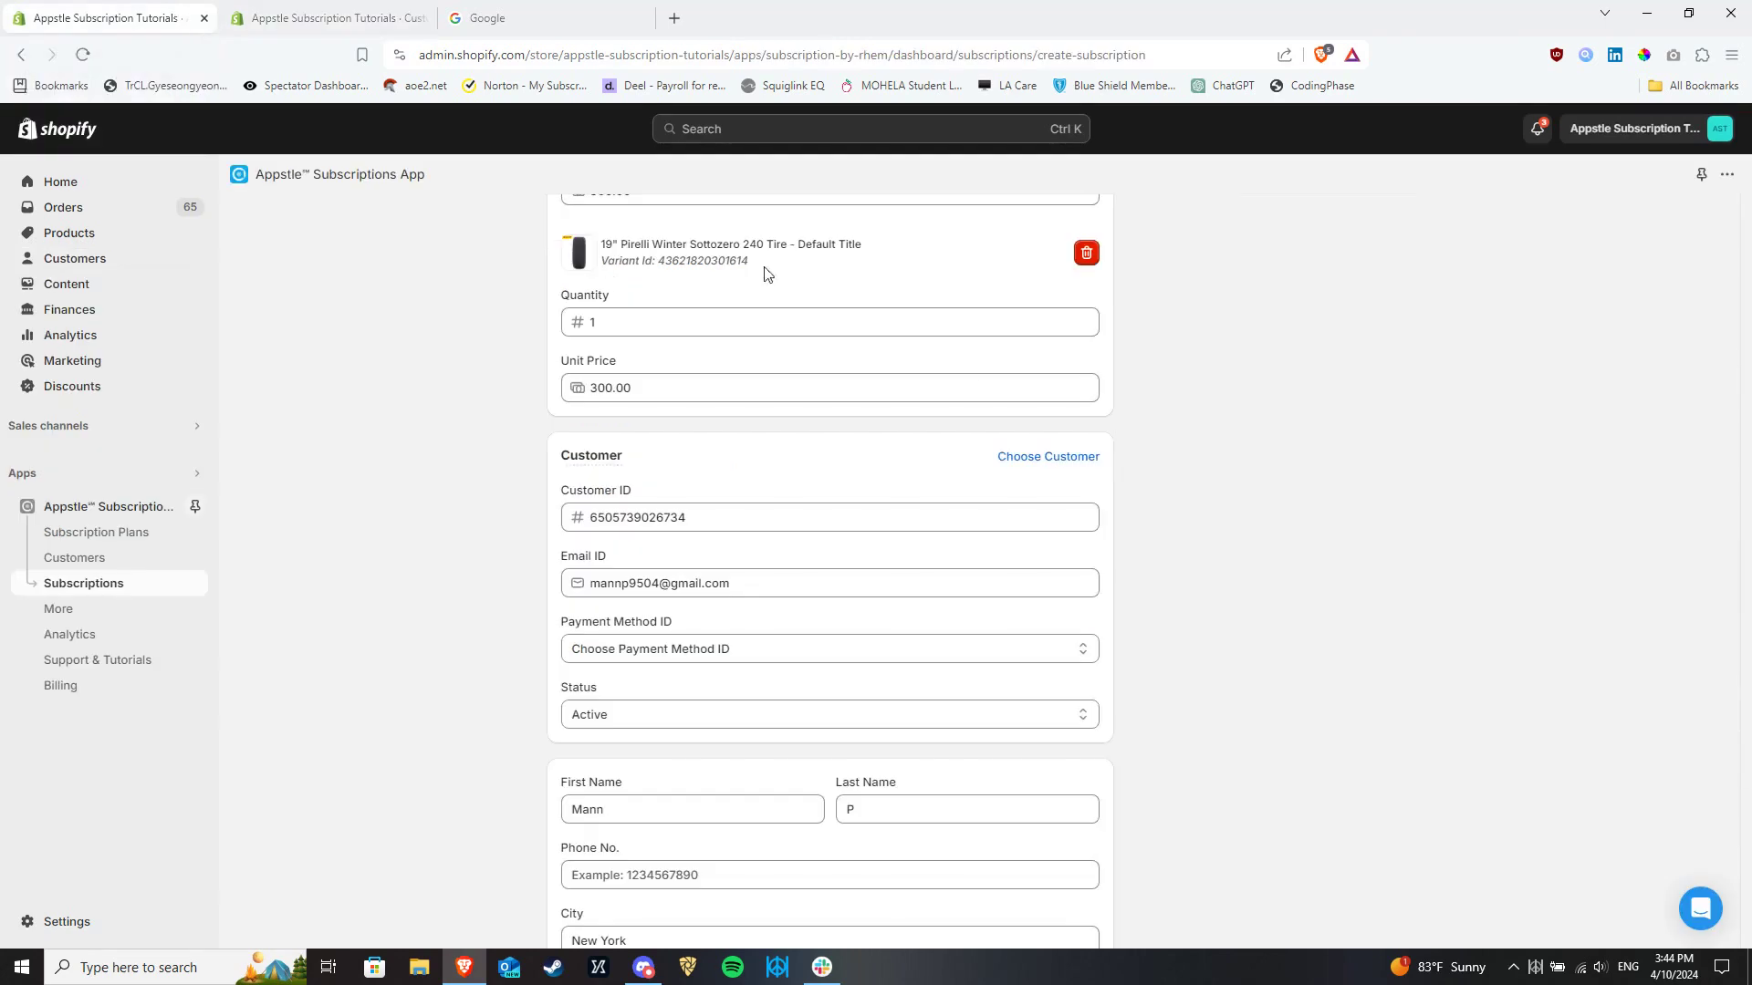
left_click(827, 648)
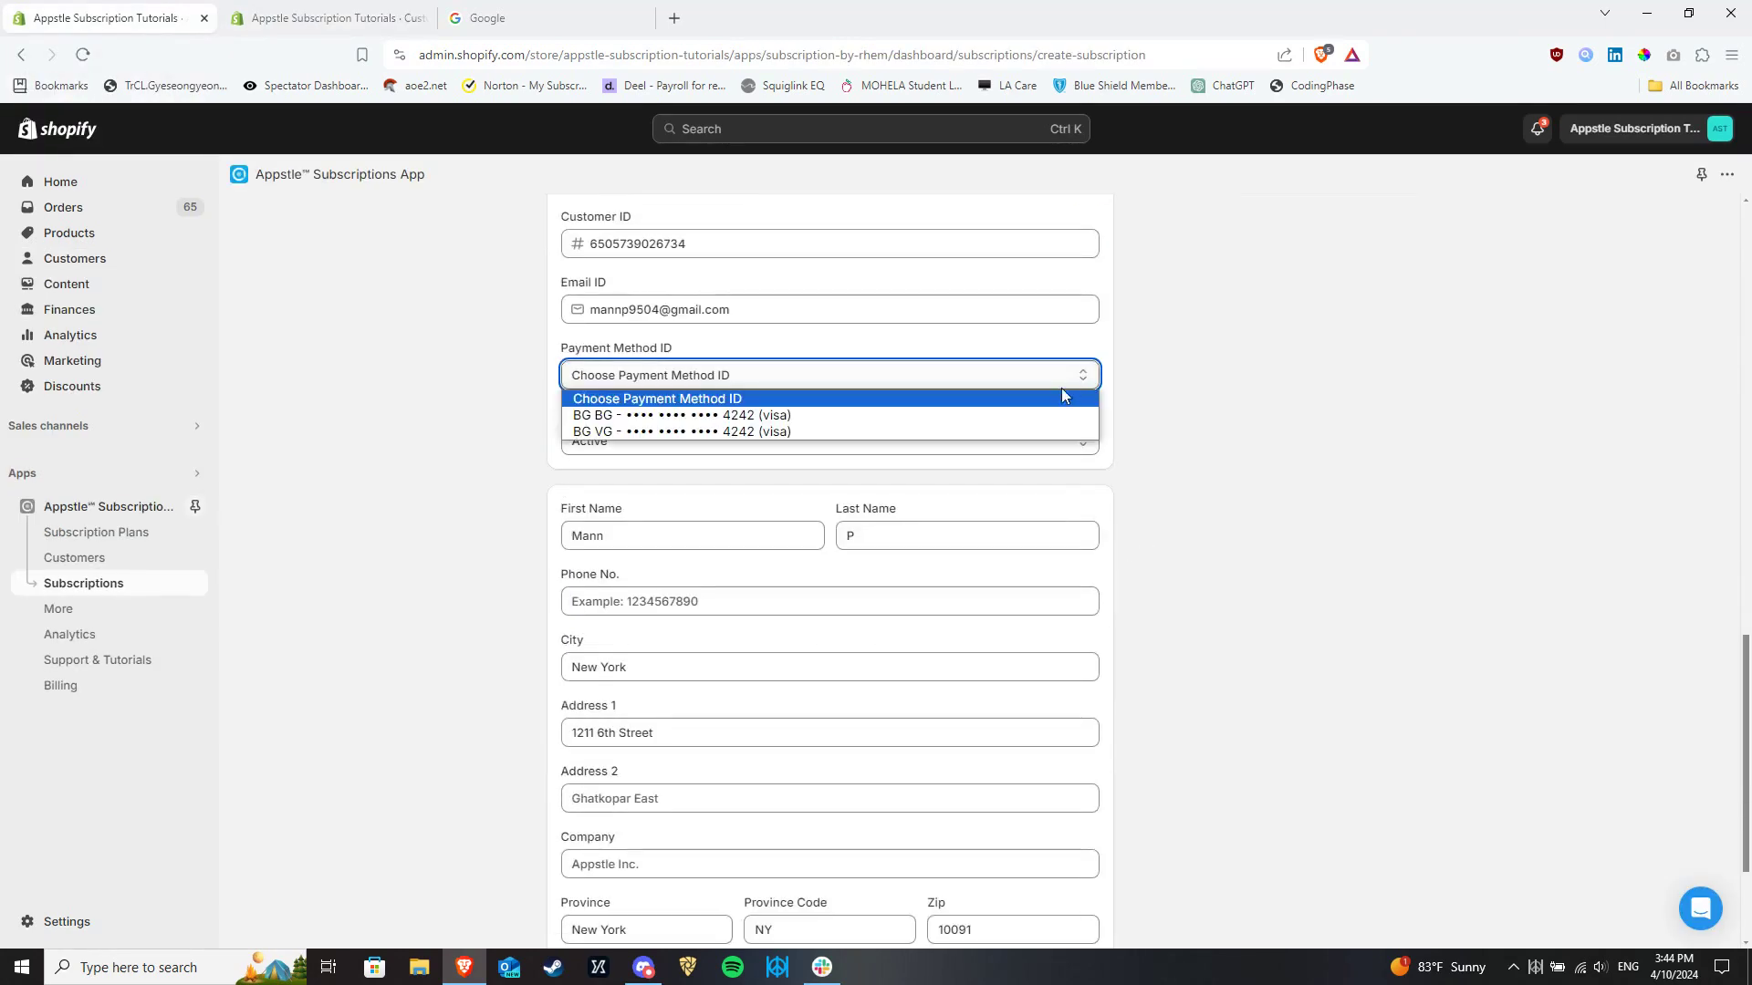
mouse_move(941, 432)
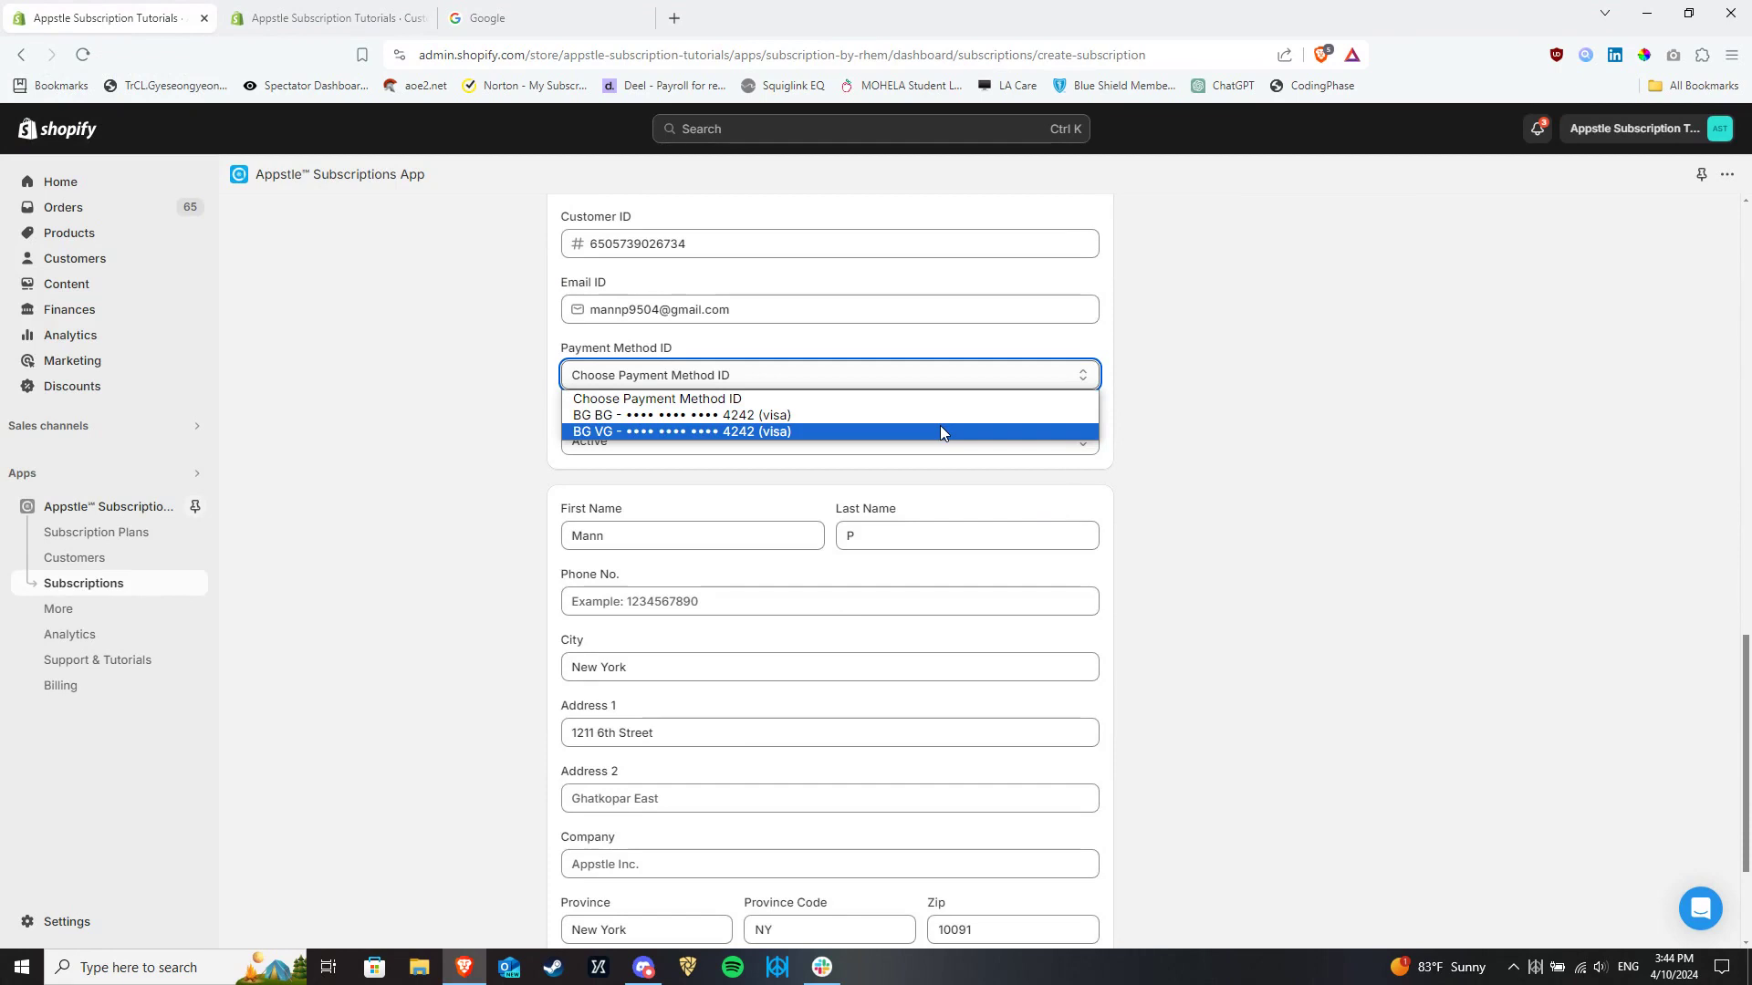
mouse_move(936, 423)
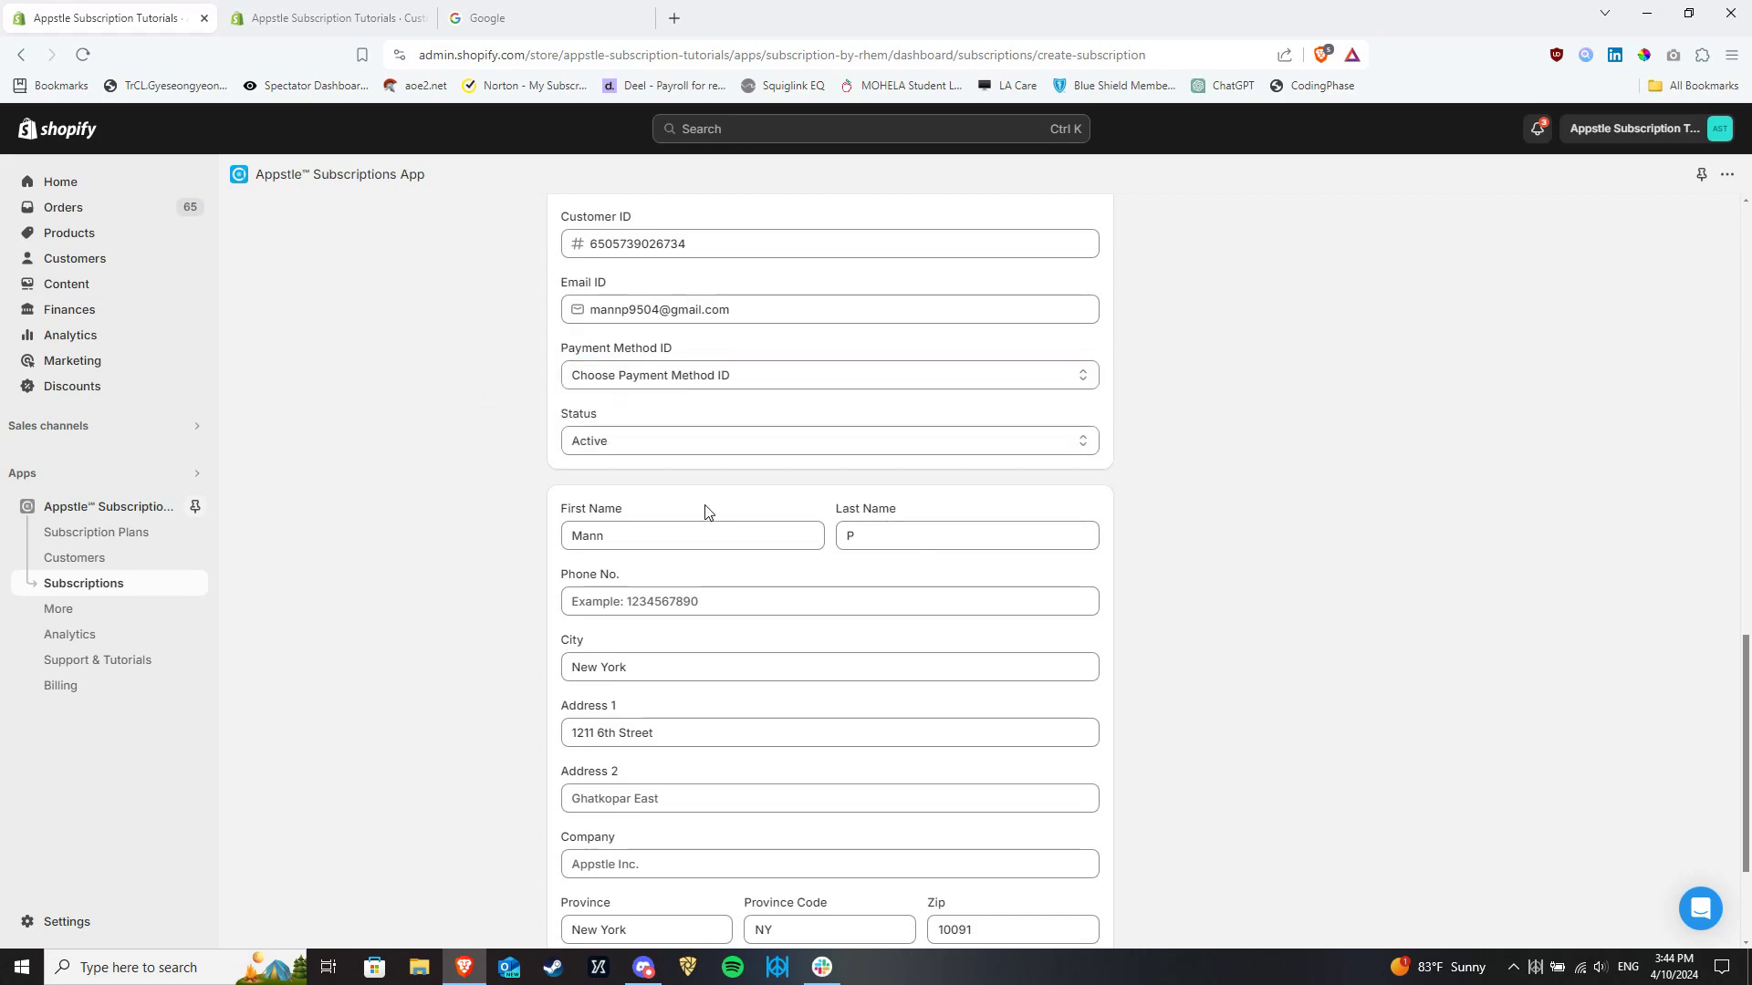
Step: Edit the Shipping Price field at the bottom of the form, leaving it at 0
scroll("down", 3)
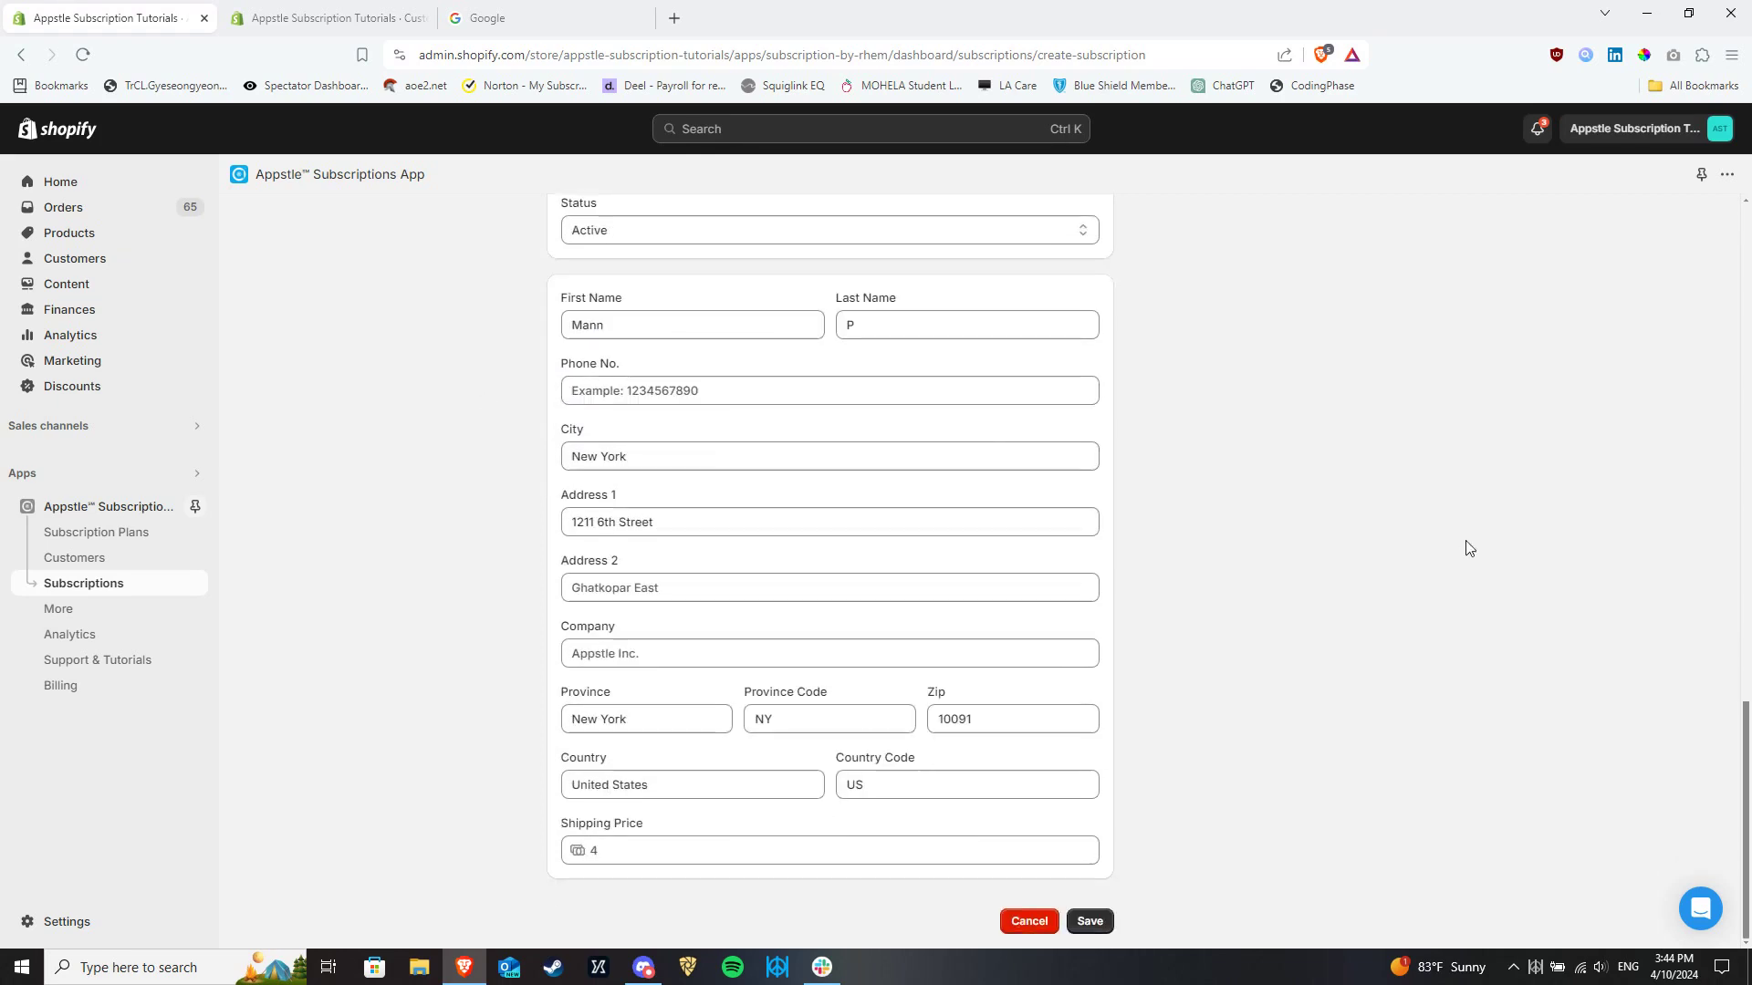
mouse_move(1066, 512)
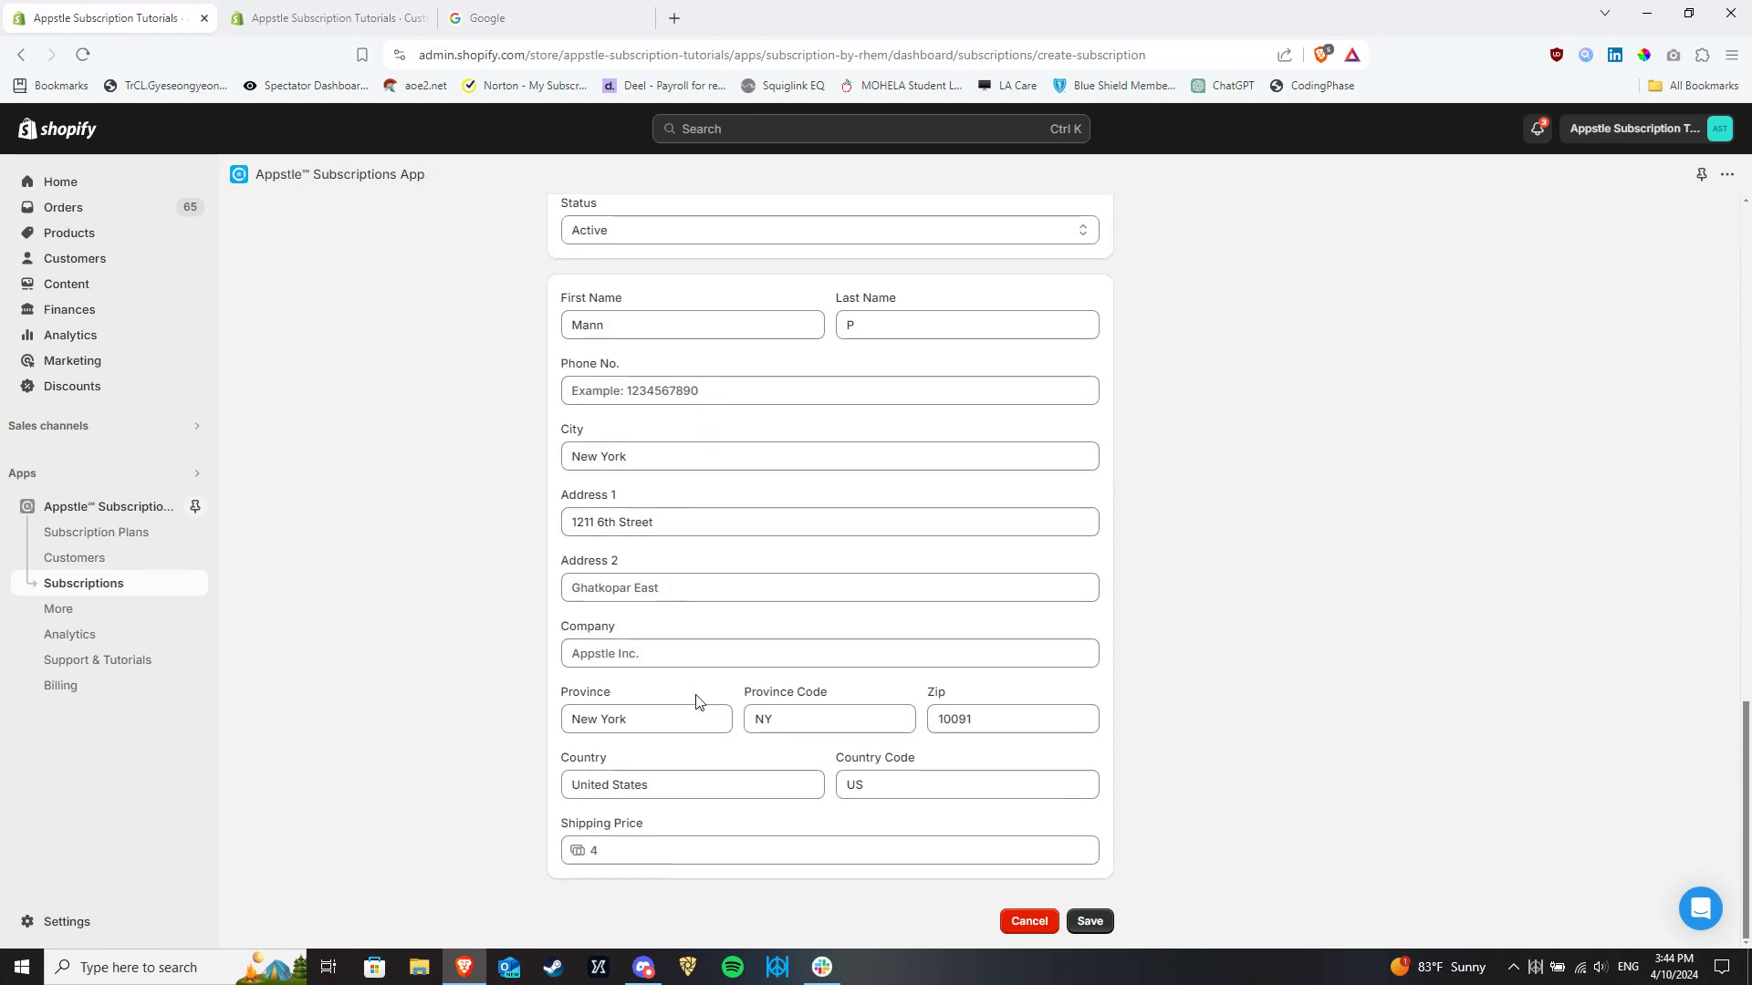
mouse_move(703, 777)
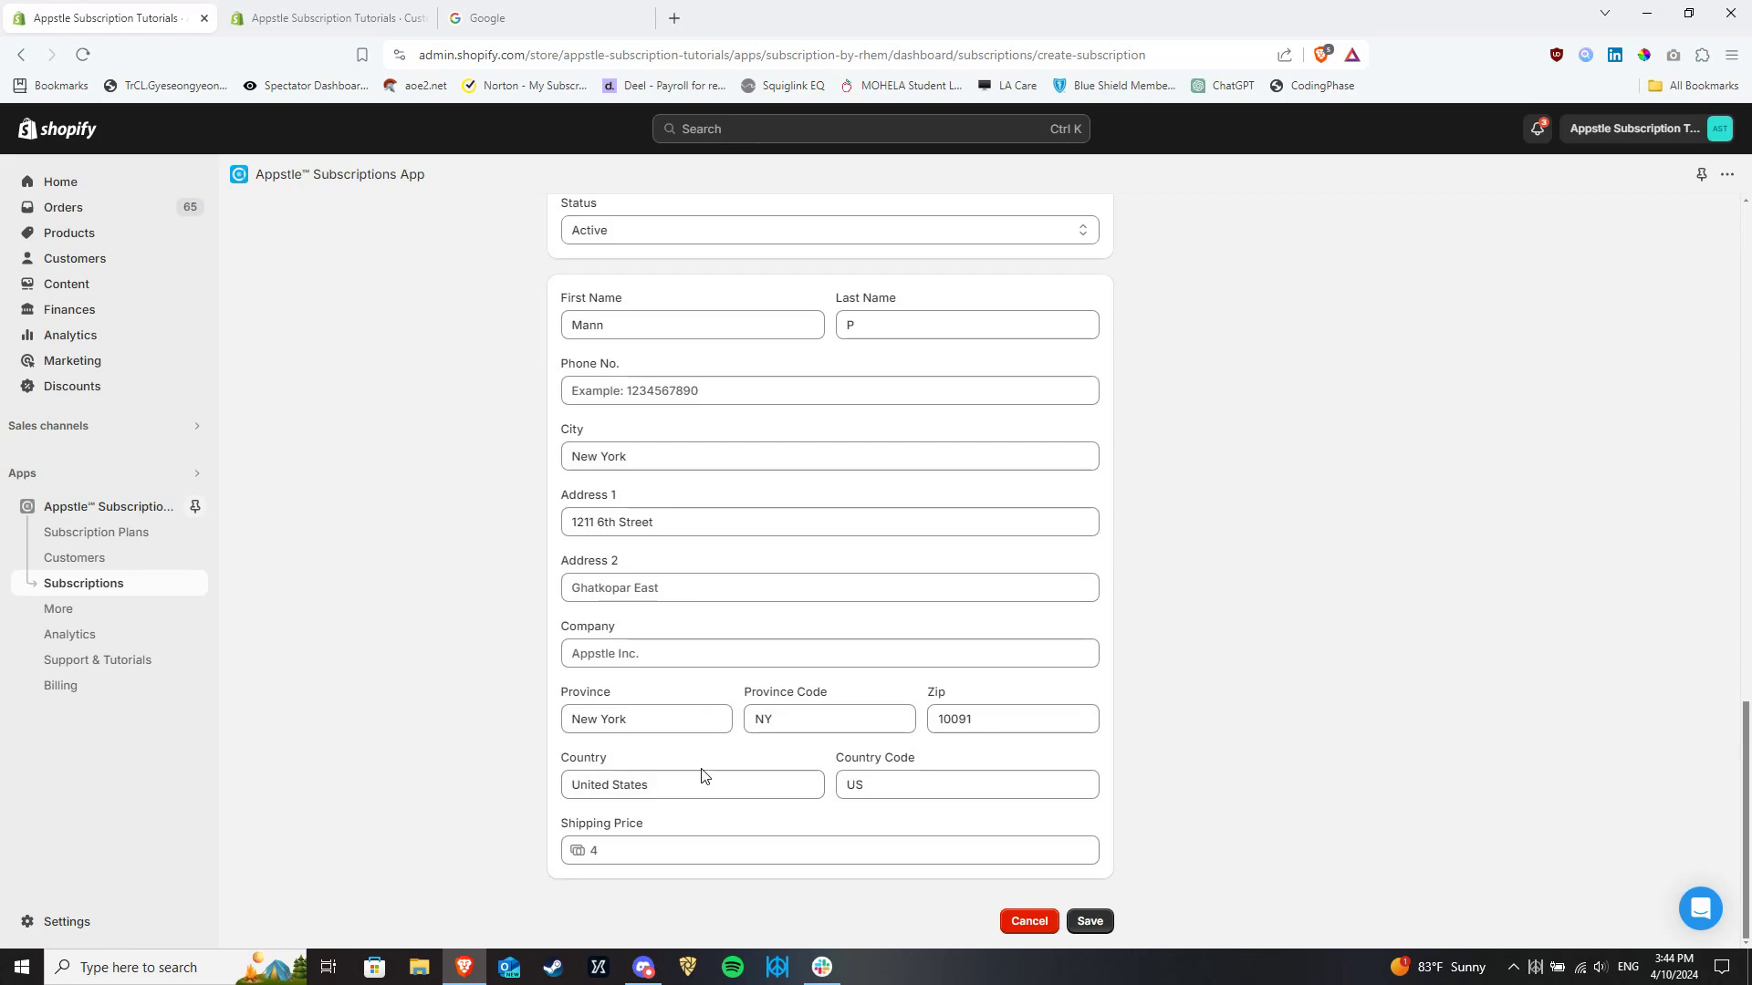
mouse_move(827, 884)
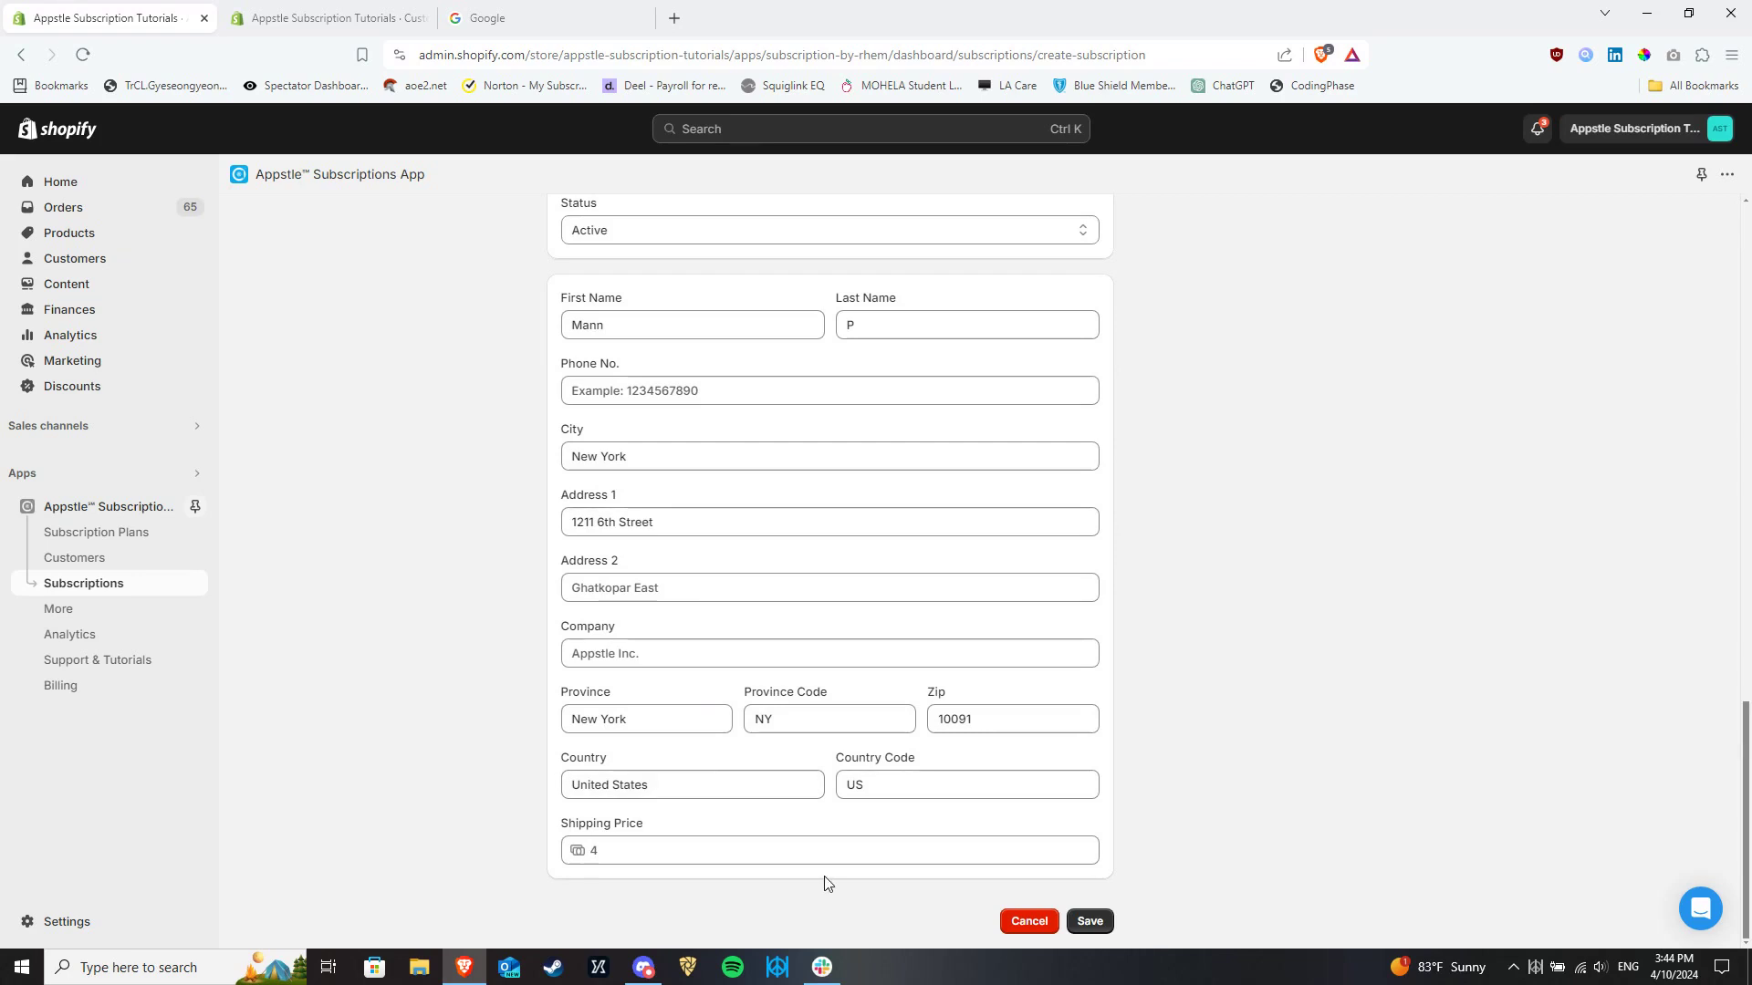
left_click(828, 850)
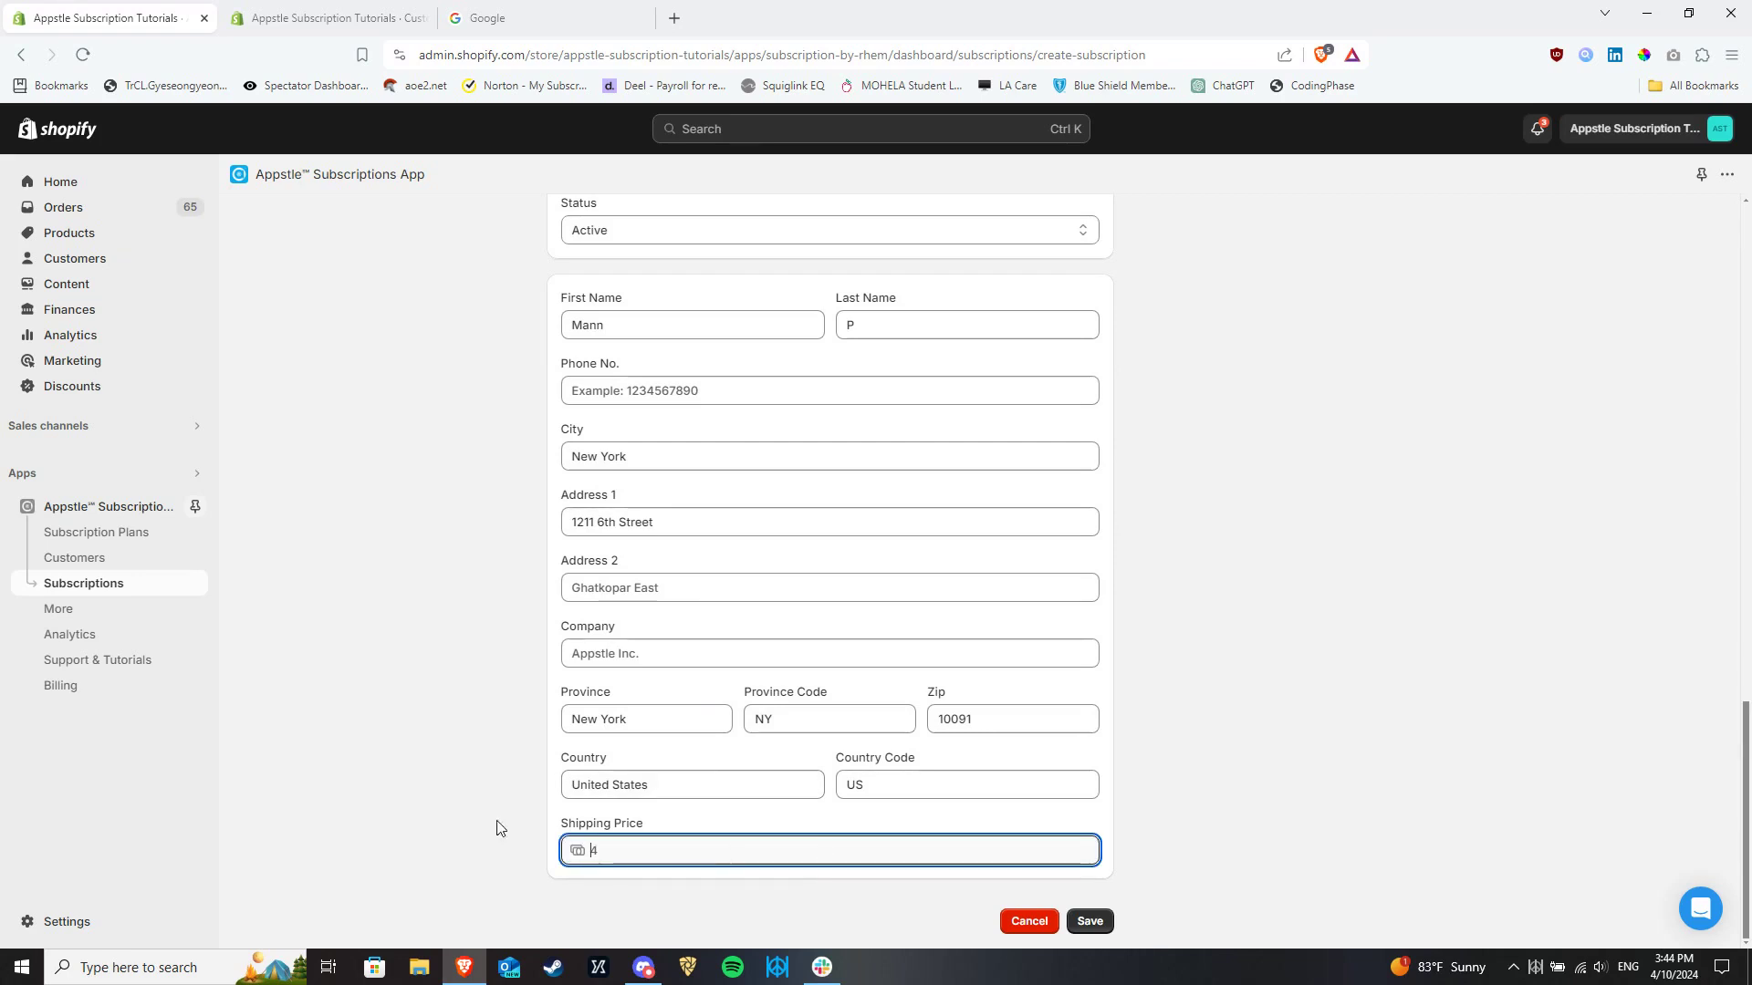
type("4")
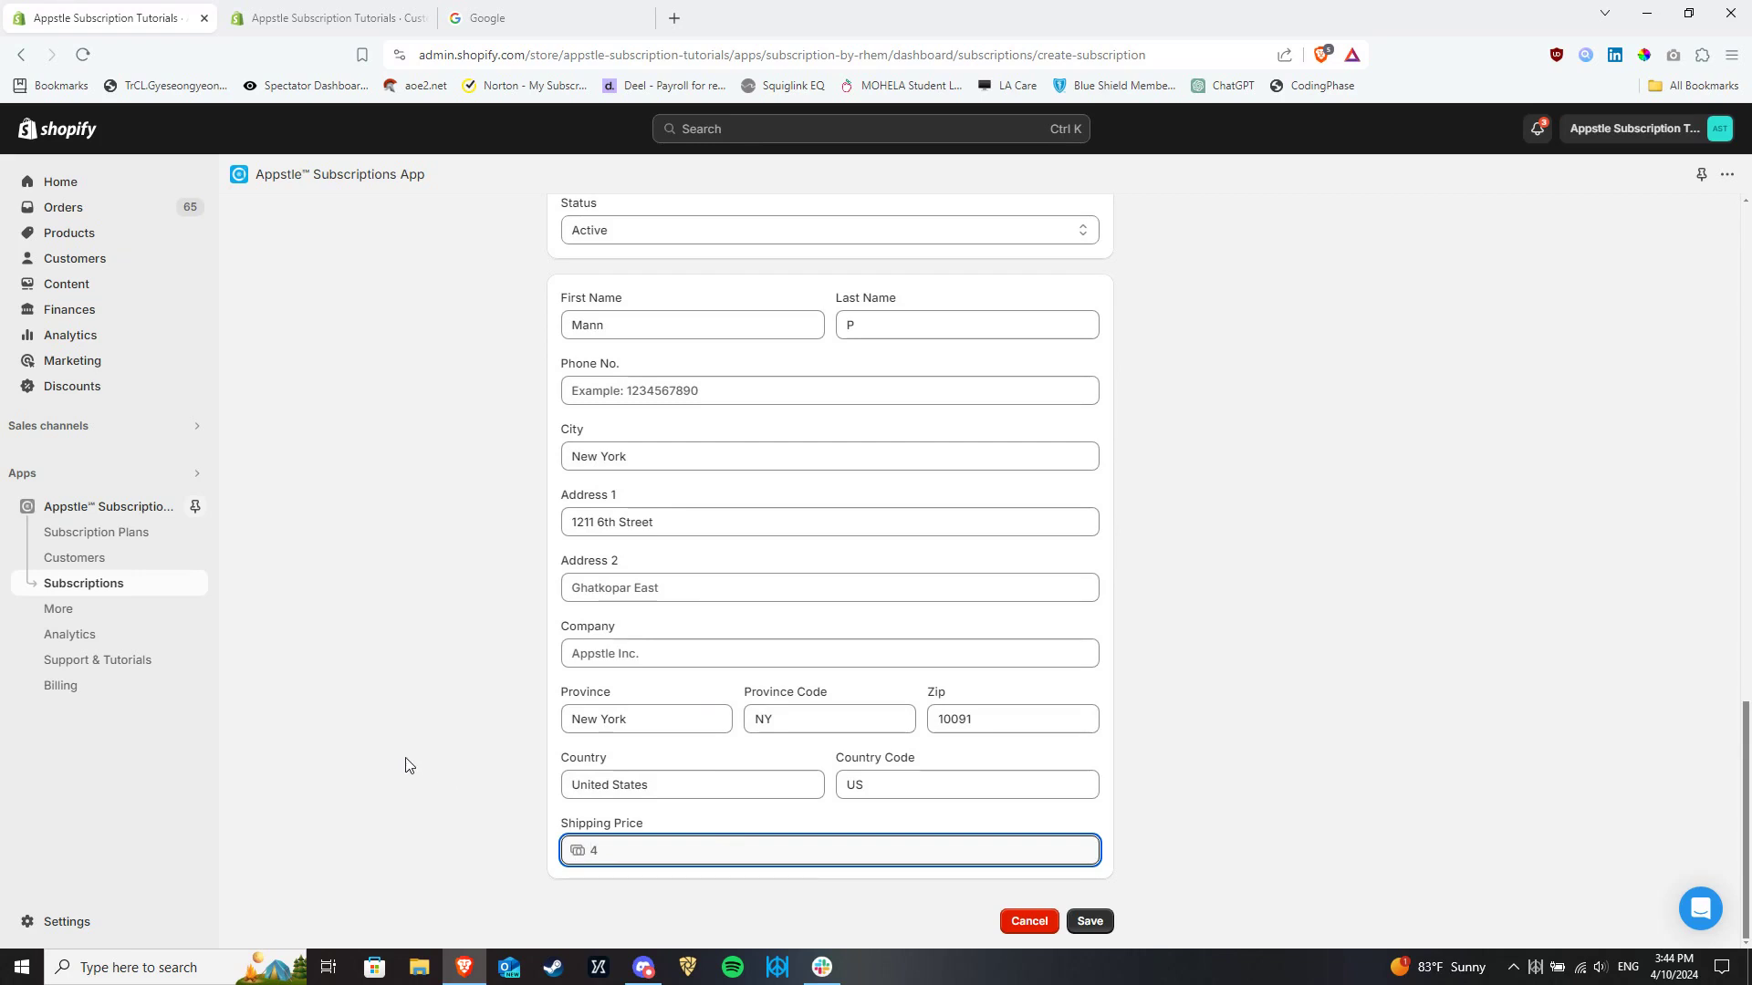
mouse_move(433, 737)
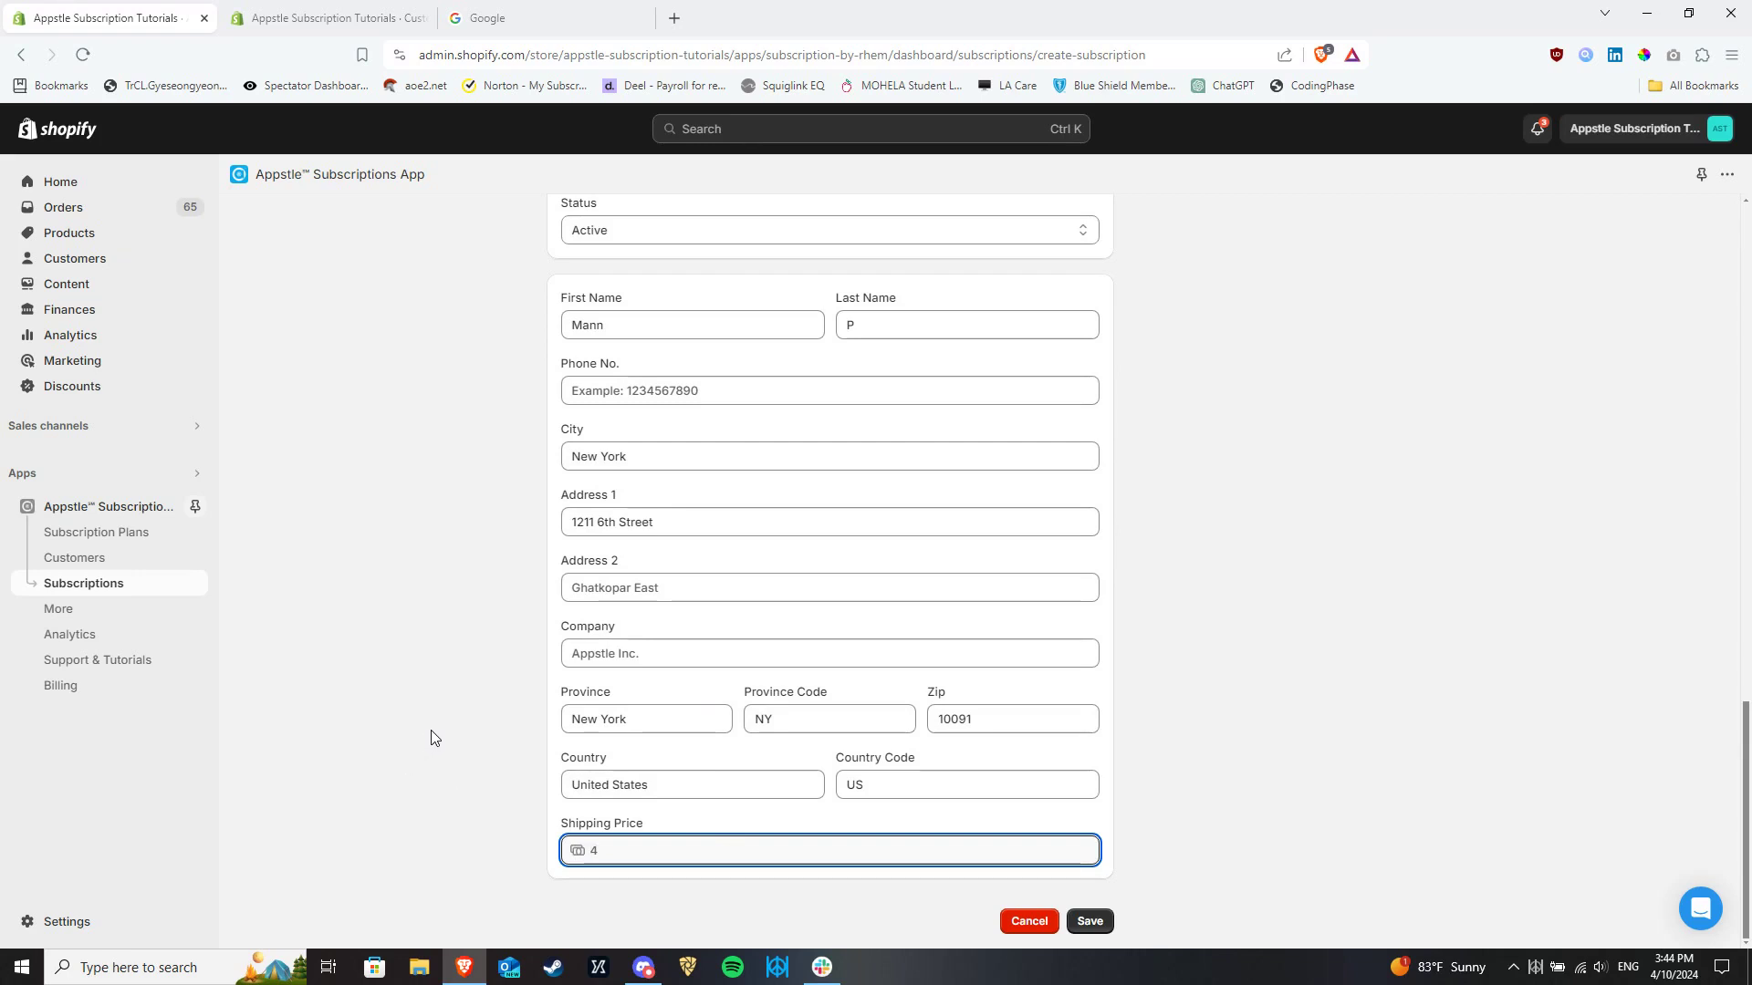
left_click(1089, 920)
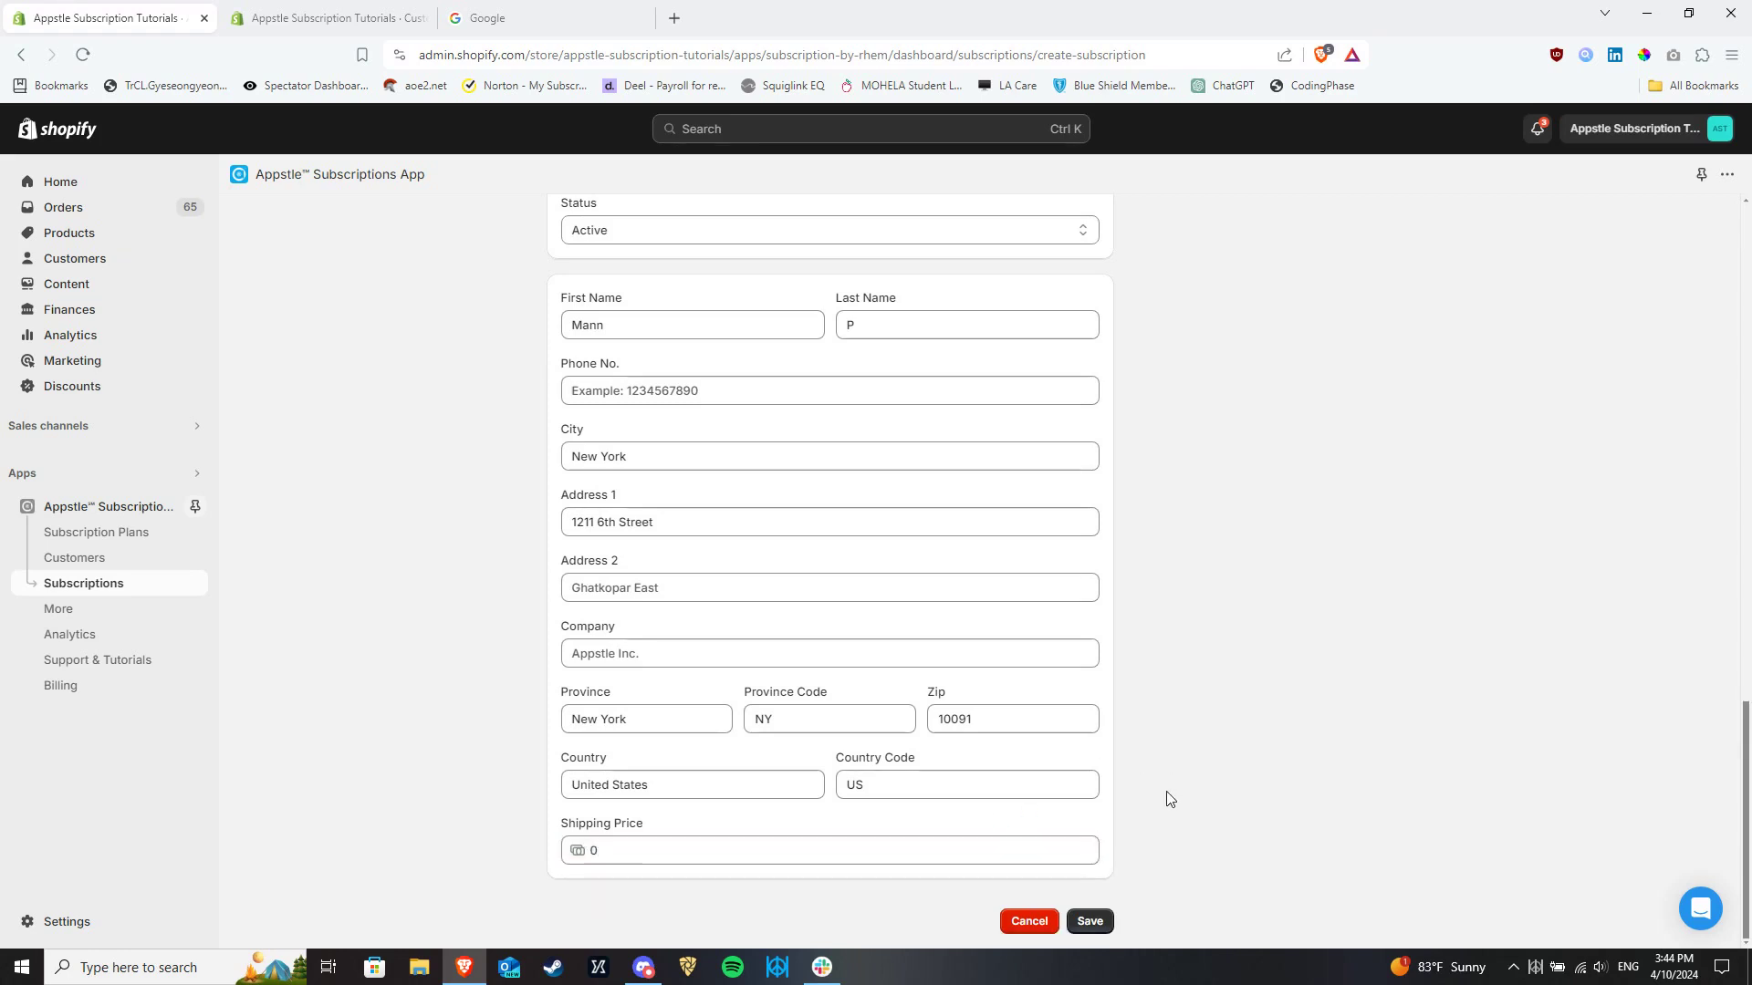
scroll("up", 3)
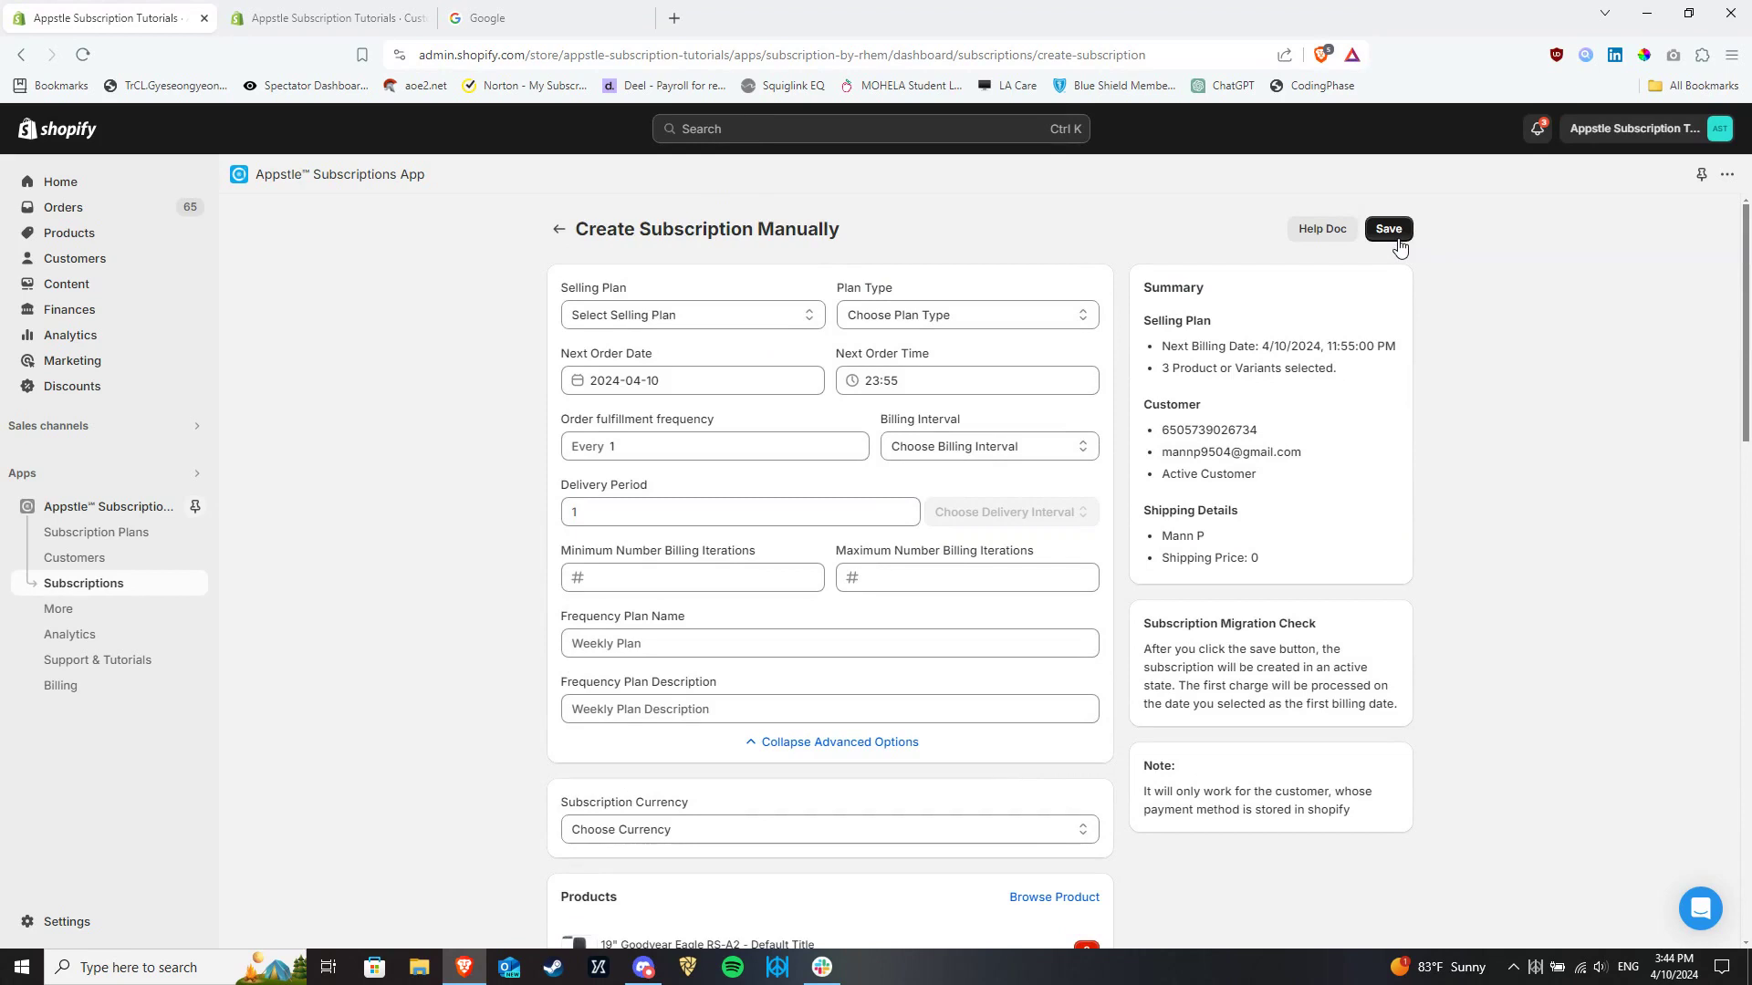
mouse_move(433, 439)
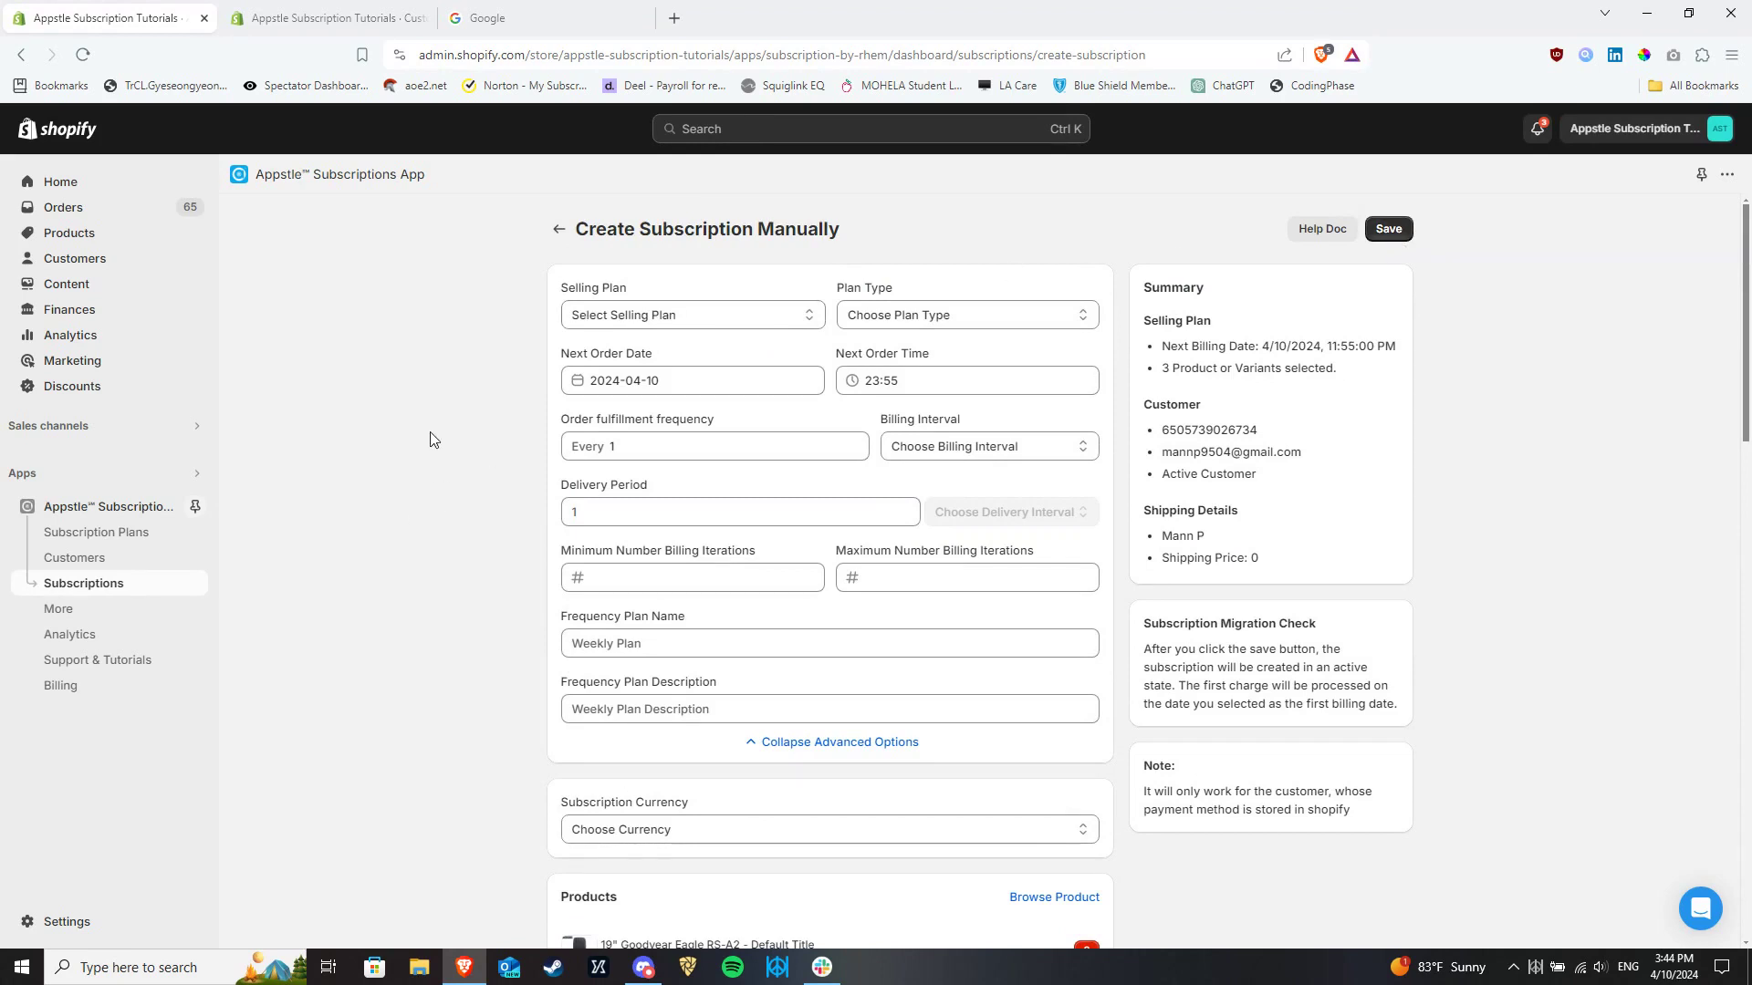